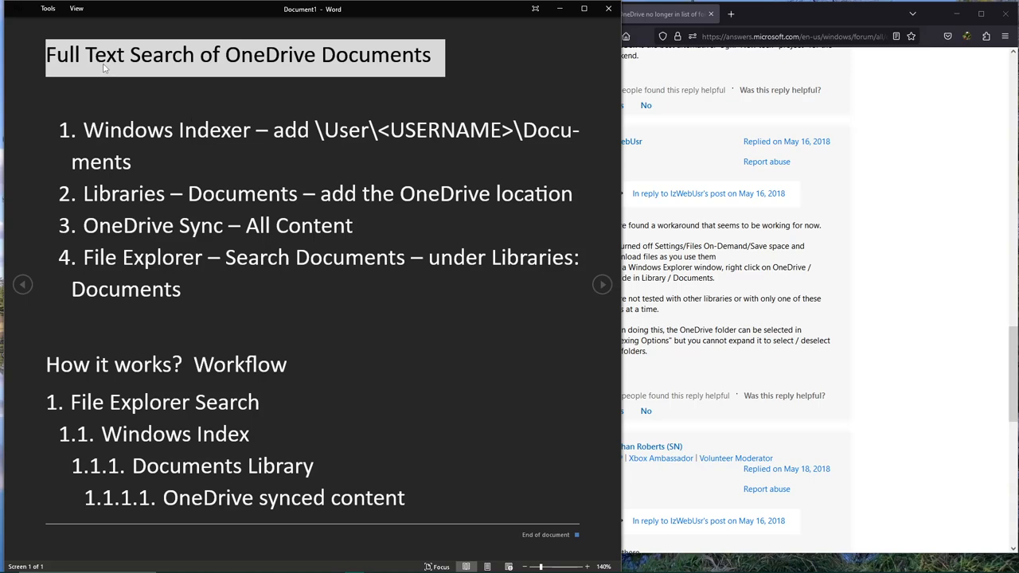
mouse_move(159, 70)
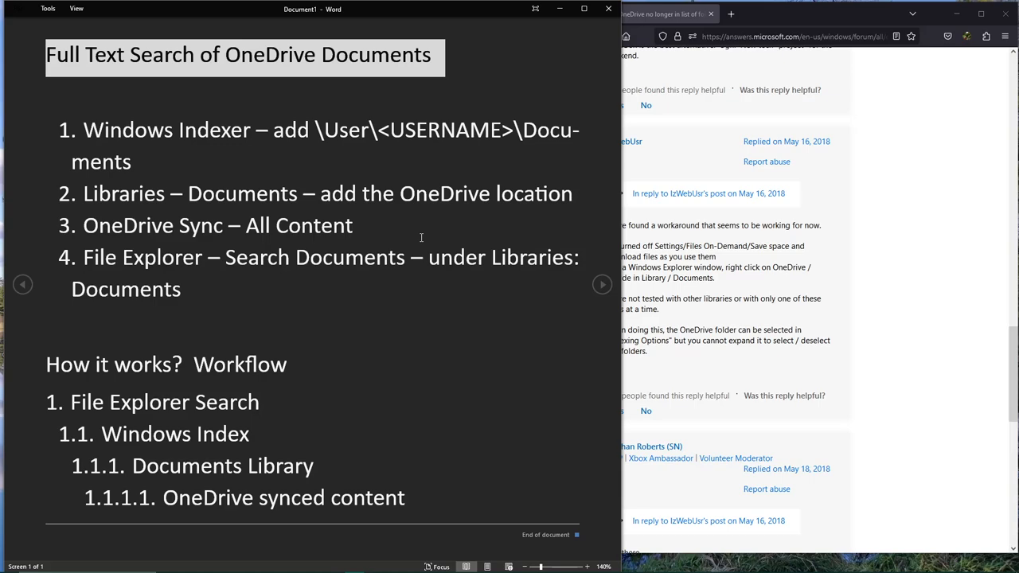
mouse_move(887, 188)
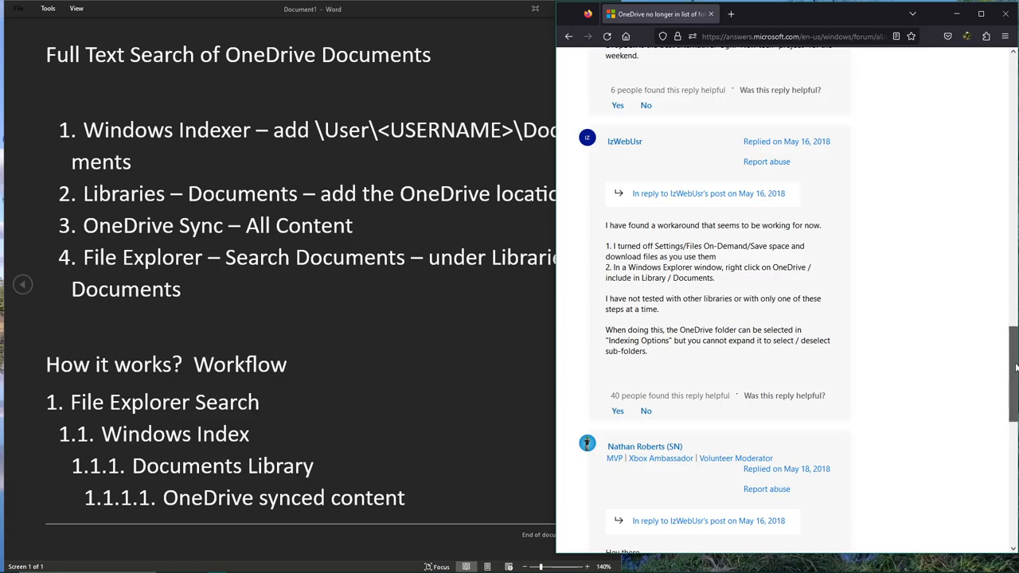
Review the forum question on OneDrive missing from Indexing Options and highlight the two workaround steps
scroll("up", 3)
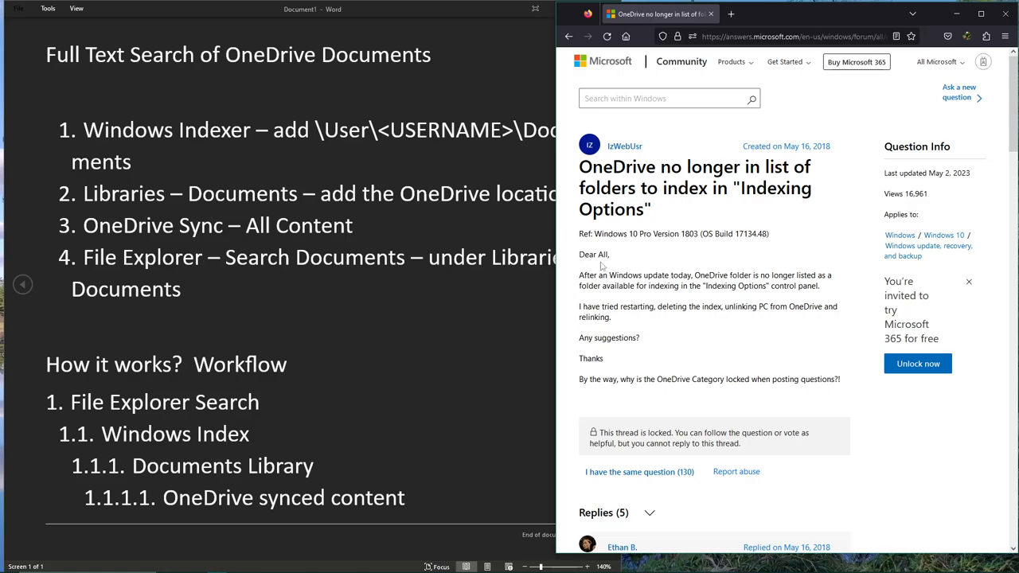
mouse_move(648, 216)
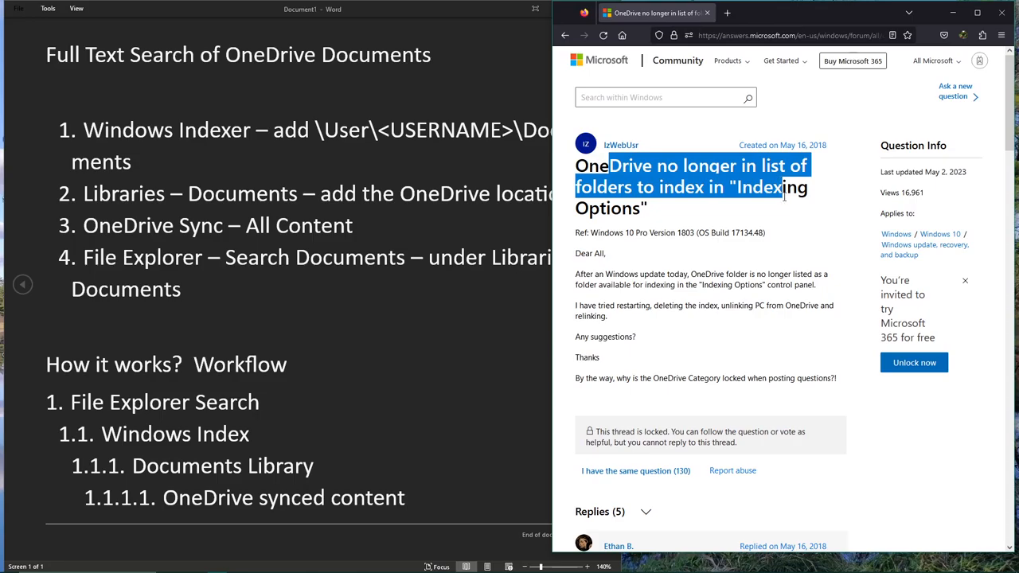
left_click(678, 374)
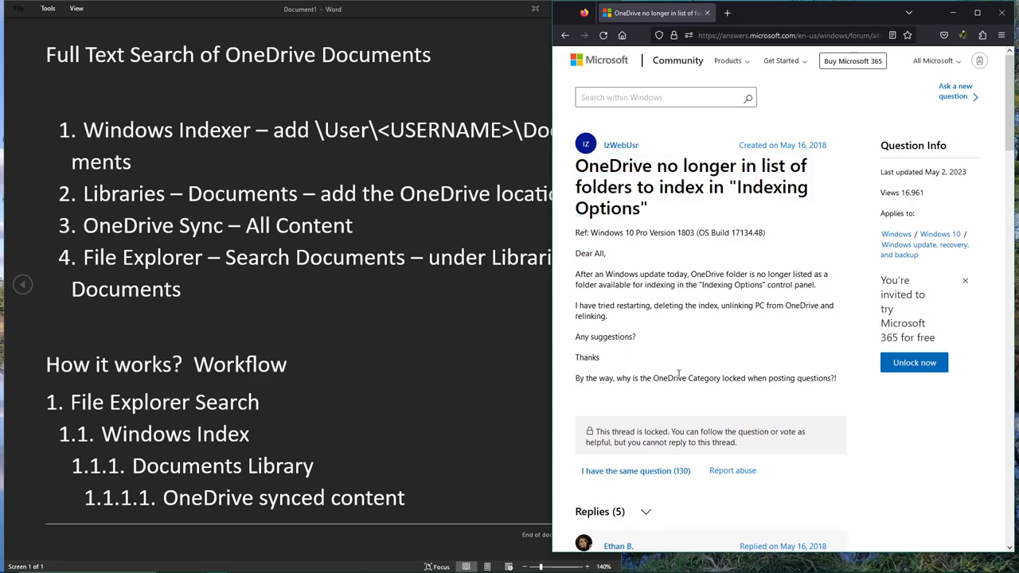
scroll("down", 3)
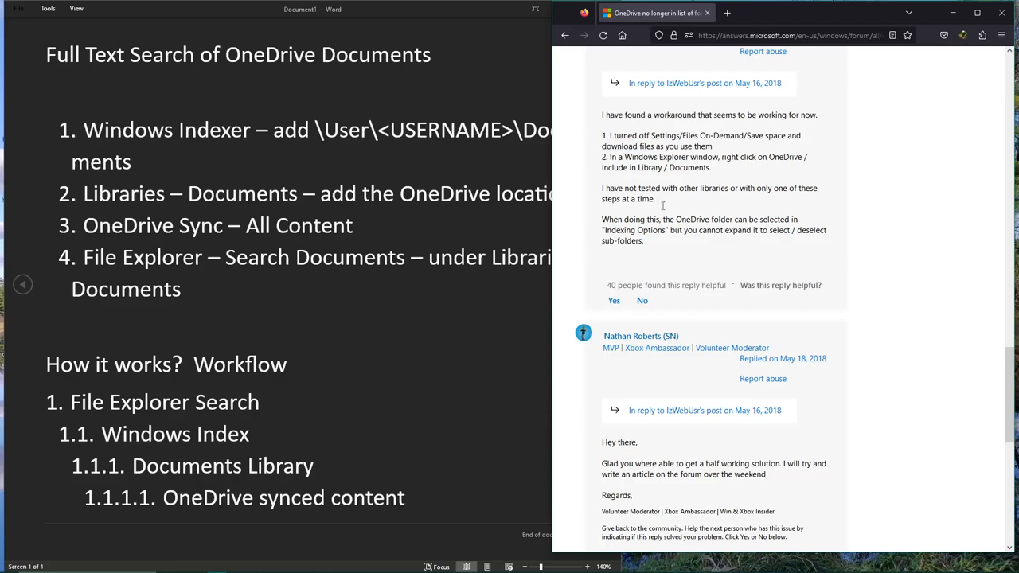
left_click_drag(613, 135, 808, 156)
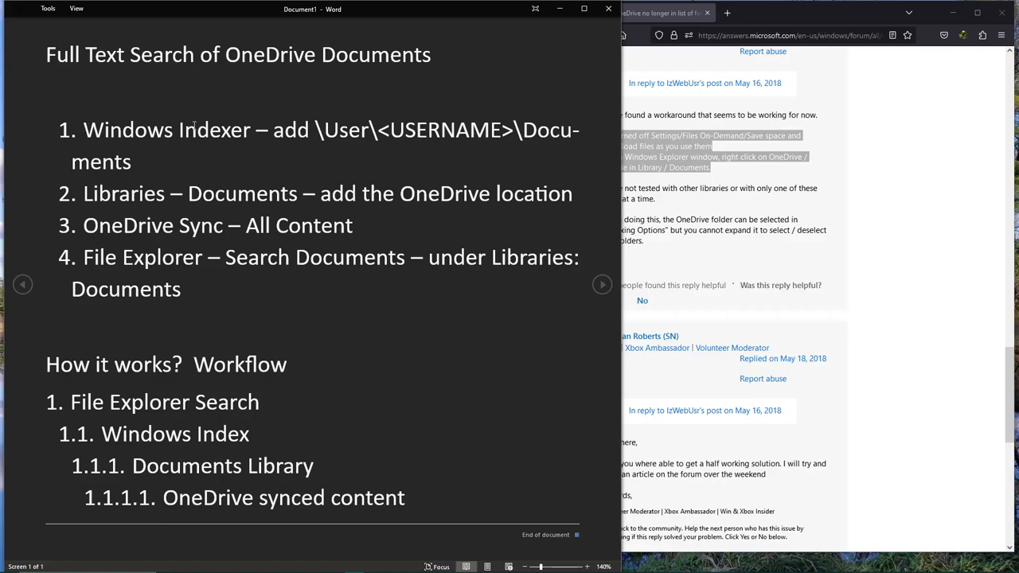
mouse_move(82, 196)
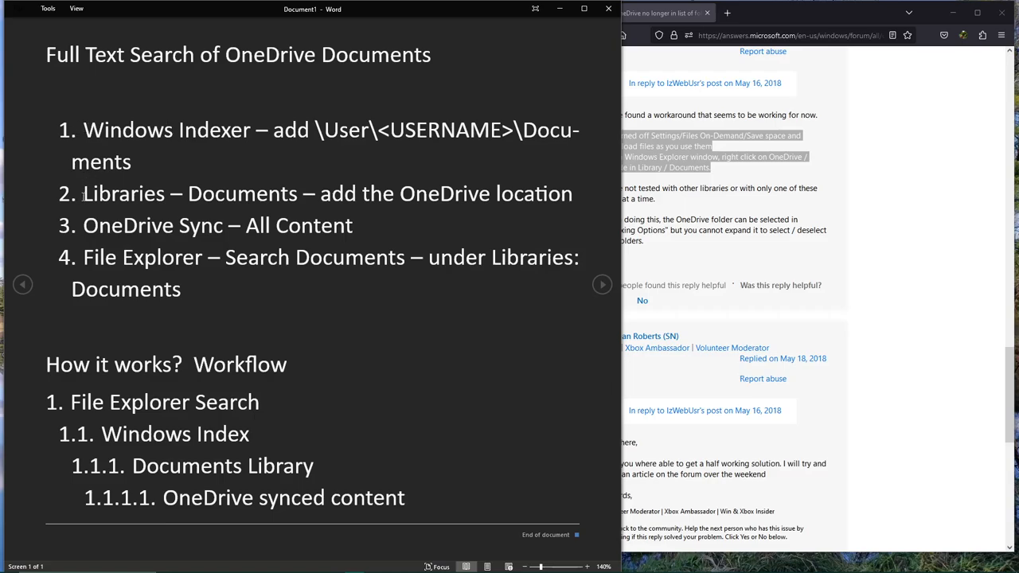
double_click(123, 193)
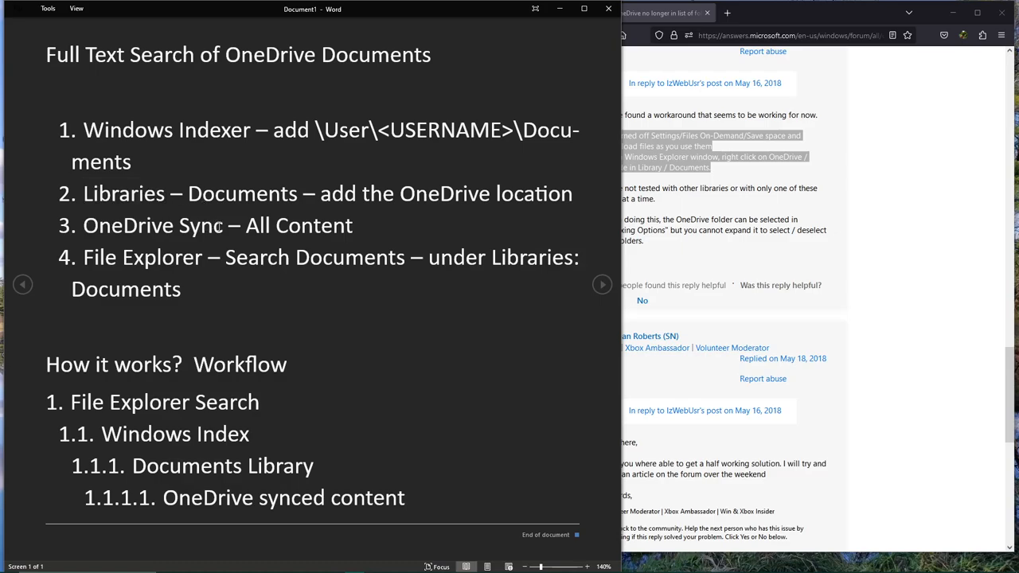
double_click(143, 257)
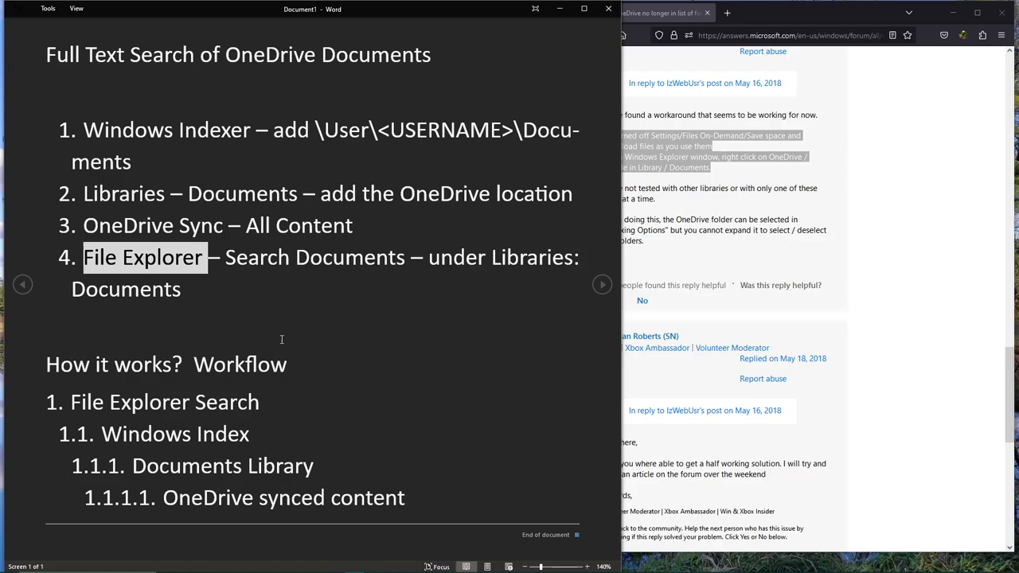
left_click(246, 135)
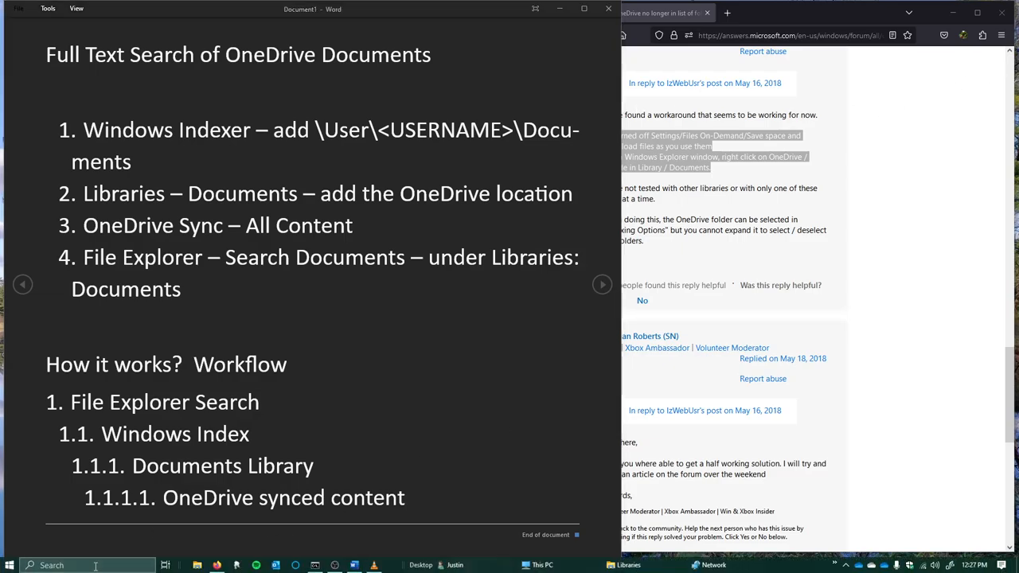
Open Control Panel, search it for 'index', and open Indexing Options
type("control")
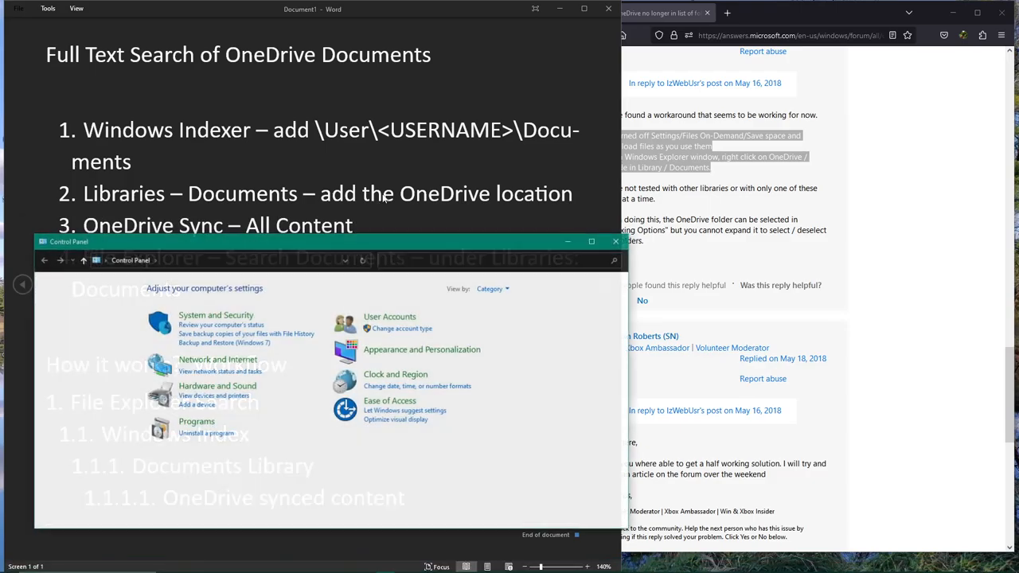
left_click_drag(318, 241, 547, 208)
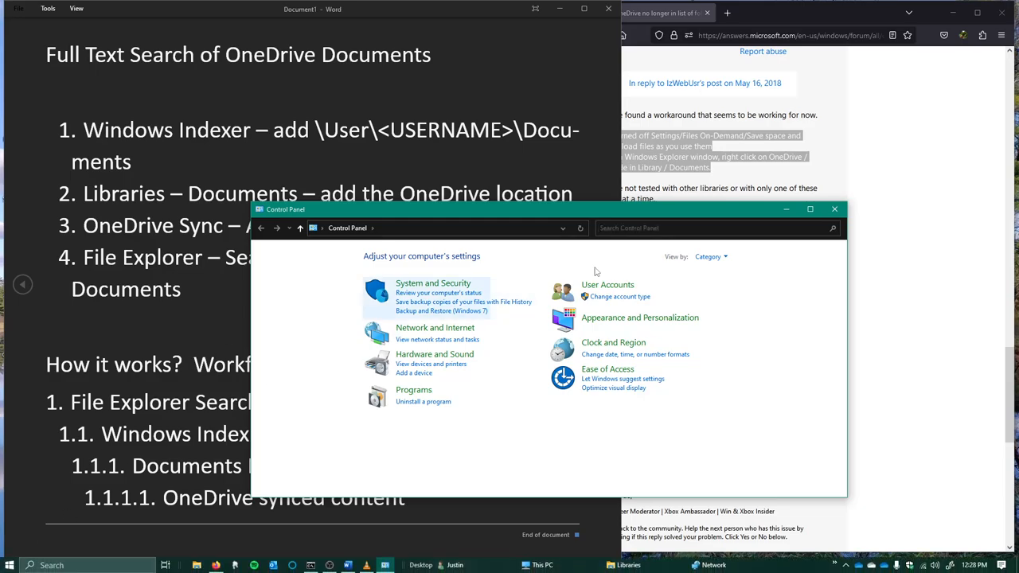
type("index")
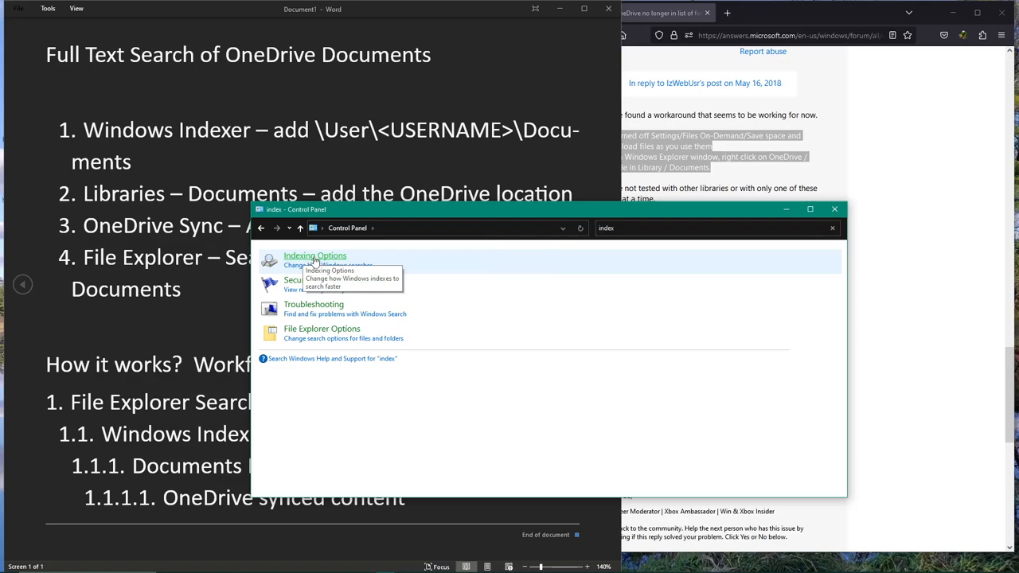
left_click(314, 255)
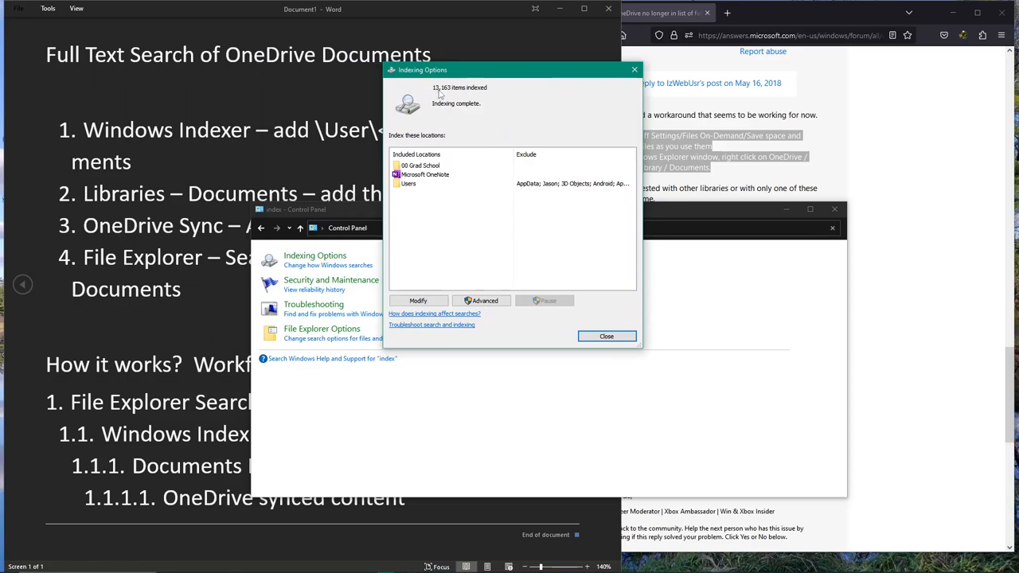
mouse_move(406, 267)
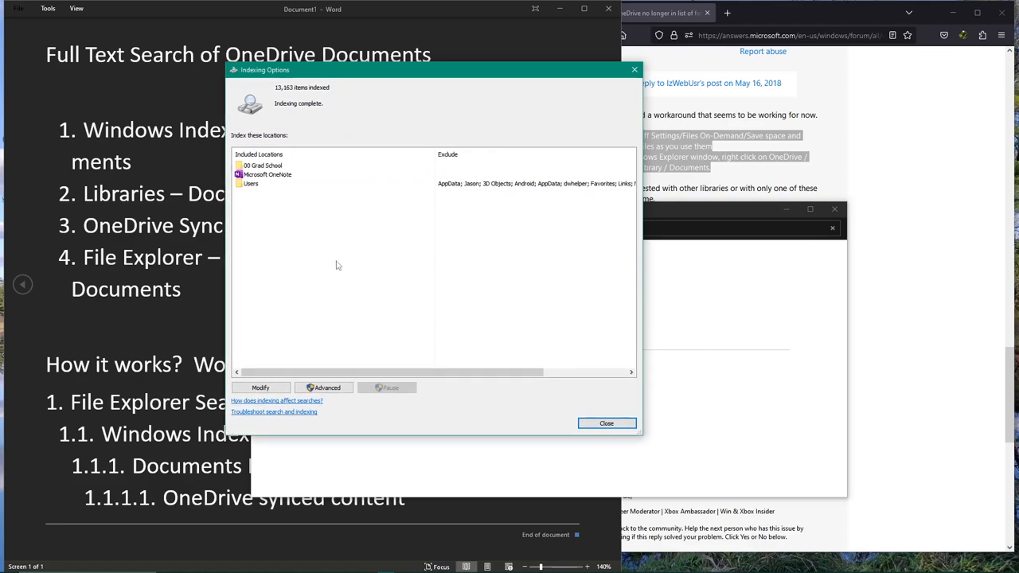
mouse_move(414, 233)
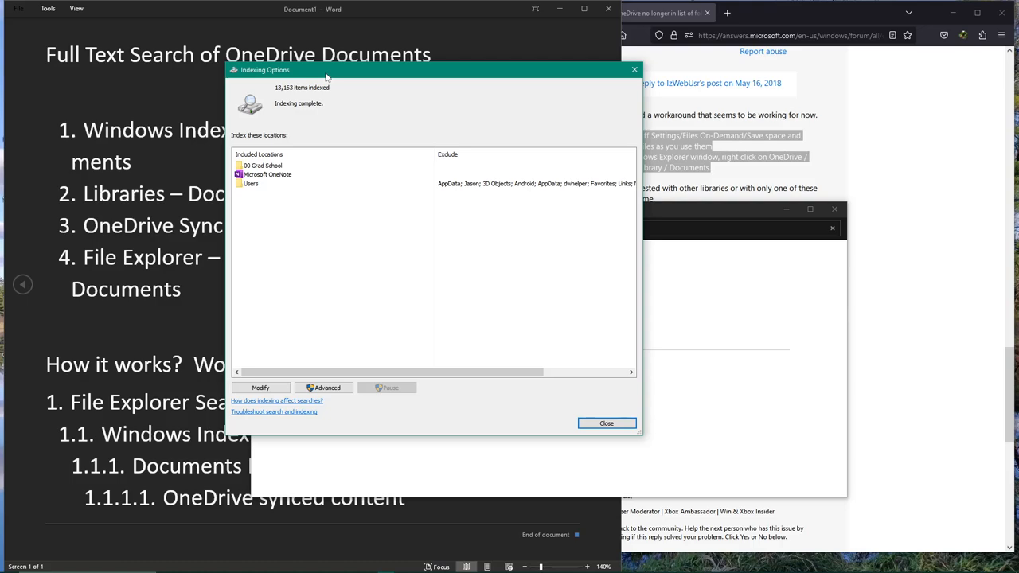
mouse_move(354, 287)
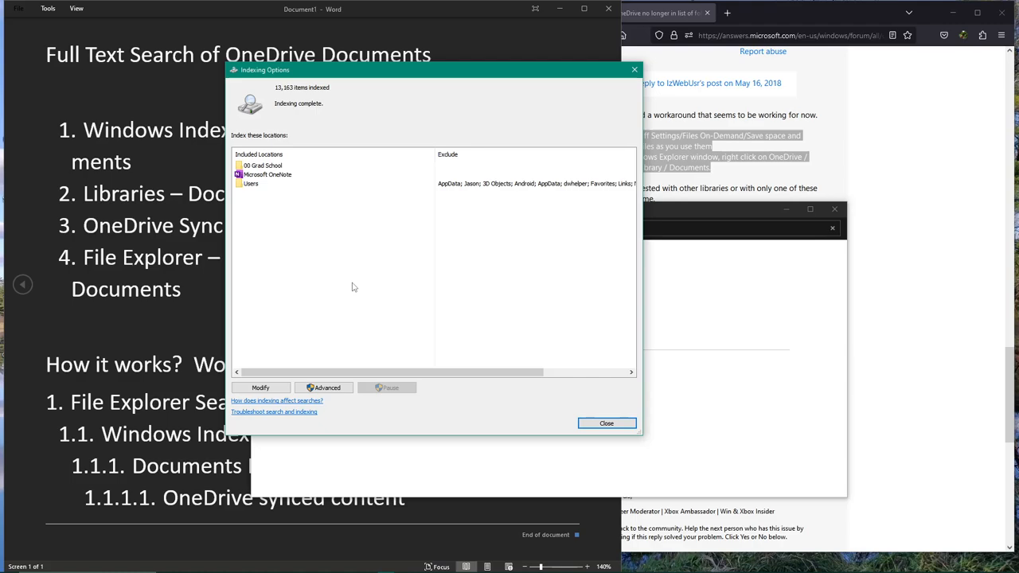
mouse_move(289, 278)
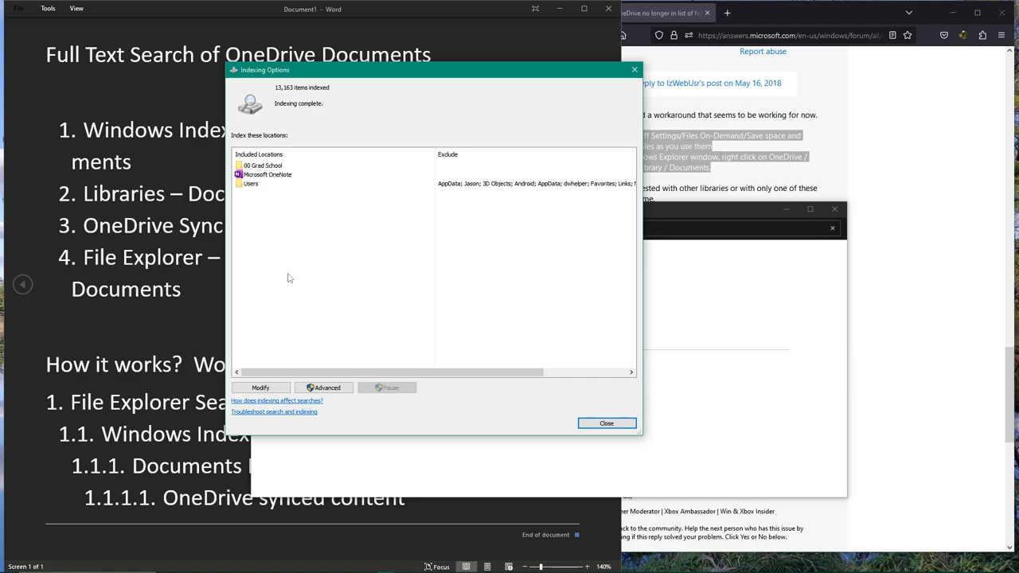
mouse_move(364, 144)
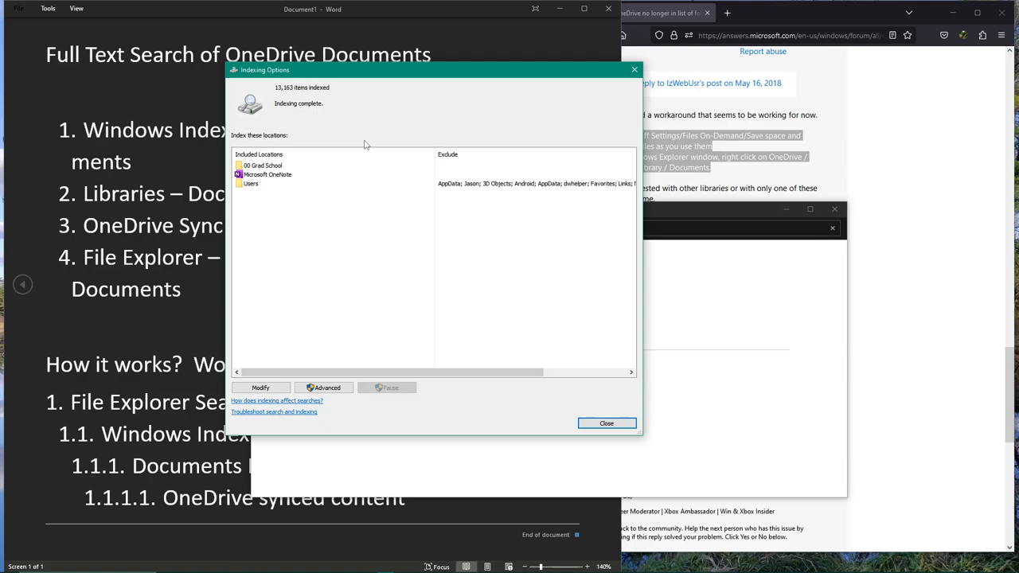
mouse_move(334, 147)
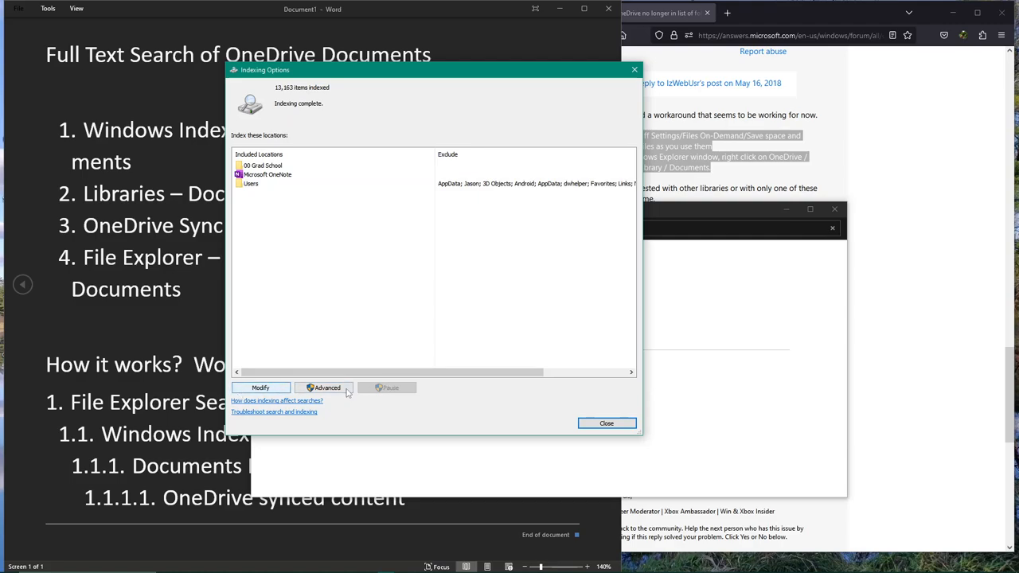
Open the Modify list of indexed locations and show locations for all user accounts
left_click(260, 387)
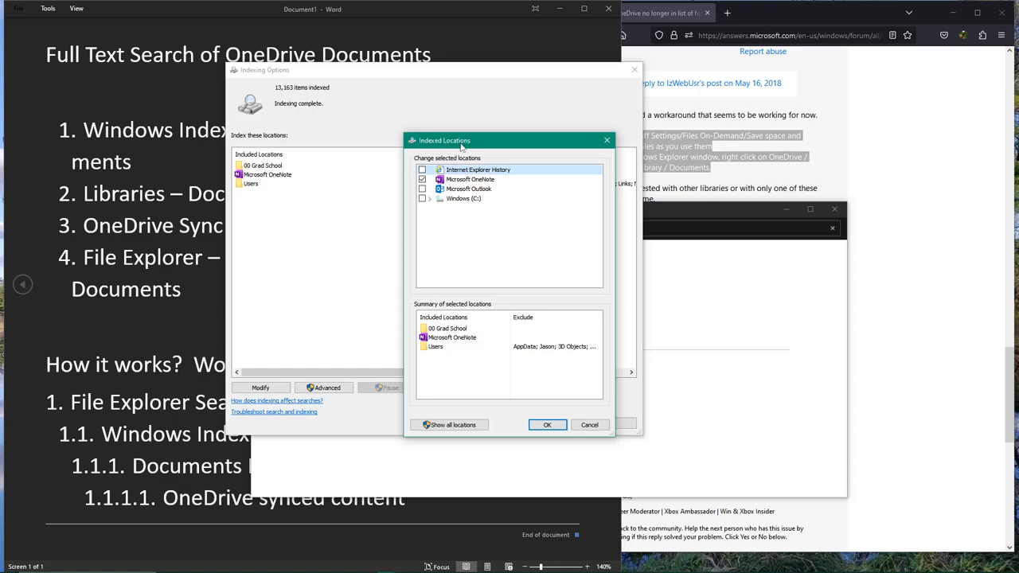
mouse_move(439, 212)
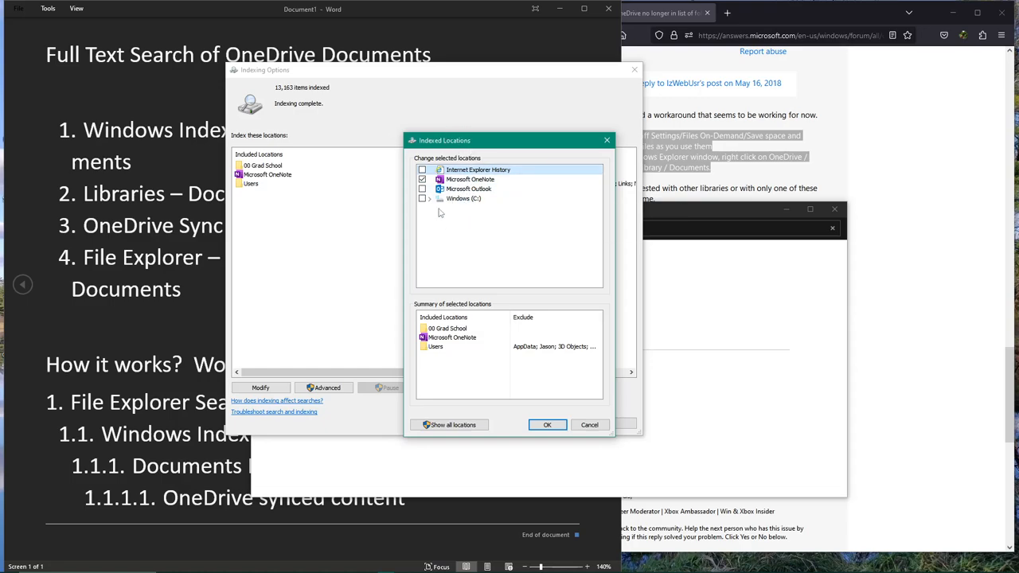
mouse_move(464, 199)
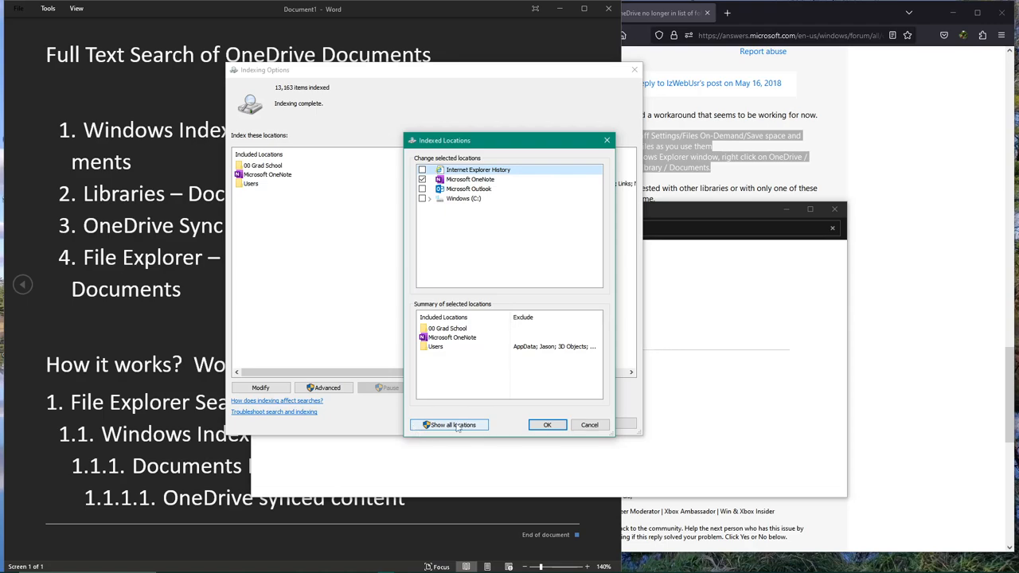
left_click(449, 425)
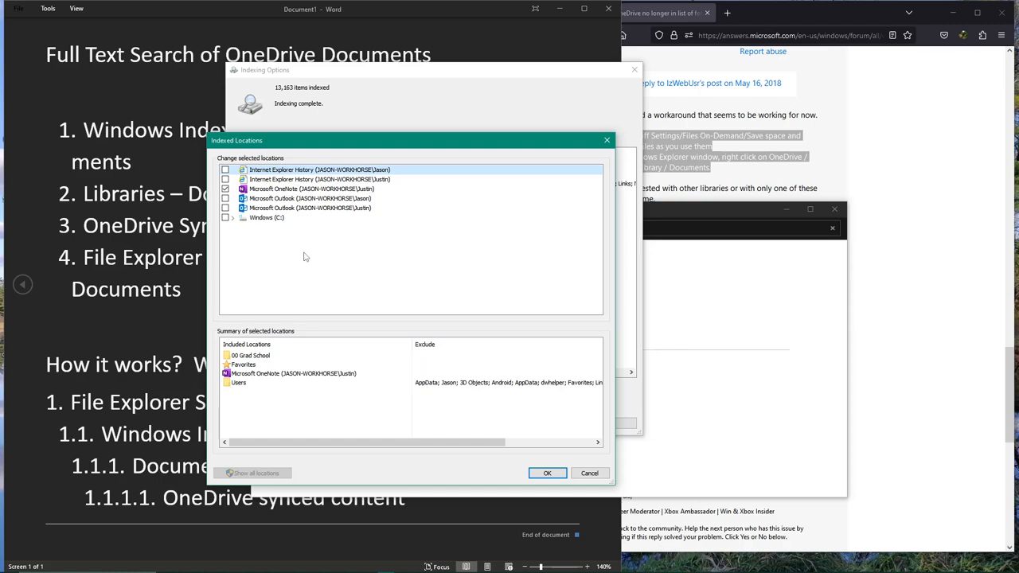
mouse_move(286, 239)
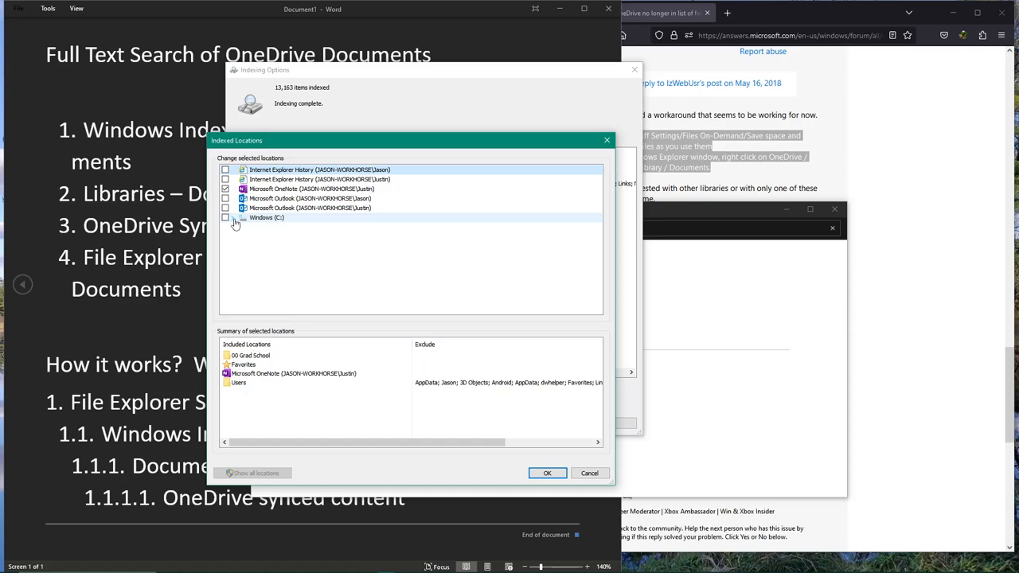
Expand Windows (C:) and the user folder, then uncheck and recheck Documents for indexing
left_click(238, 217)
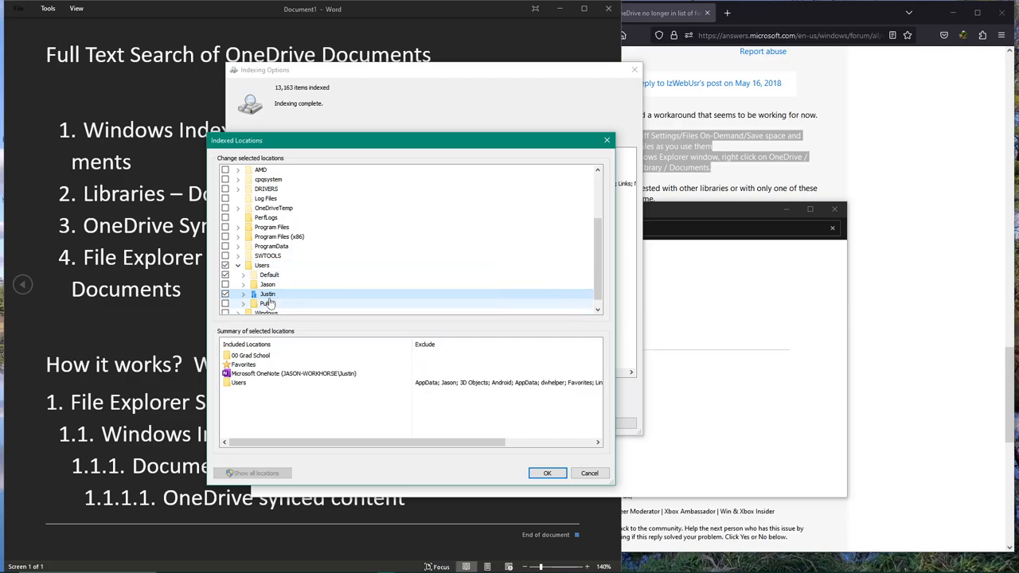
mouse_move(399, 297)
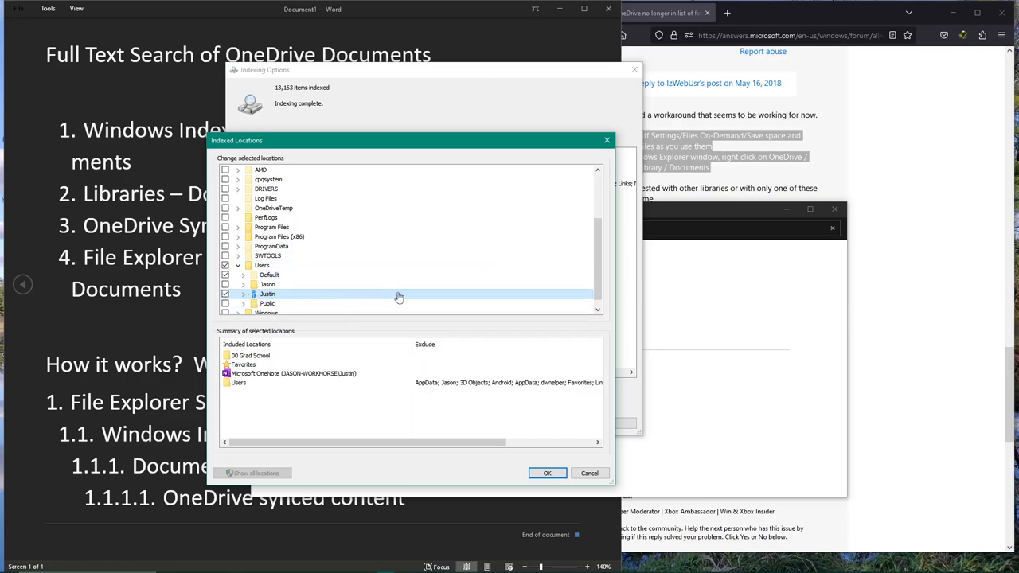
mouse_move(325, 295)
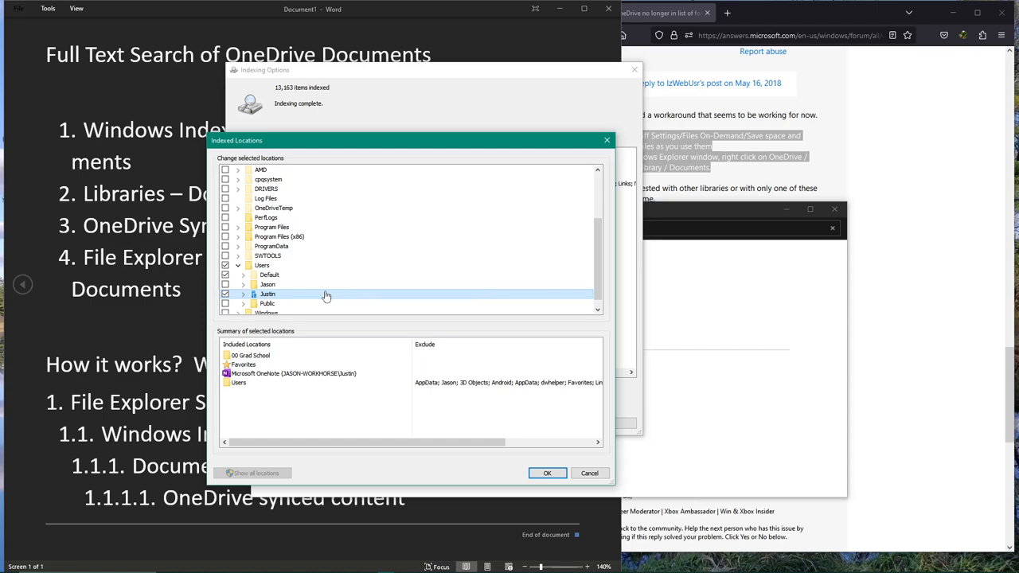
mouse_move(246, 301)
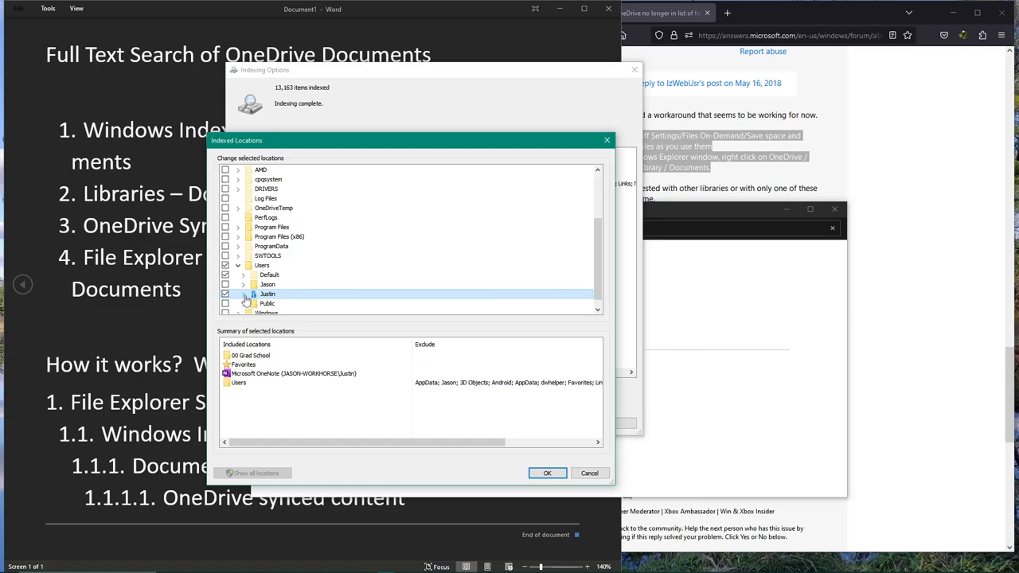
left_click(247, 294)
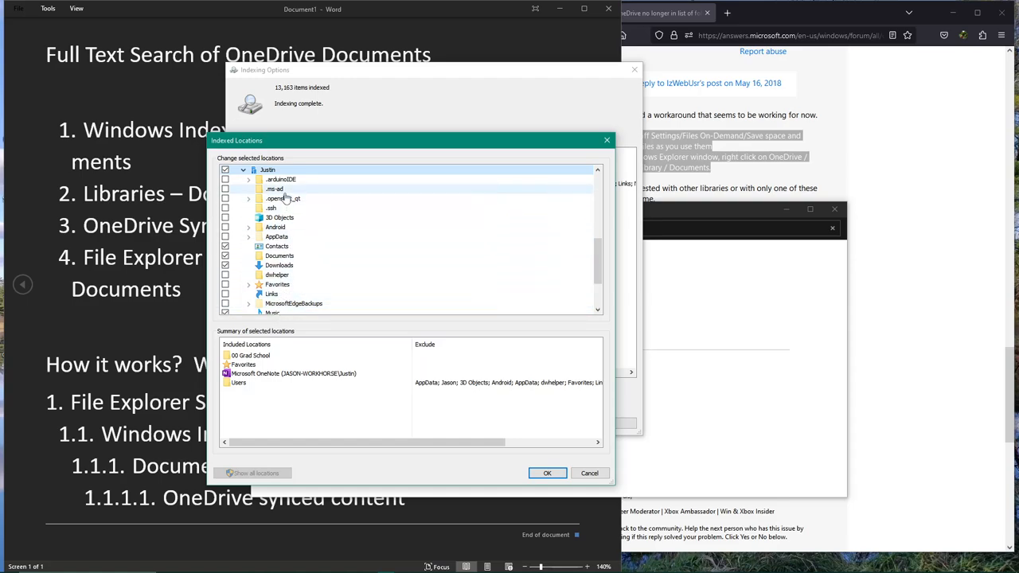
mouse_move(277, 275)
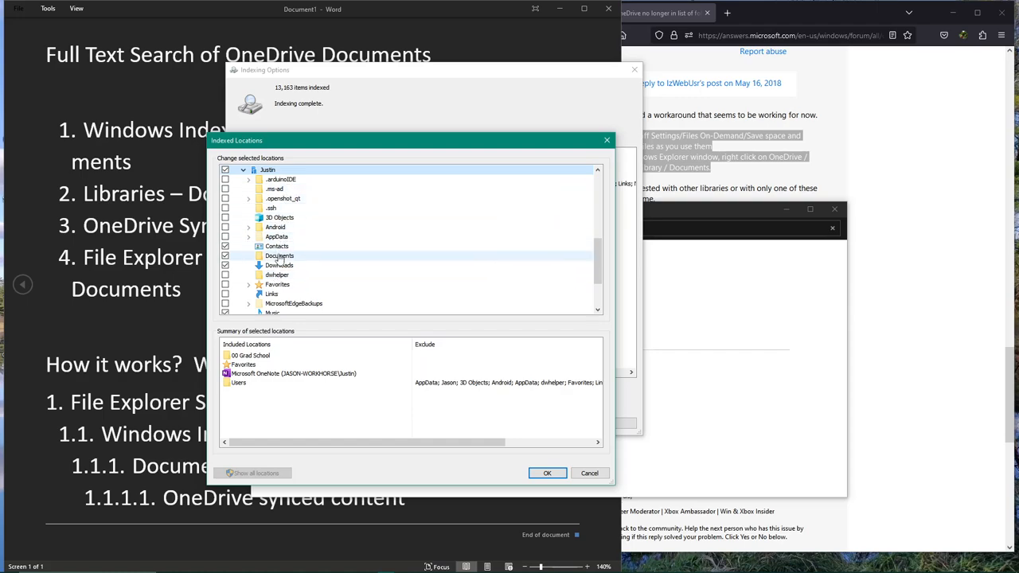
left_click(225, 255)
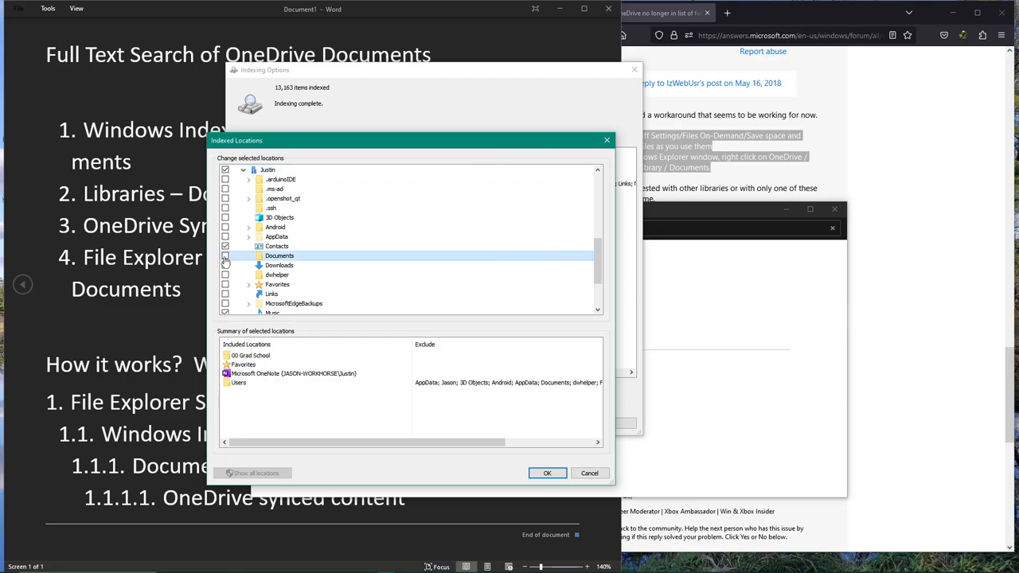
left_click(225, 256)
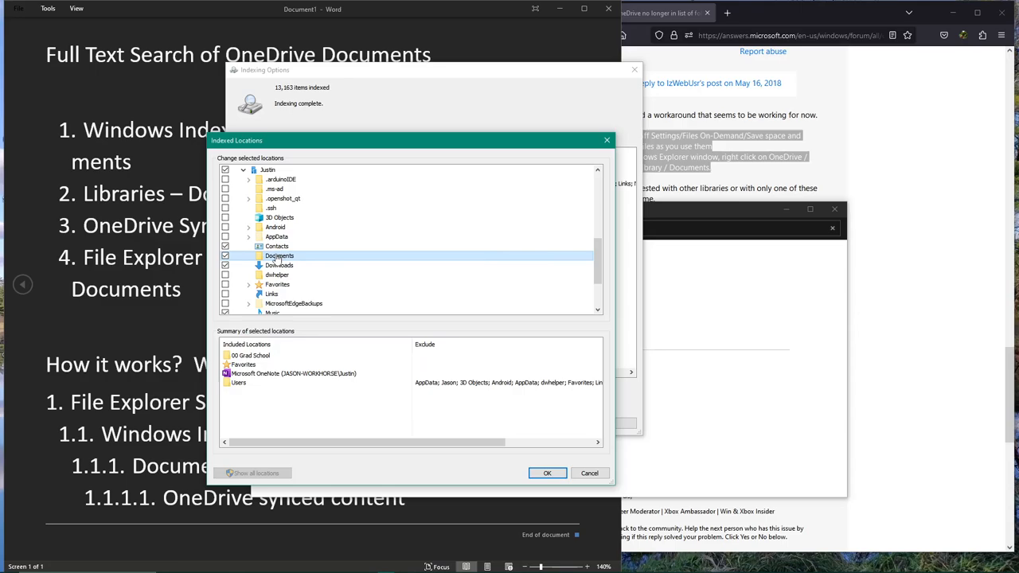
mouse_move(316, 247)
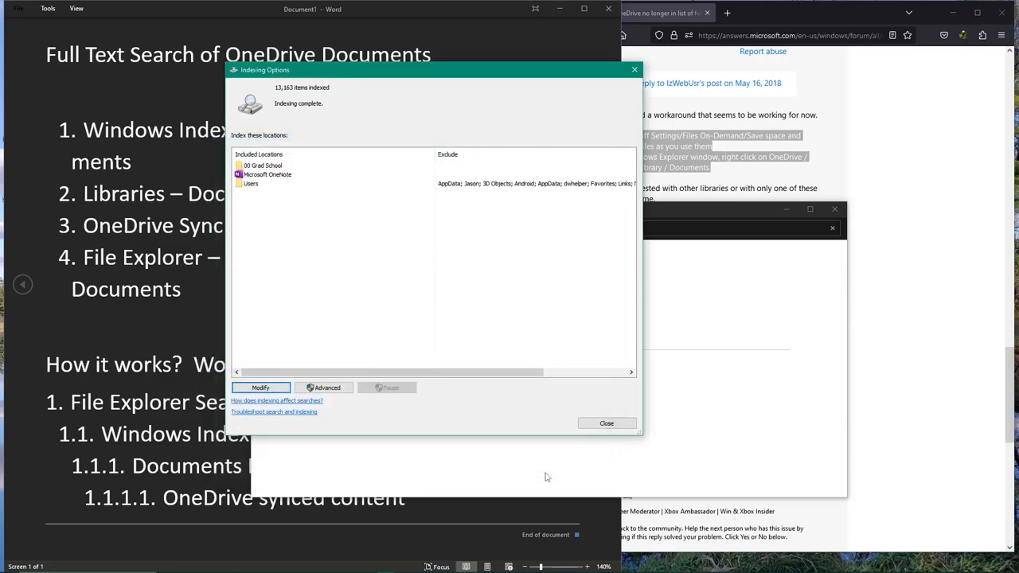
Confirm the indexing overview and close Indexing Options
left_click(251, 184)
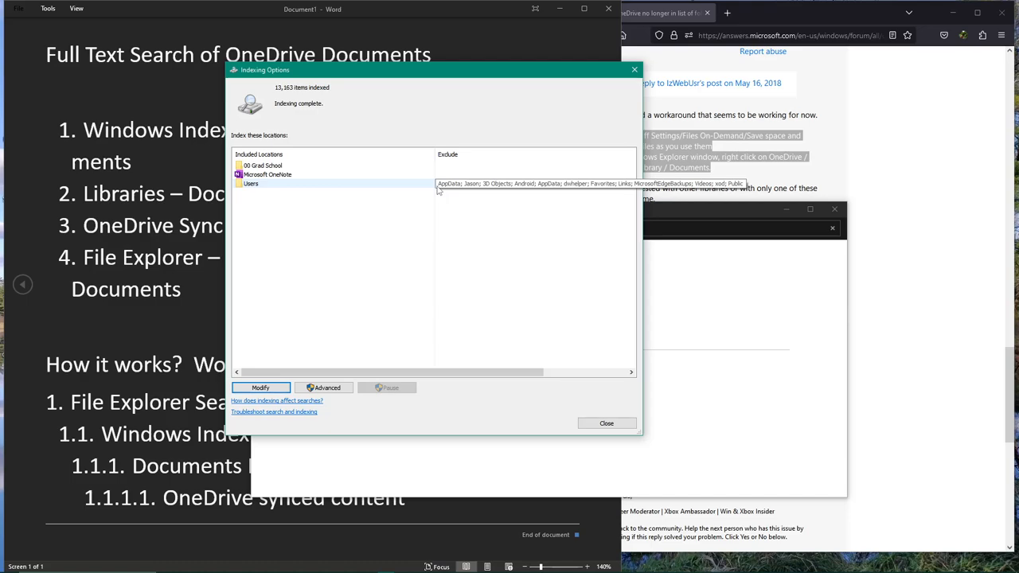
mouse_move(410, 77)
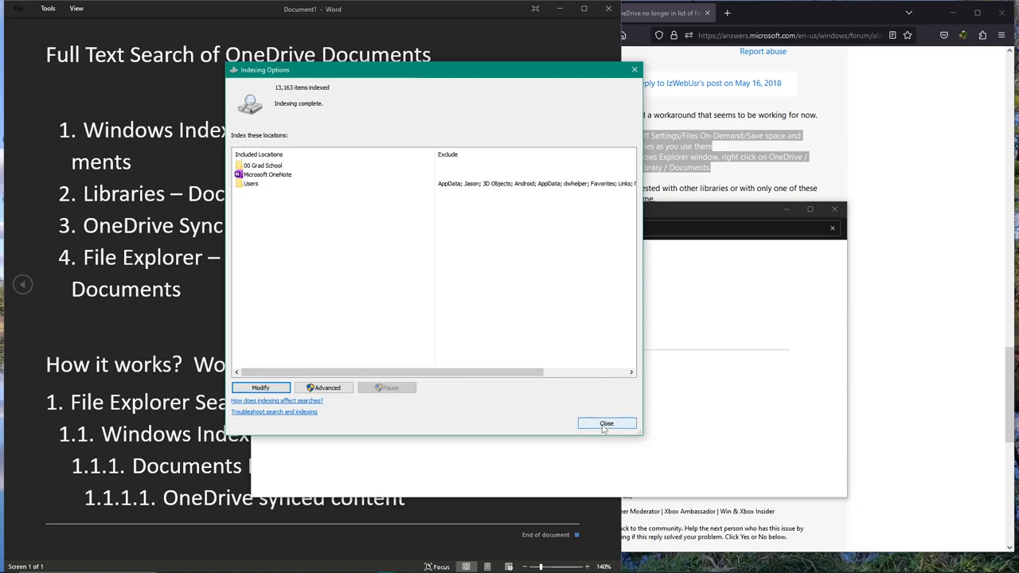
left_click(606, 423)
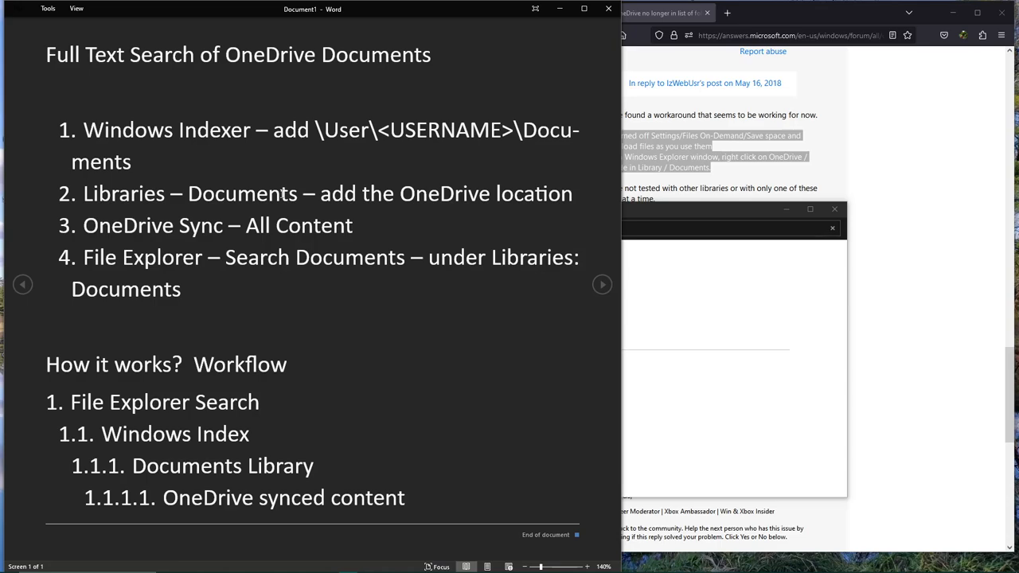
mouse_move(415, 172)
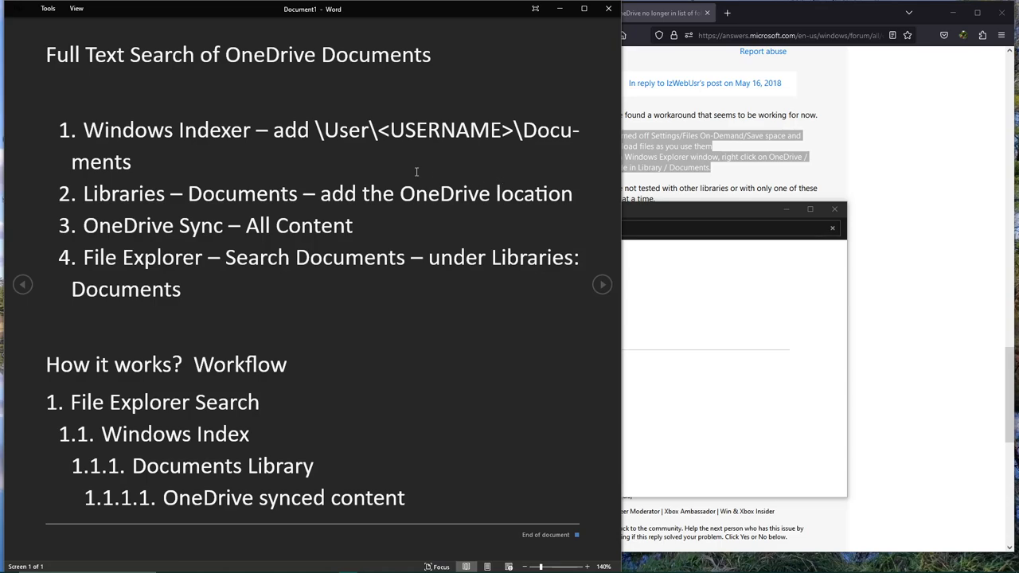
mouse_move(313, 187)
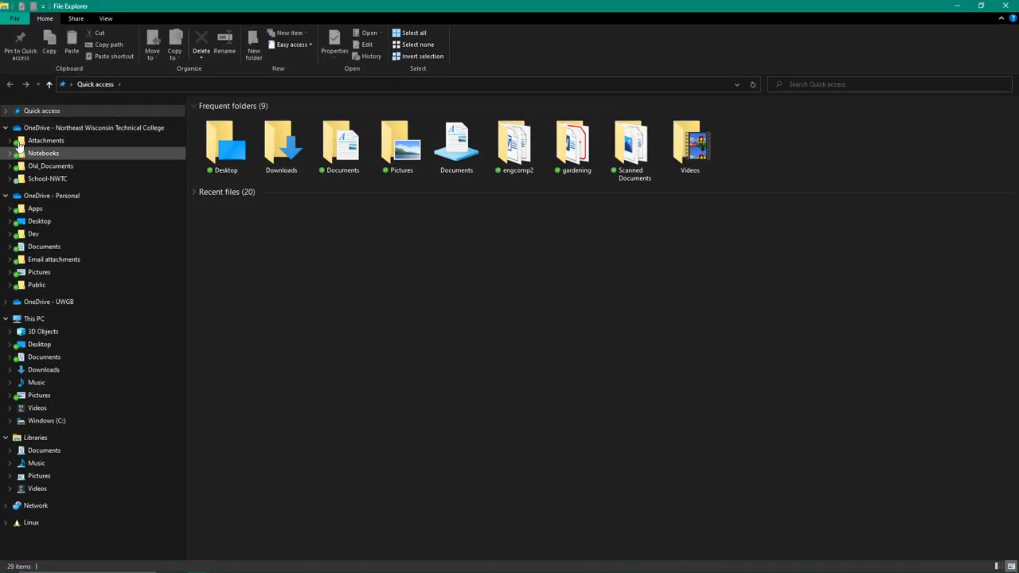
Collapse OneDrive and This PC, show and expand Libraries, and open Documents library properties
left_click(6, 127)
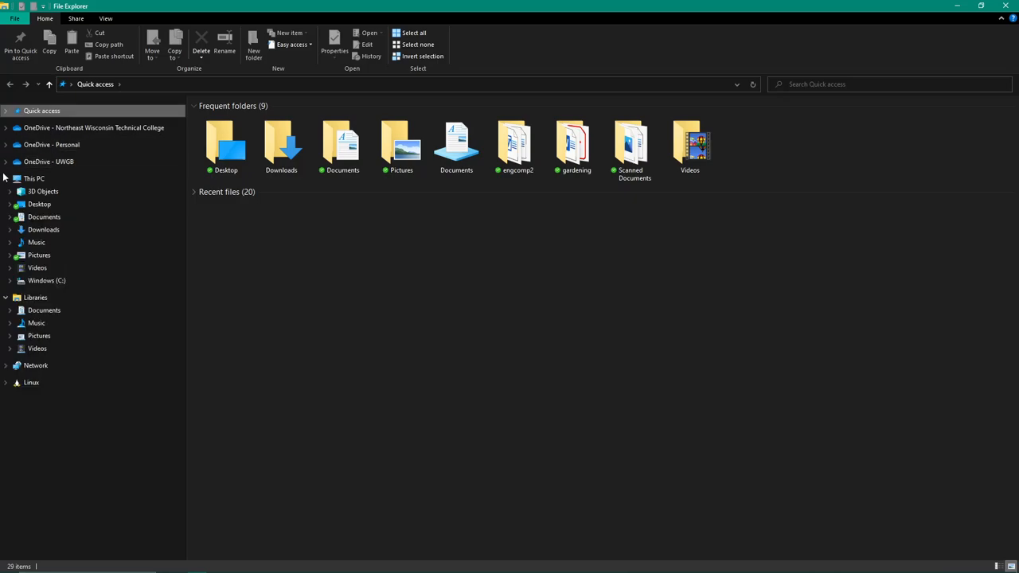
left_click(6, 178)
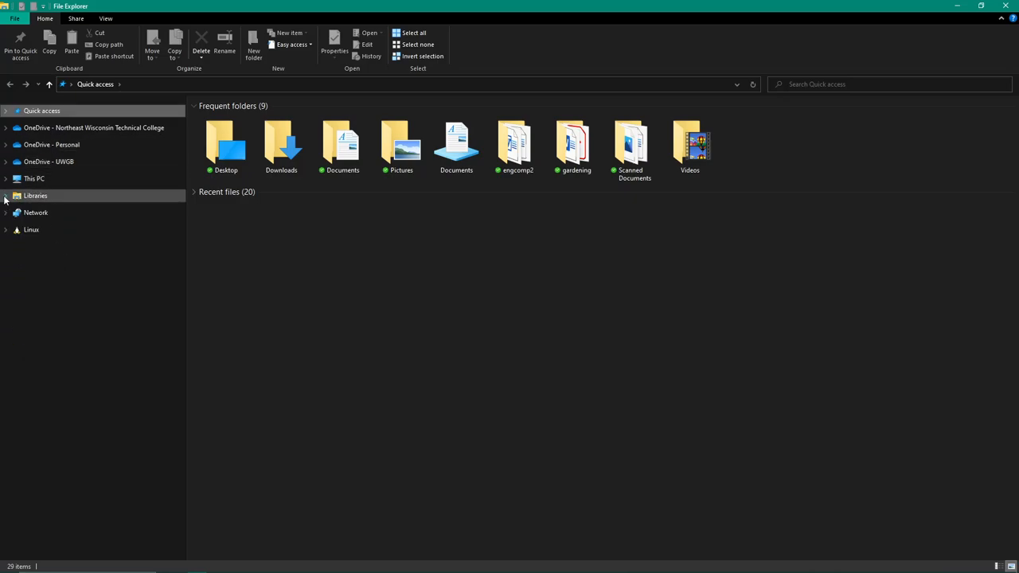
mouse_move(35, 201)
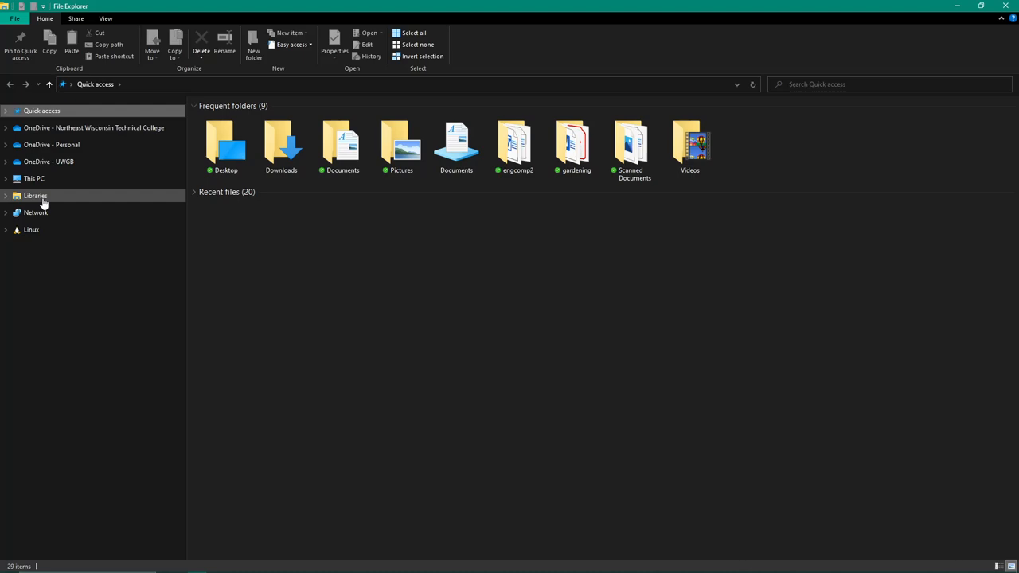
mouse_move(73, 329)
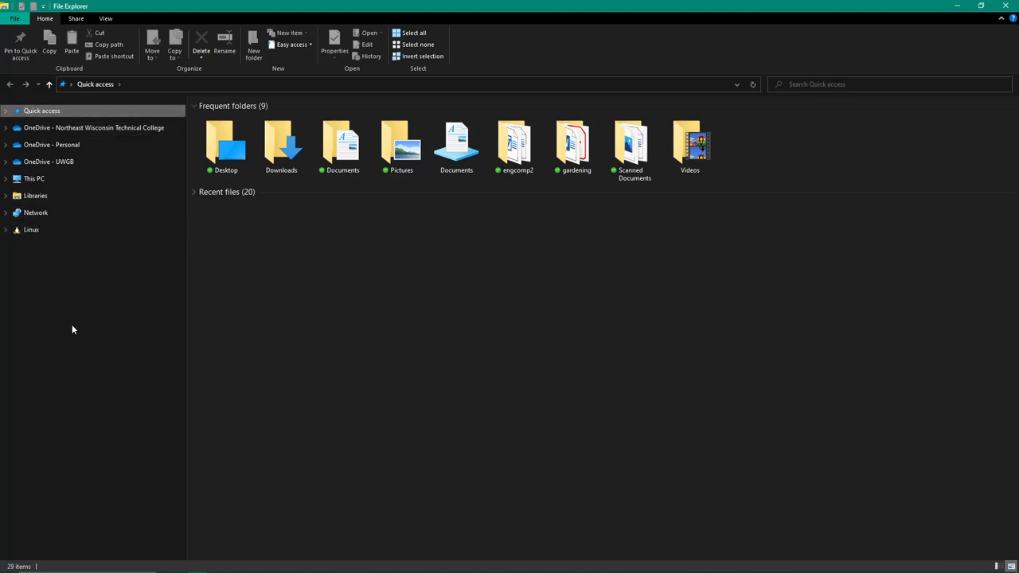
right_click(87, 326)
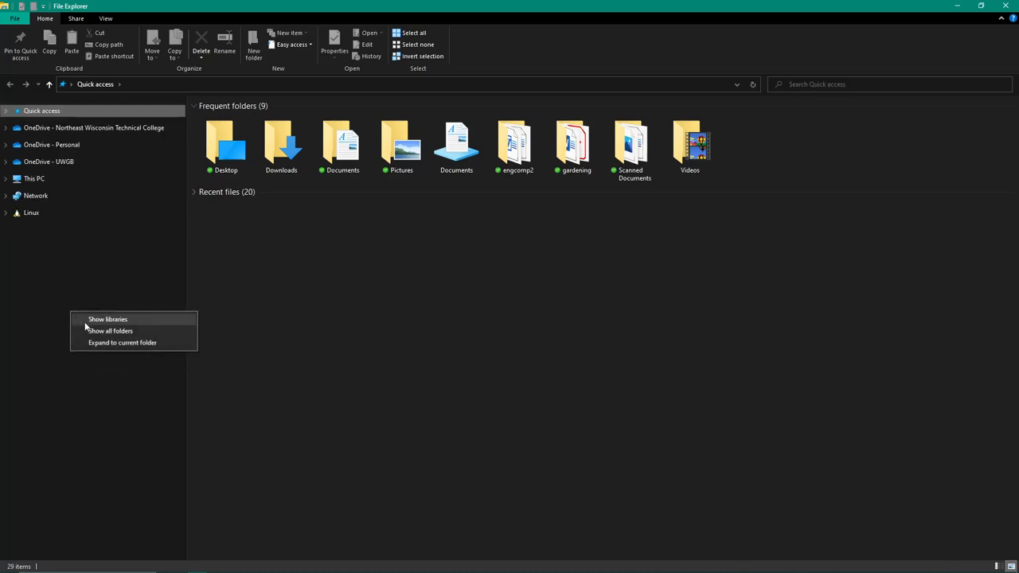
left_click(107, 320)
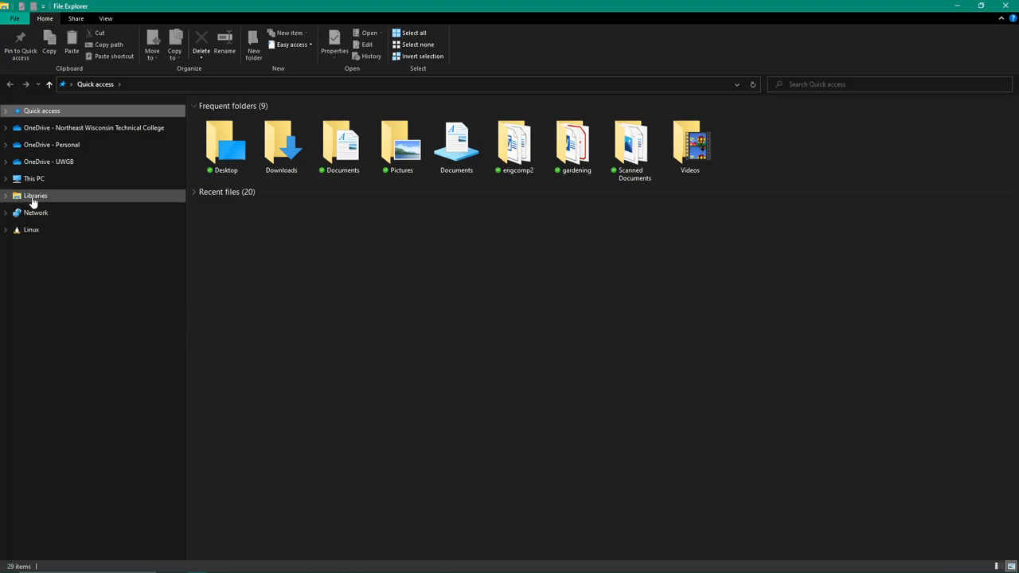
left_click(5, 196)
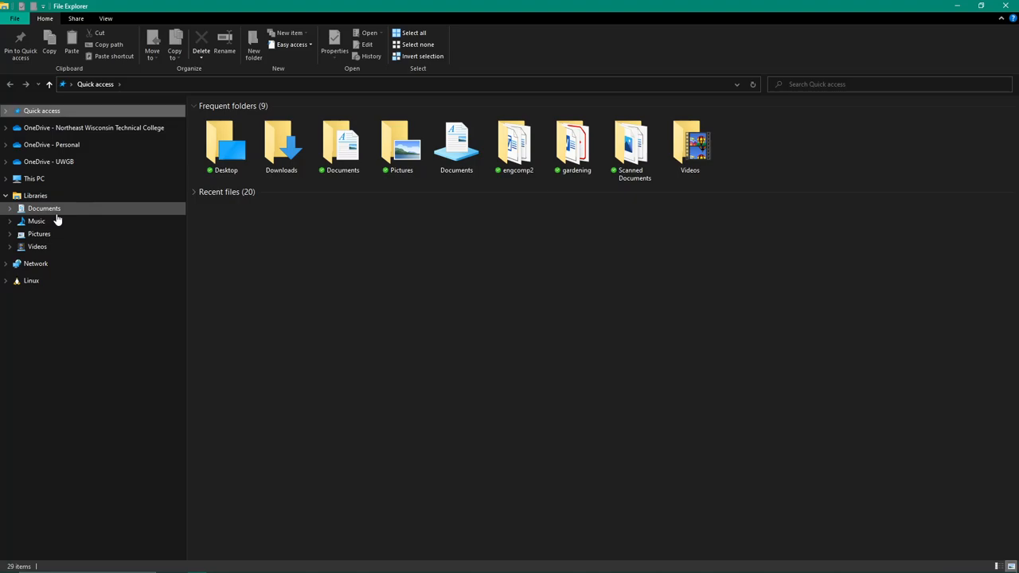
mouse_move(45, 216)
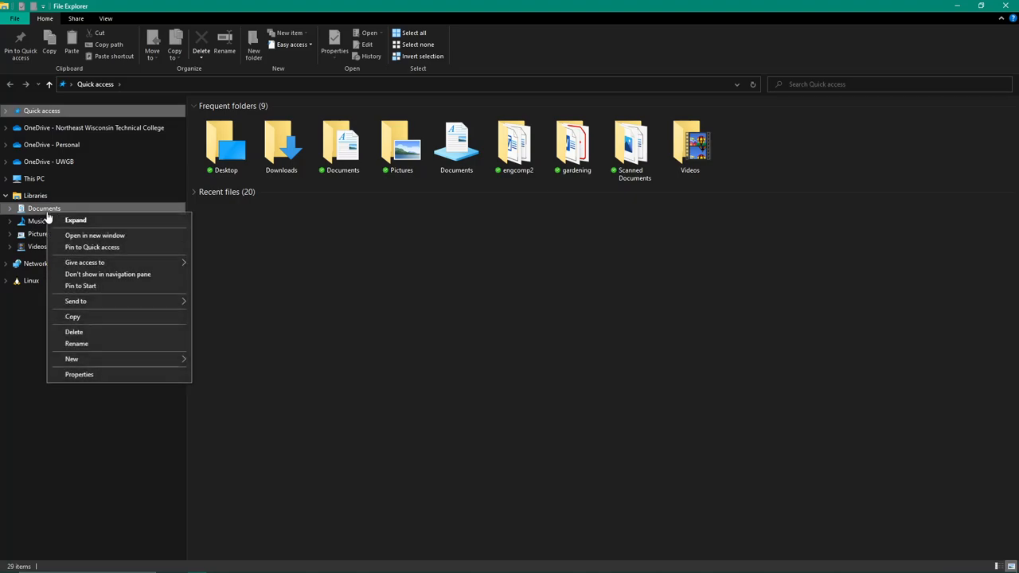
mouse_move(78, 374)
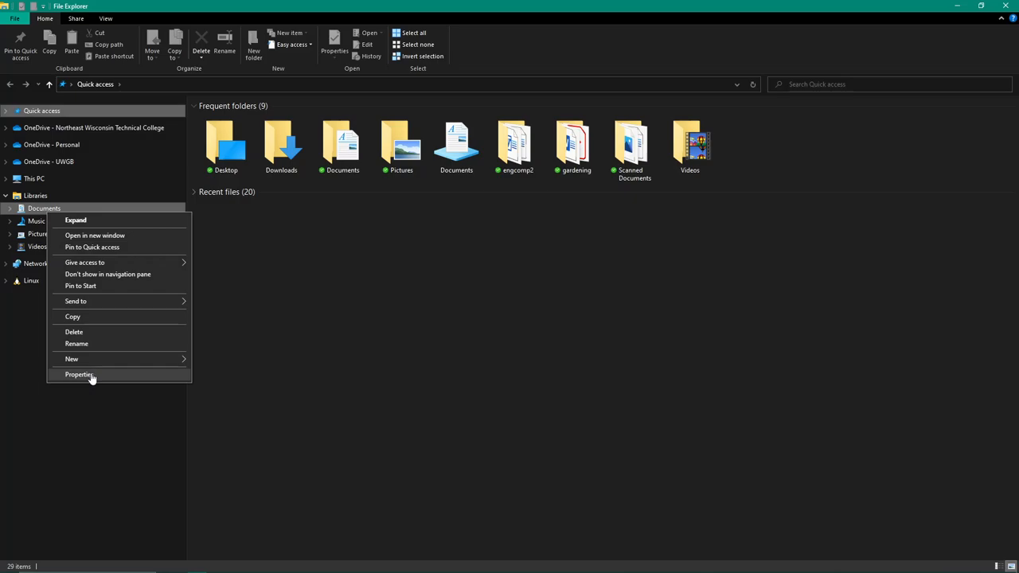
left_click(79, 374)
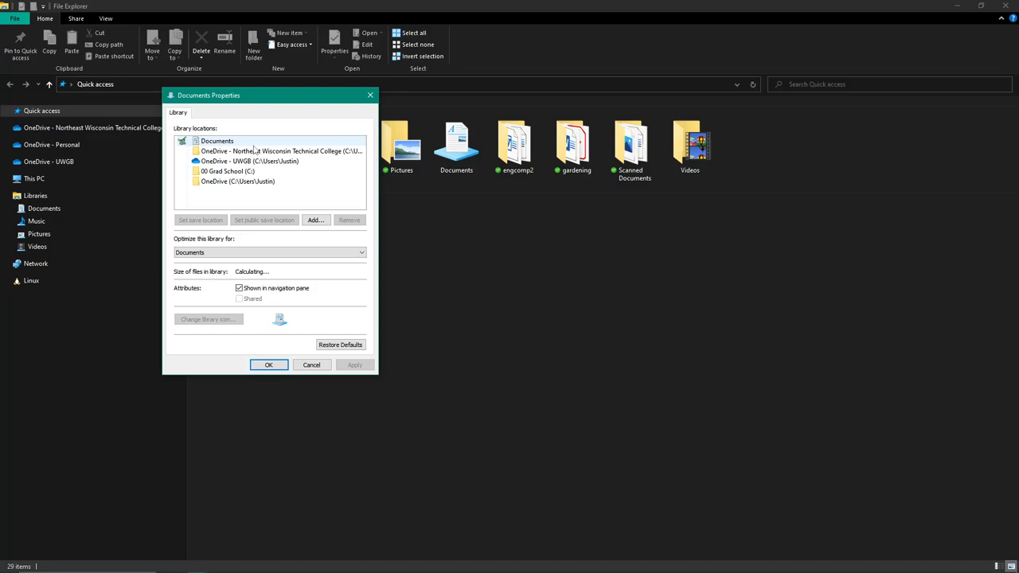
mouse_move(249, 161)
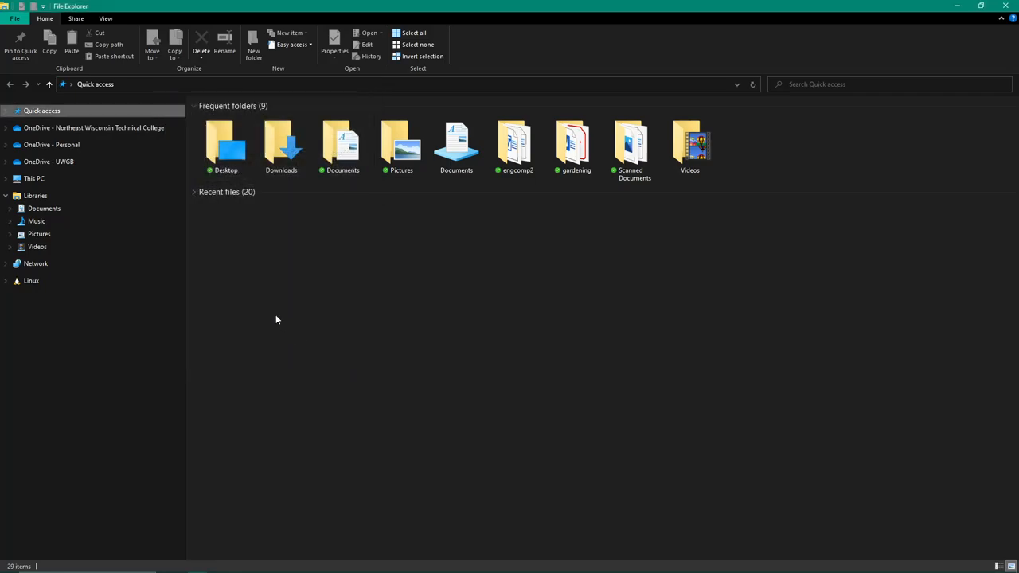
right_click(37, 220)
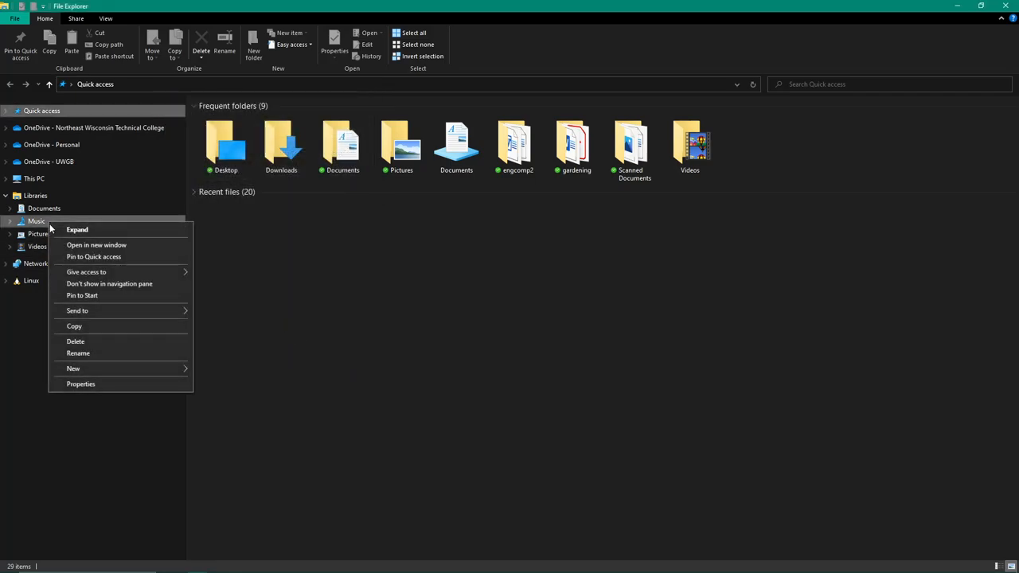
left_click(81, 384)
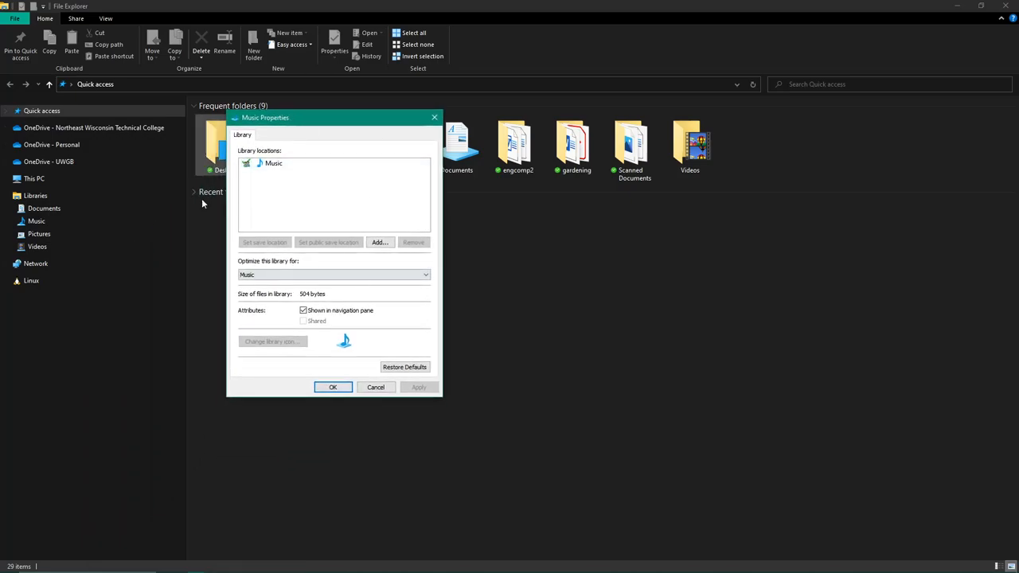
mouse_move(313, 188)
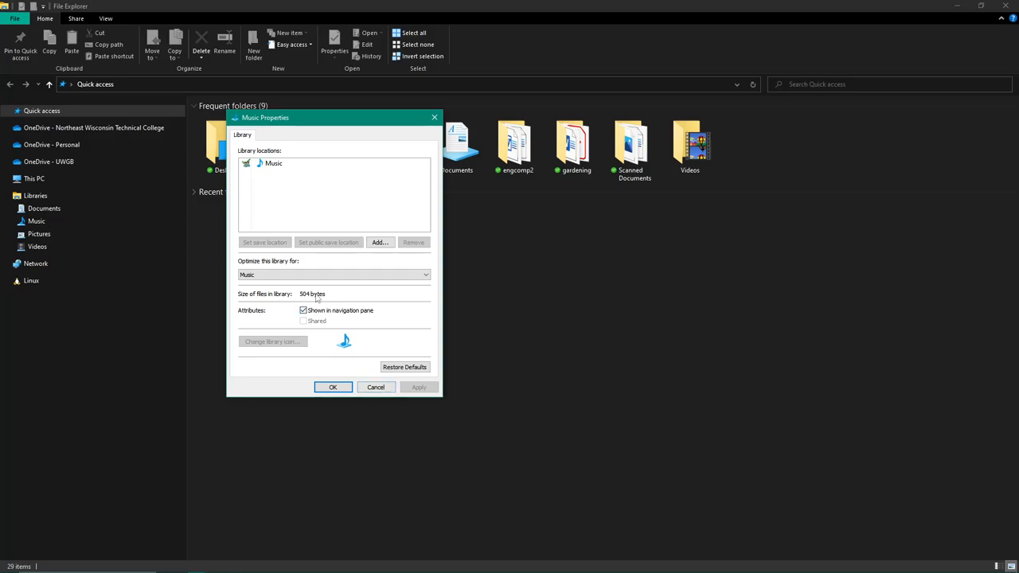
left_click(332, 386)
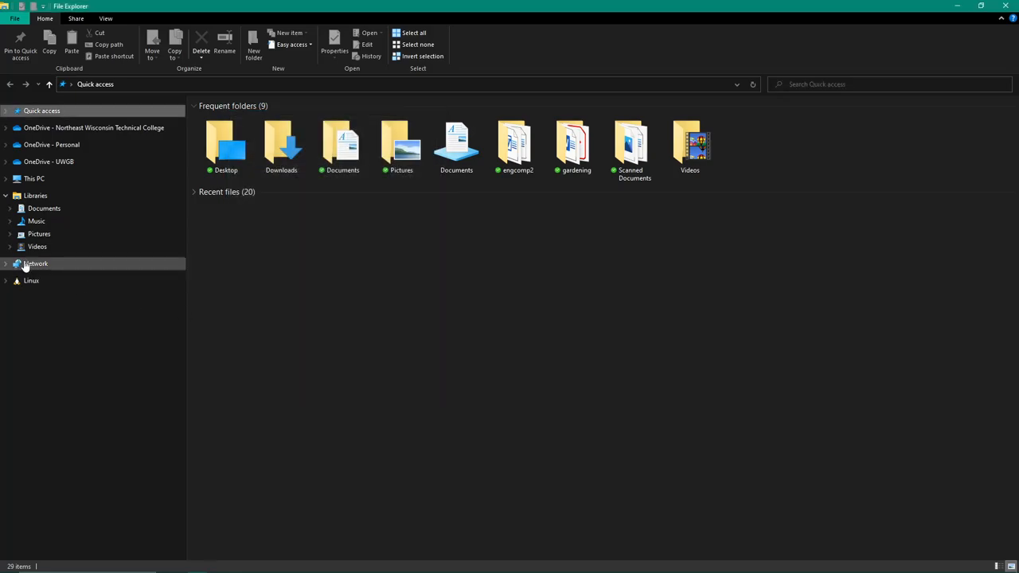
mouse_move(44, 207)
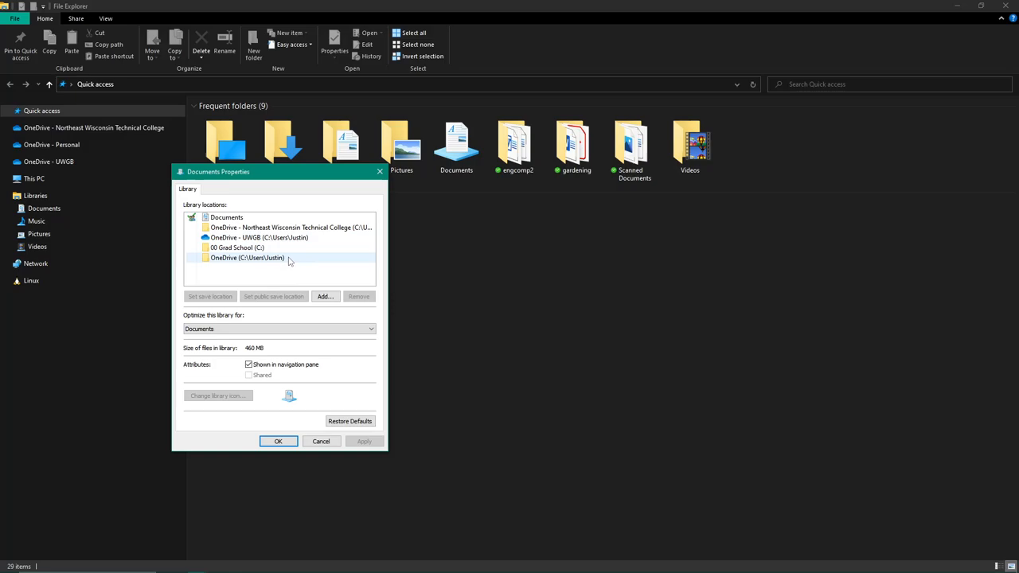
Remove the plain OneDrive (C:\Users\Justin) location from the Documents library
left_click(358, 296)
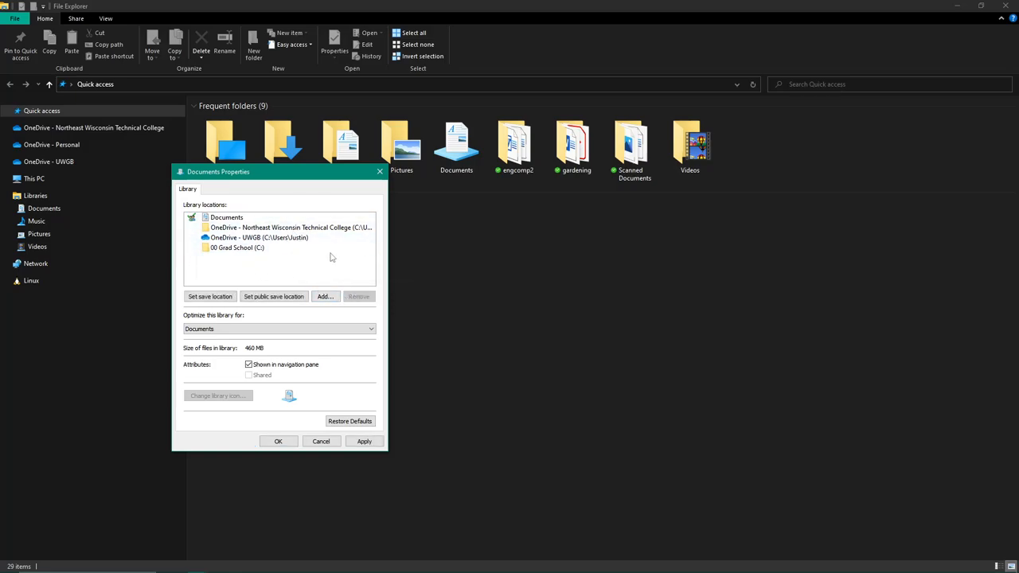
mouse_move(282, 251)
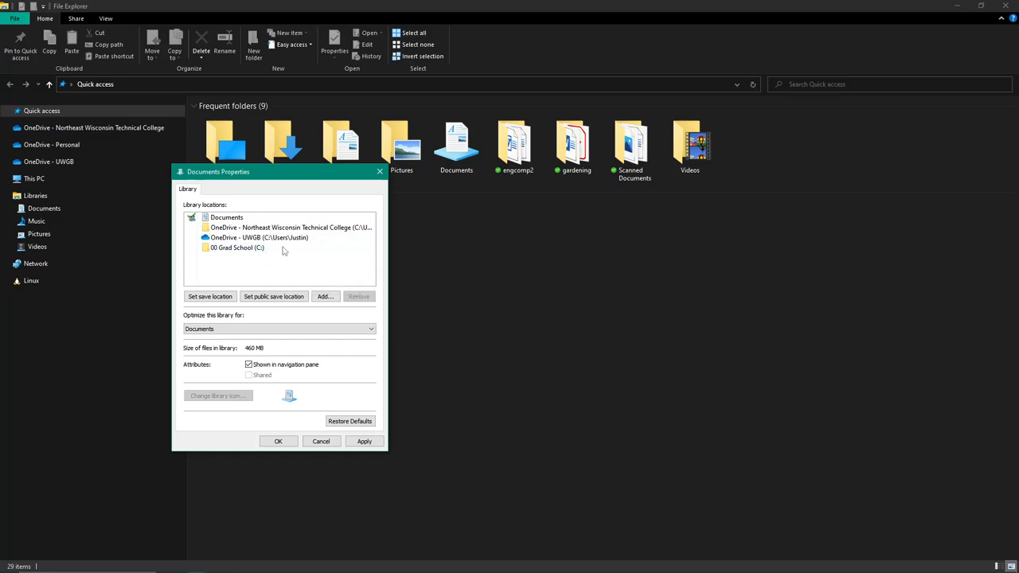
mouse_move(259, 238)
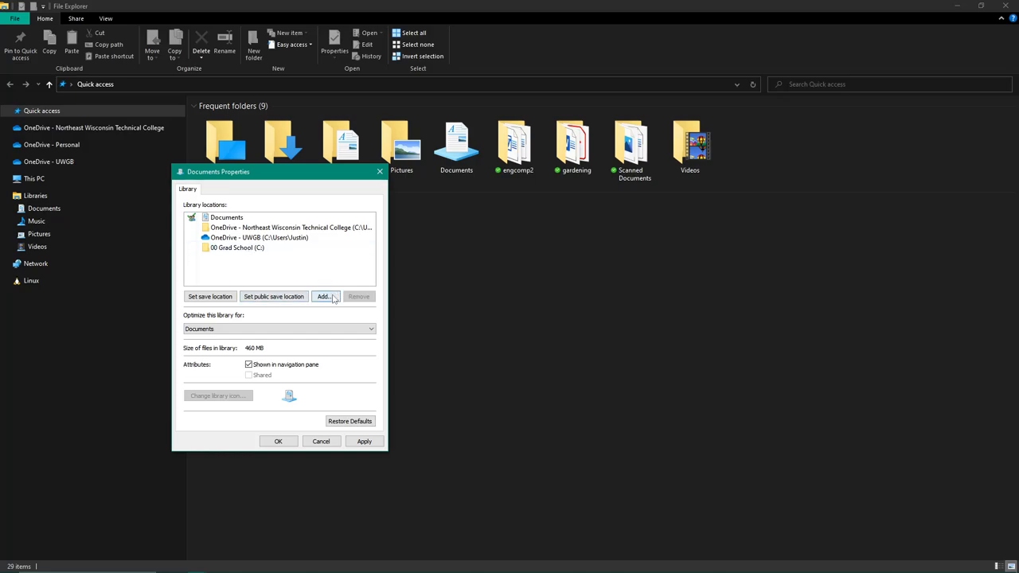
Include the OneDrive - Personal folder, listed as OneDrive (C:\Users\Justin), in Documents
left_click(323, 296)
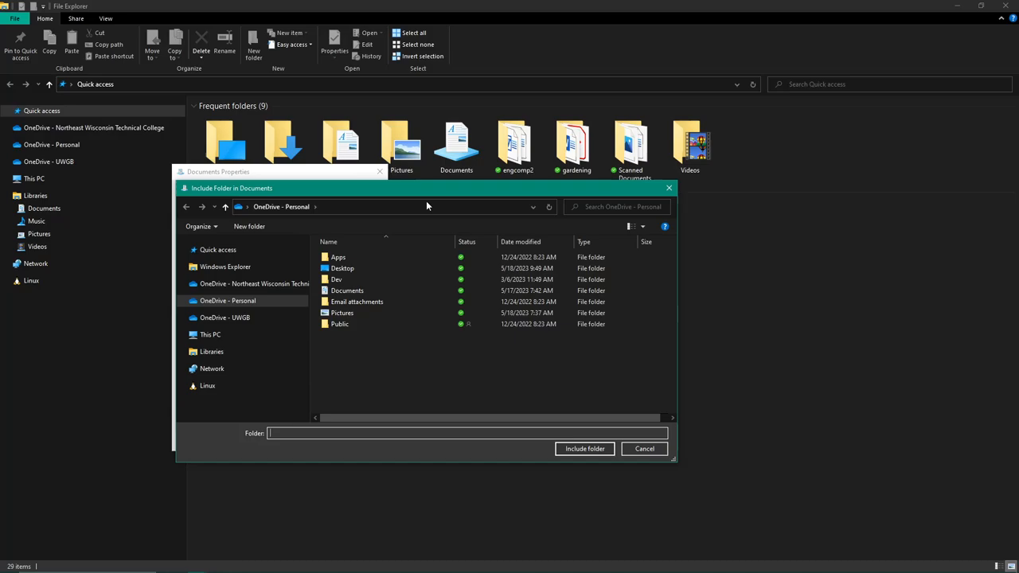
left_click(228, 301)
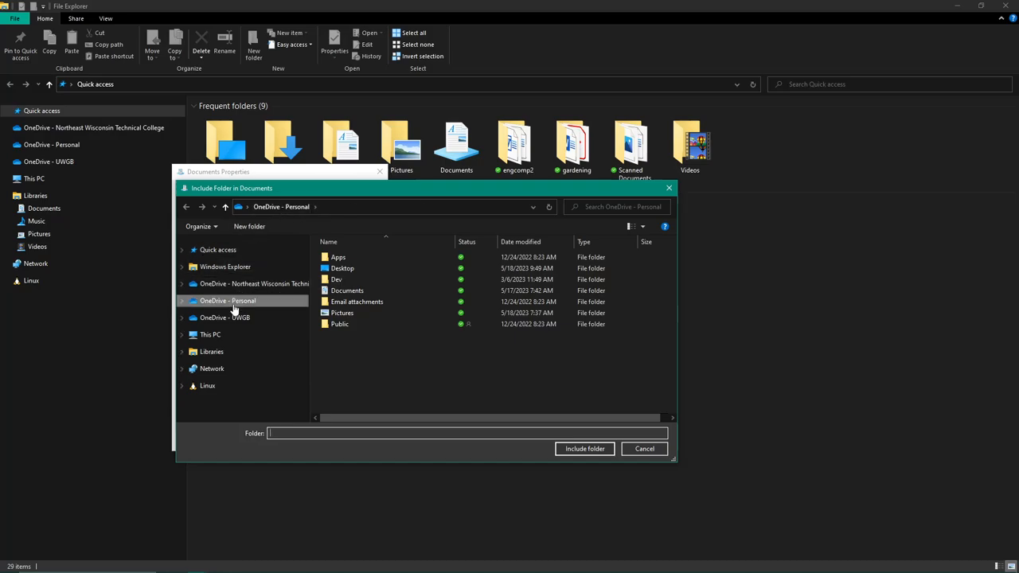
left_click(227, 300)
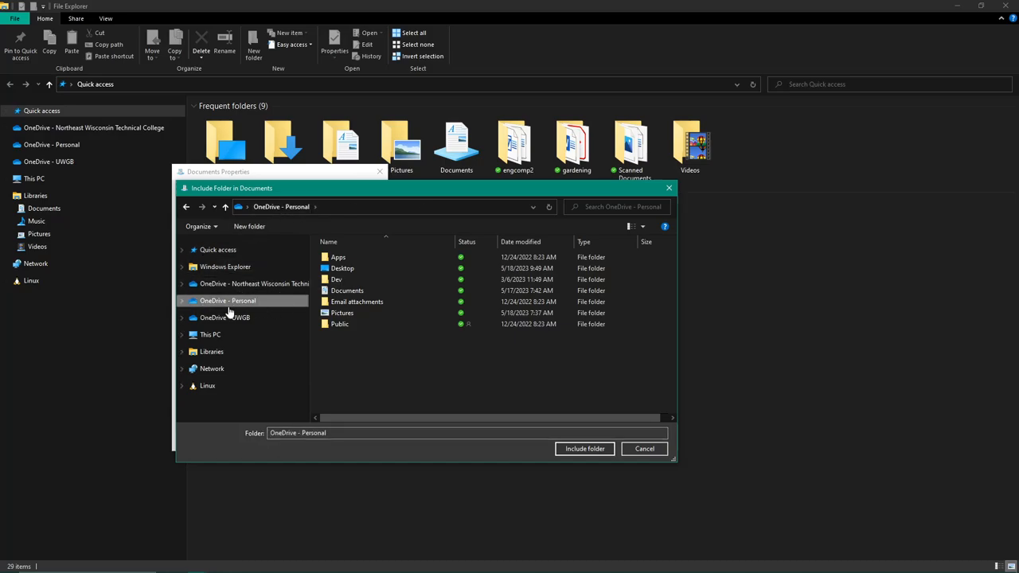
left_click(341, 312)
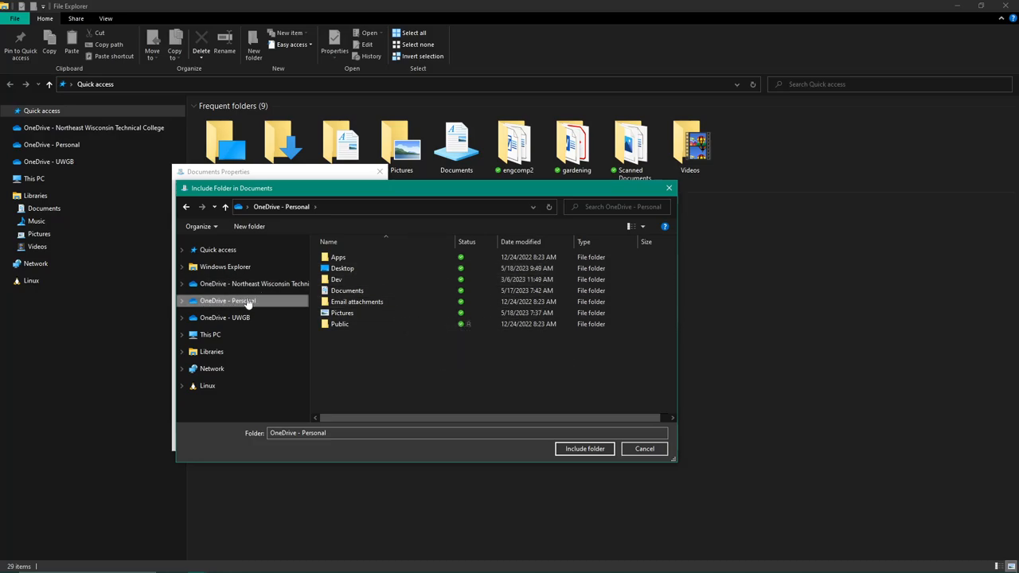
mouse_move(585, 448)
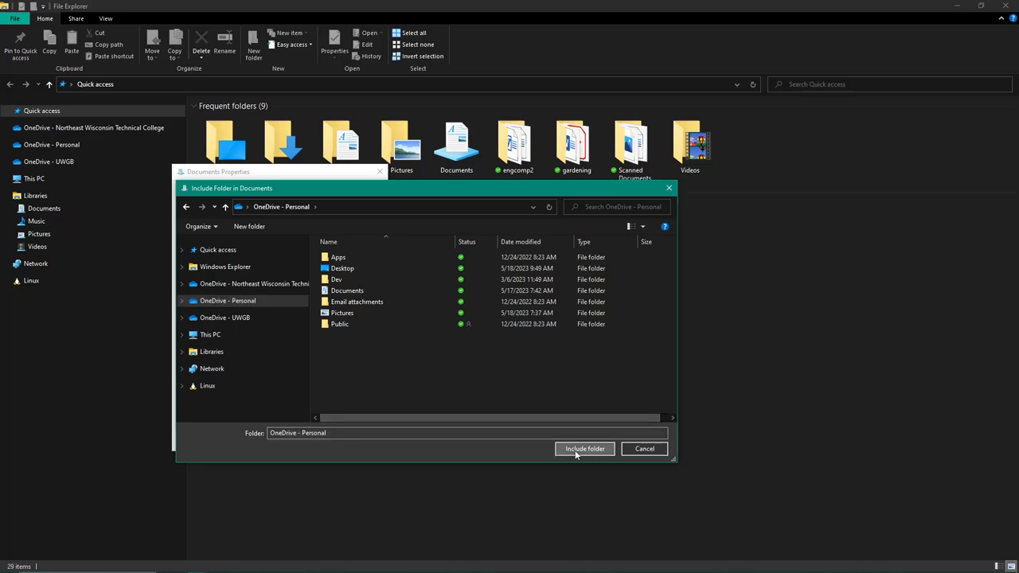
left_click(584, 448)
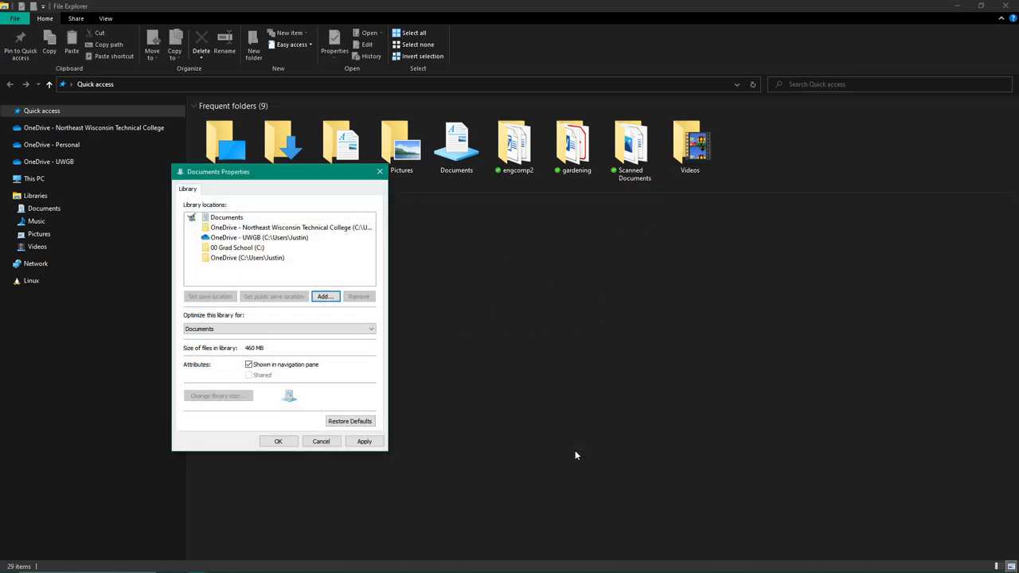
Check the newly added OneDrive location, then apply the Documents library changes with OK
left_click(247, 258)
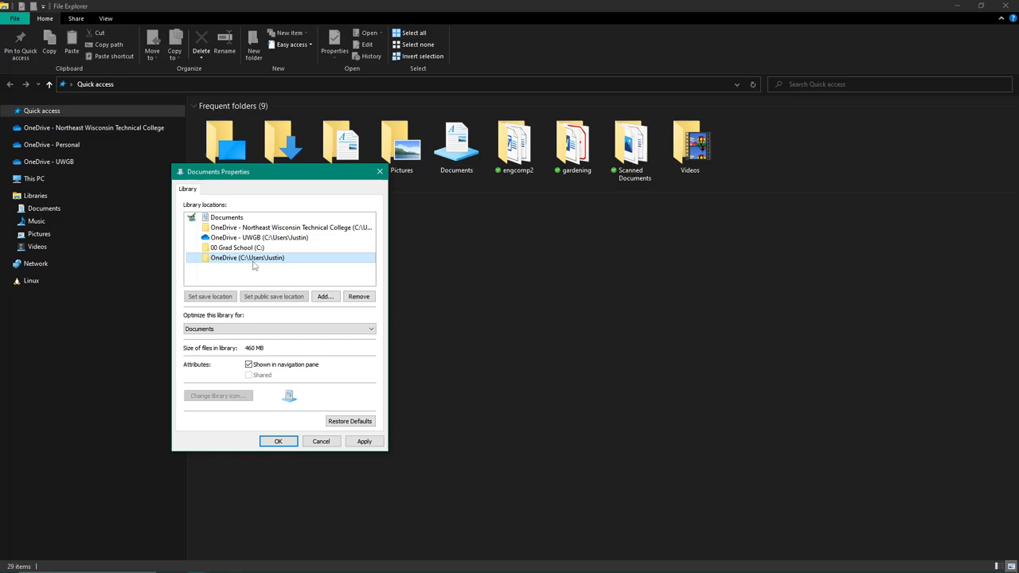
mouse_move(247, 258)
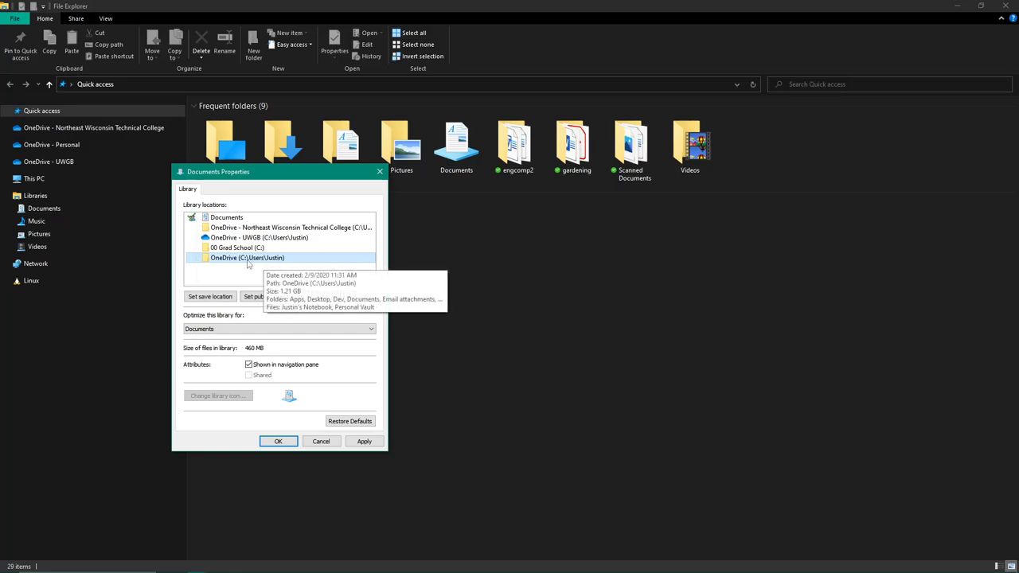
mouse_move(319, 260)
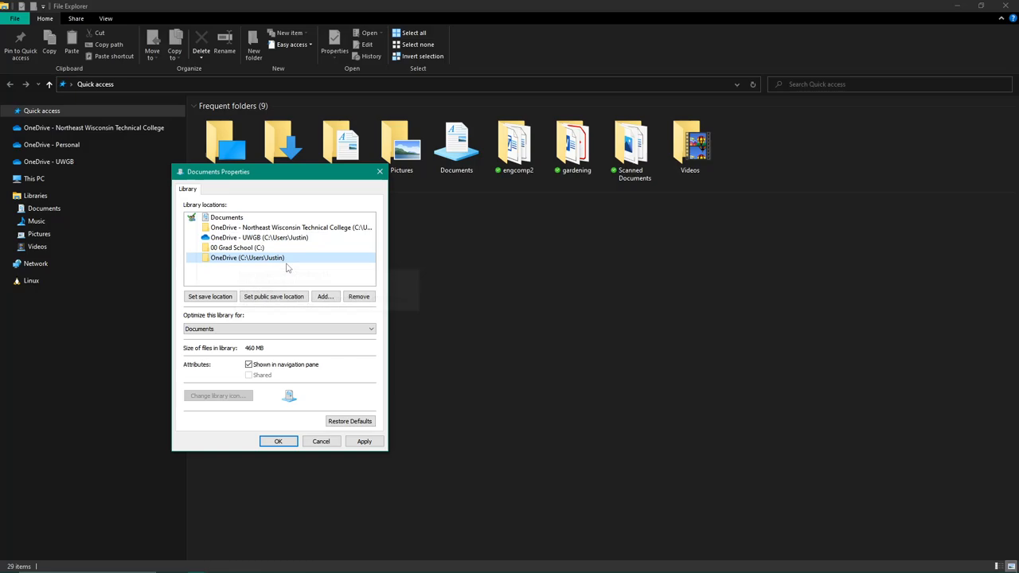
mouse_move(216, 267)
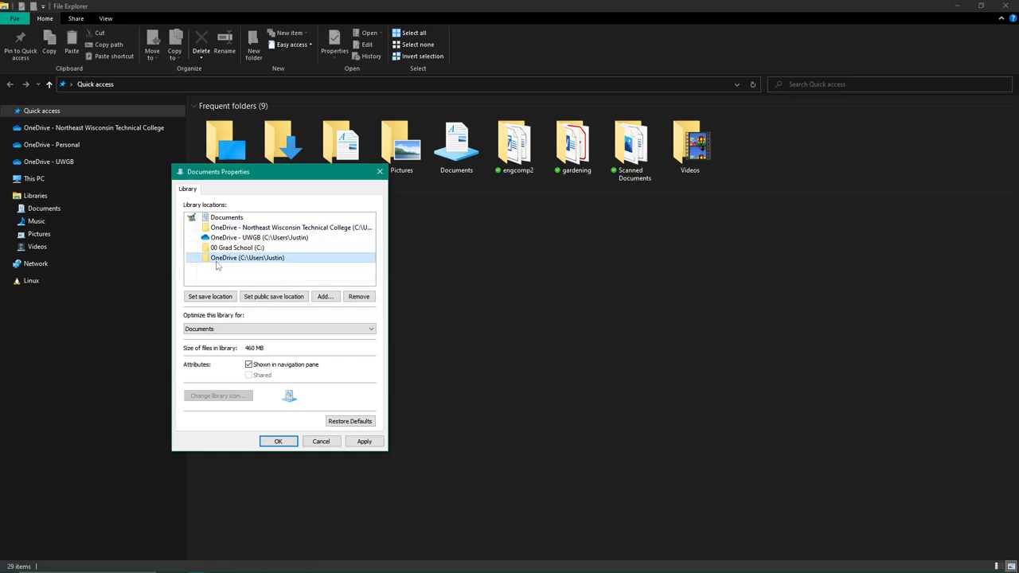
mouse_move(230, 258)
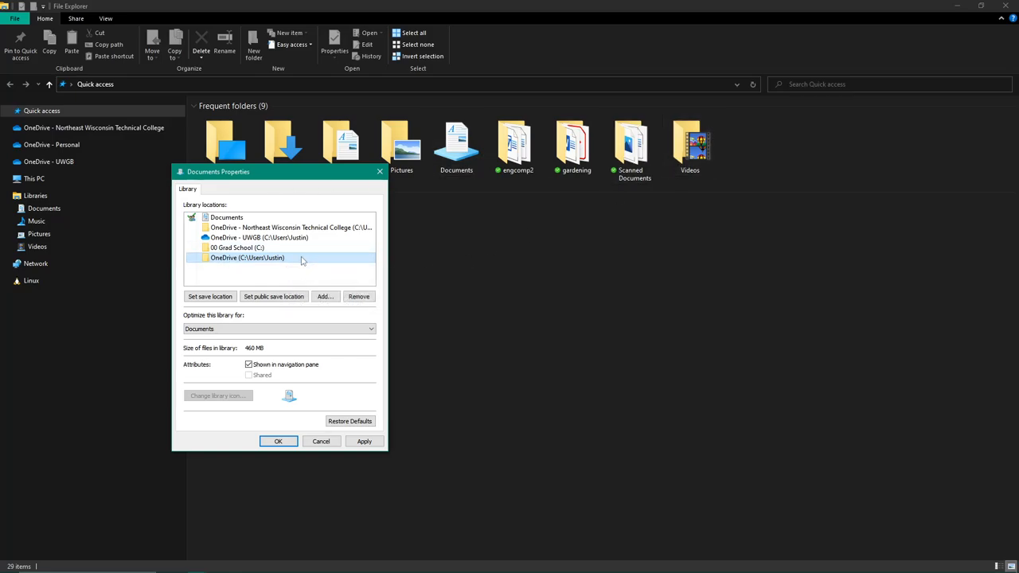
mouse_move(301, 258)
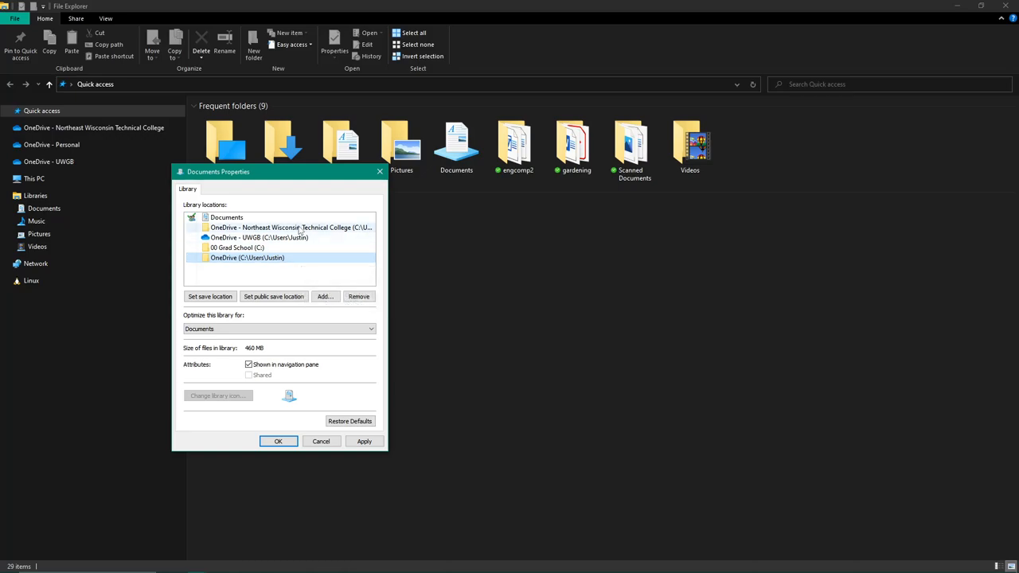
mouse_move(291, 227)
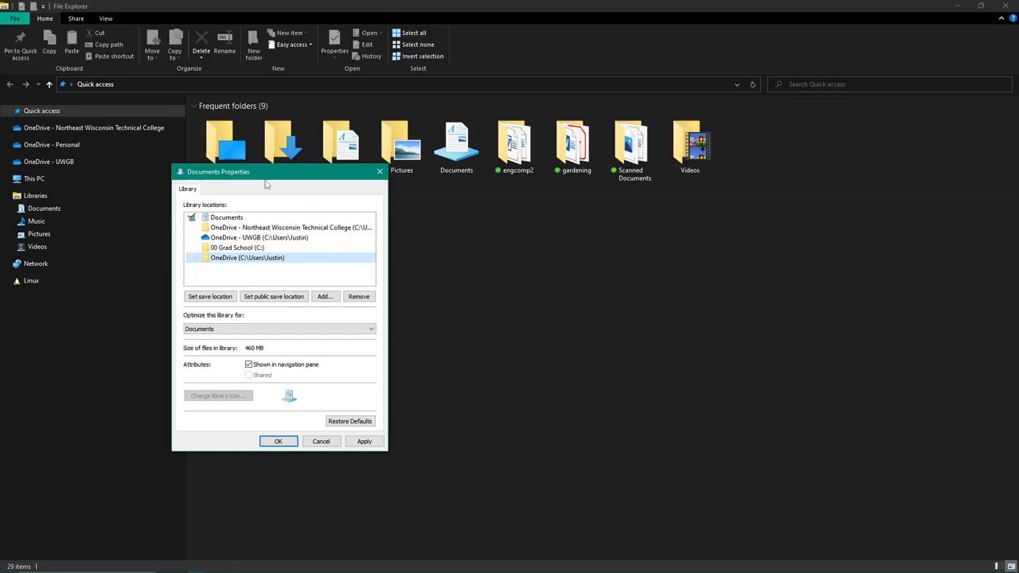
mouse_move(292, 275)
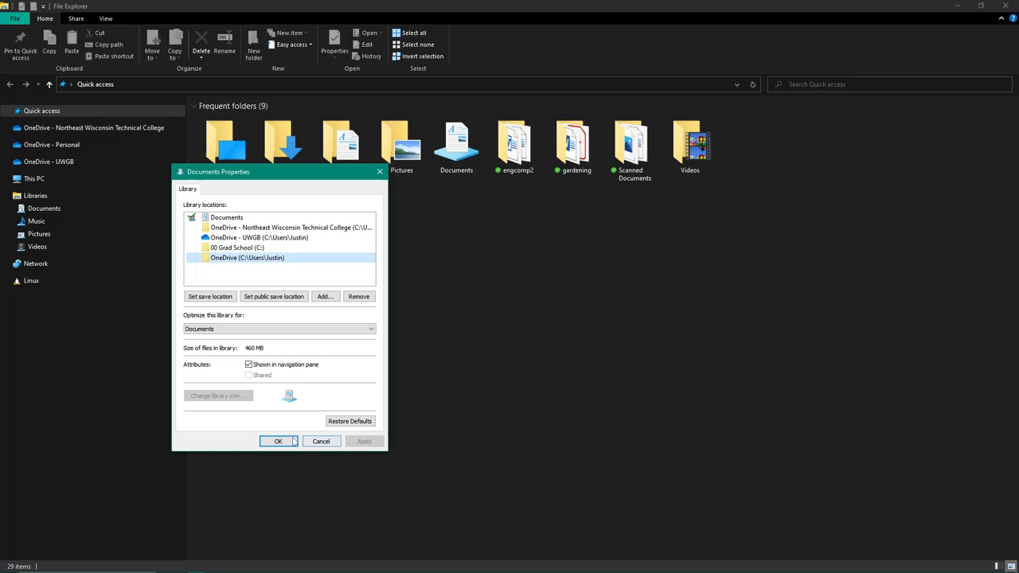
left_click(277, 441)
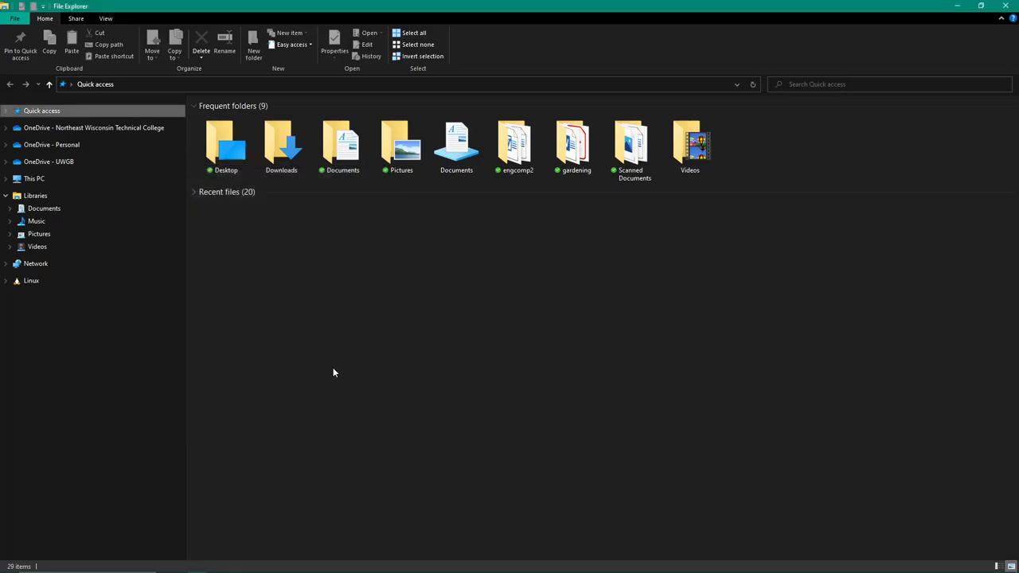
Alt+Tab to the Word OneDrive search notes and open the OneDrive - Personal tray panel
key("alt+tab")
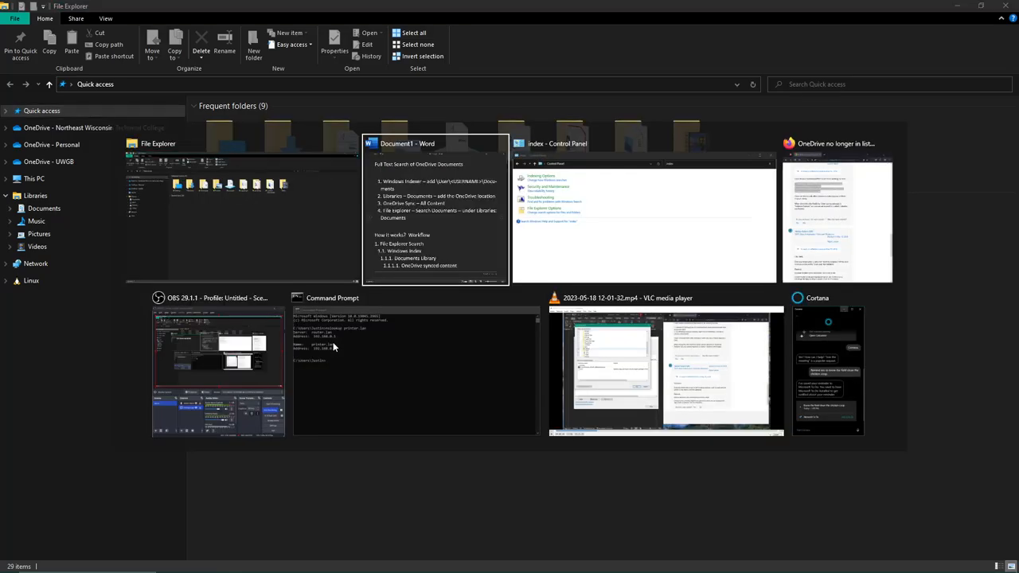
left_click(433, 211)
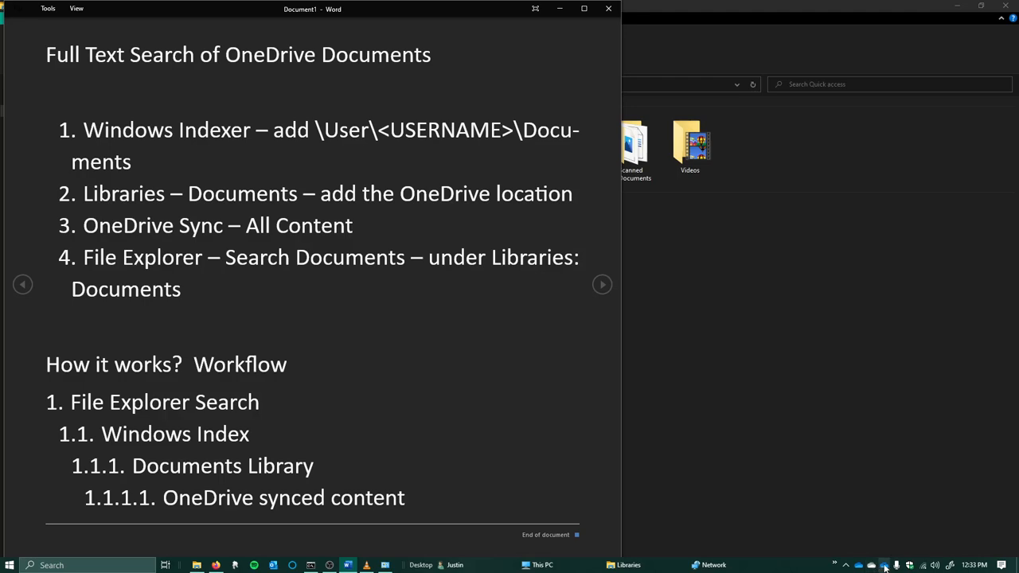
mouse_move(869, 565)
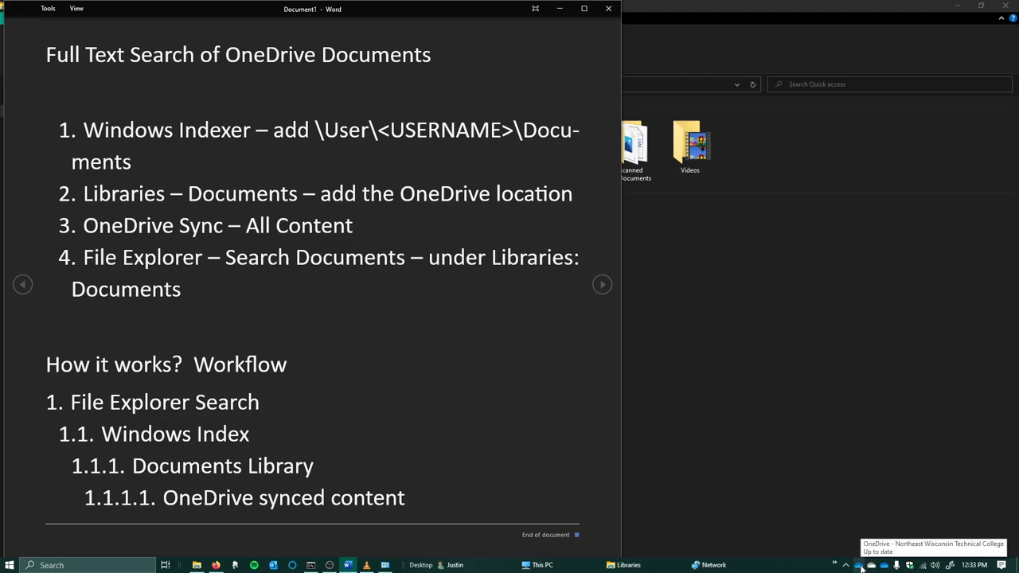
mouse_move(871, 565)
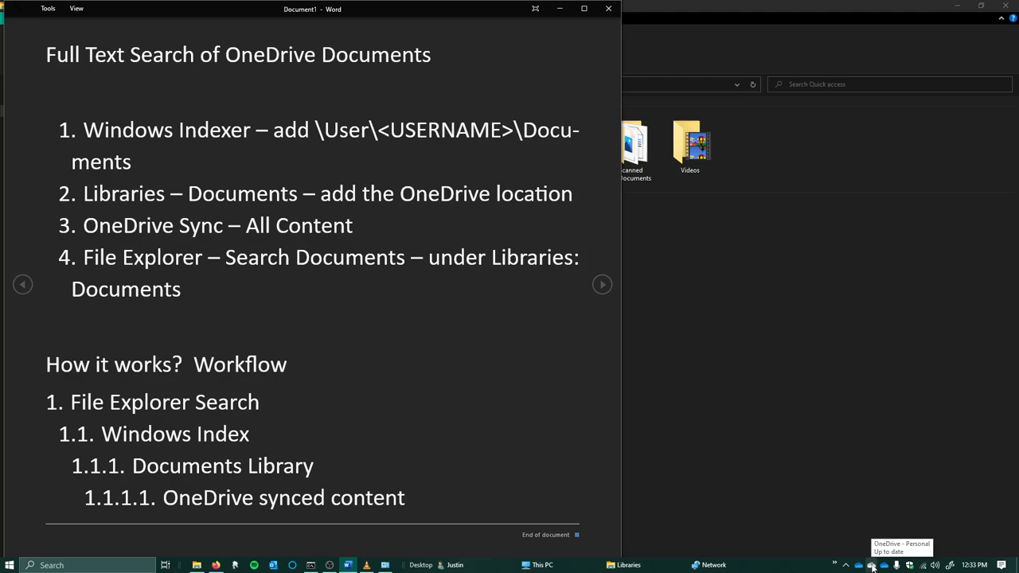
left_click(871, 565)
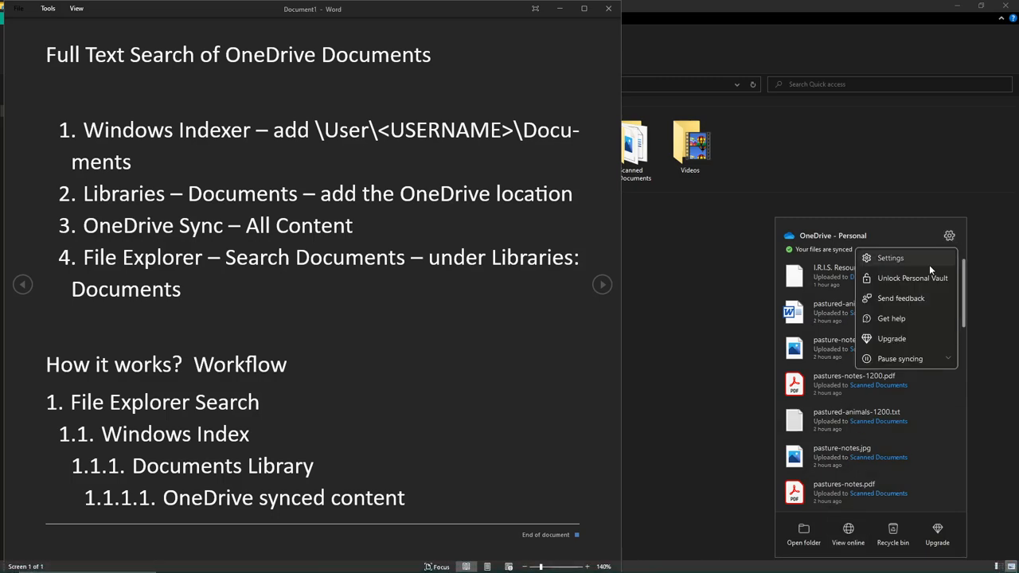
Open OneDrive settings to review Sync and backup, then close the window
left_click(890, 257)
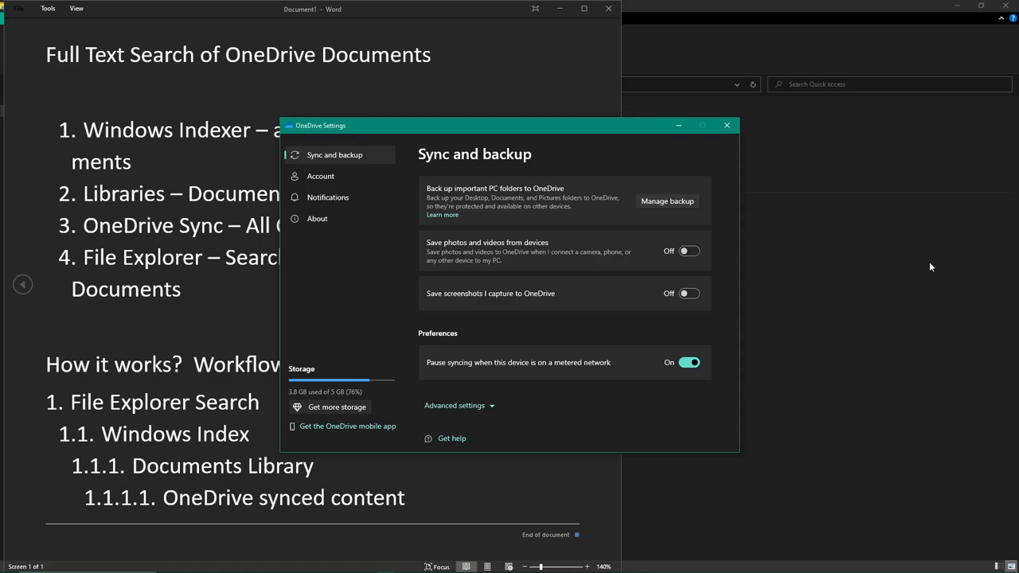
mouse_move(792, 163)
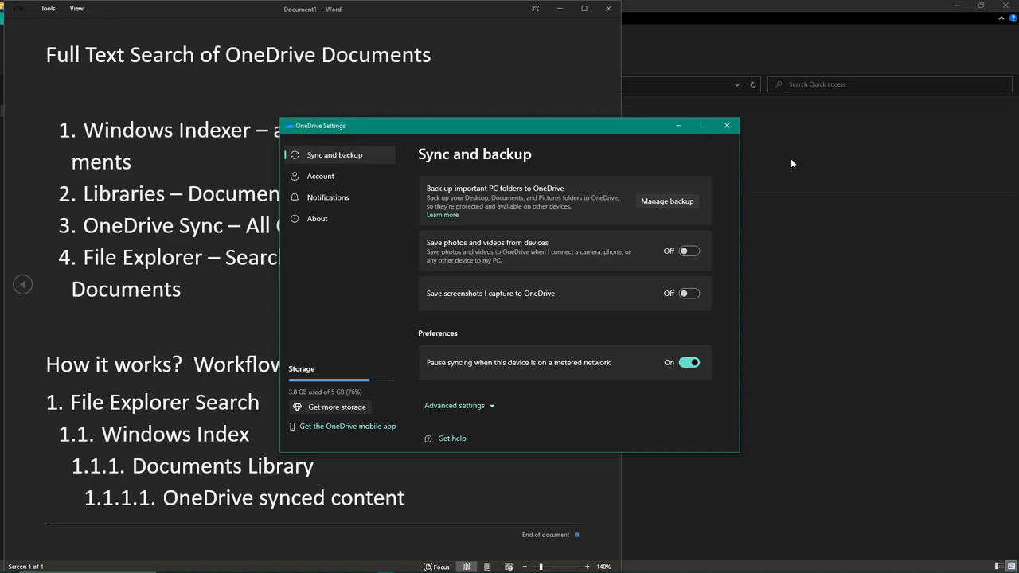
left_click(726, 125)
type("onedri")
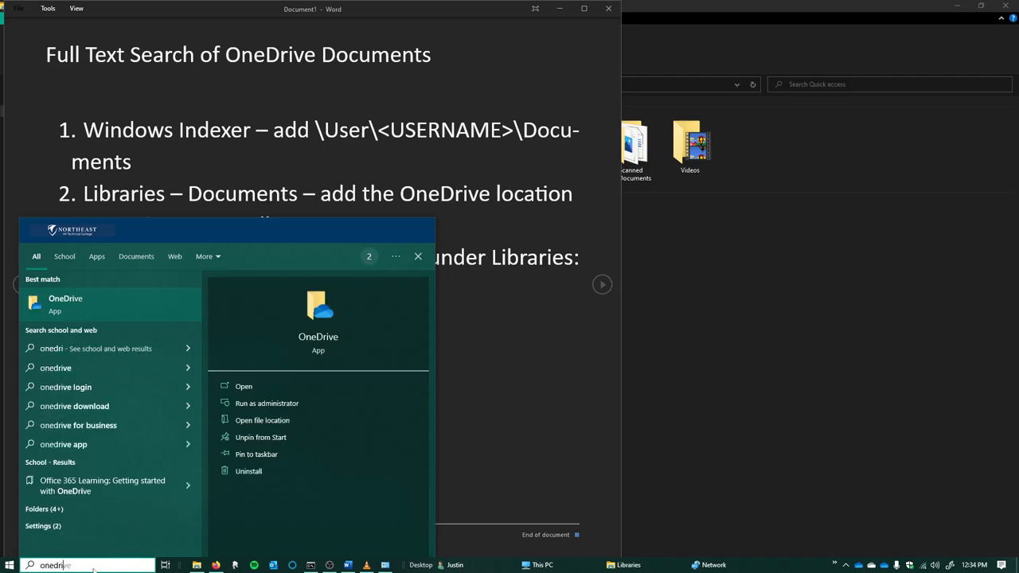
mouse_move(65, 304)
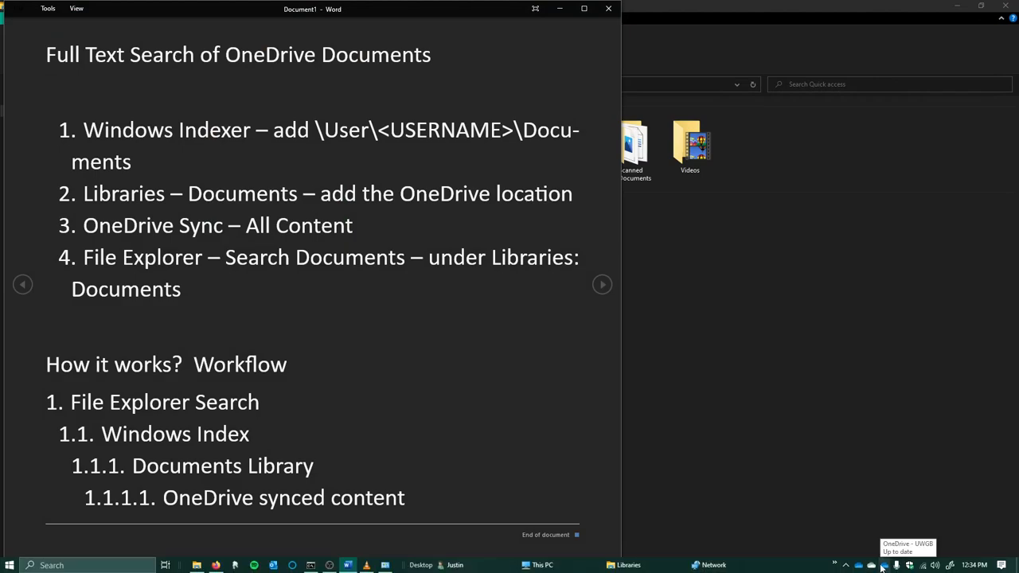
Bring up OneDrive's Download all files prompt, then confirm Windows (C:) has 79.2 GB free
left_click(880, 565)
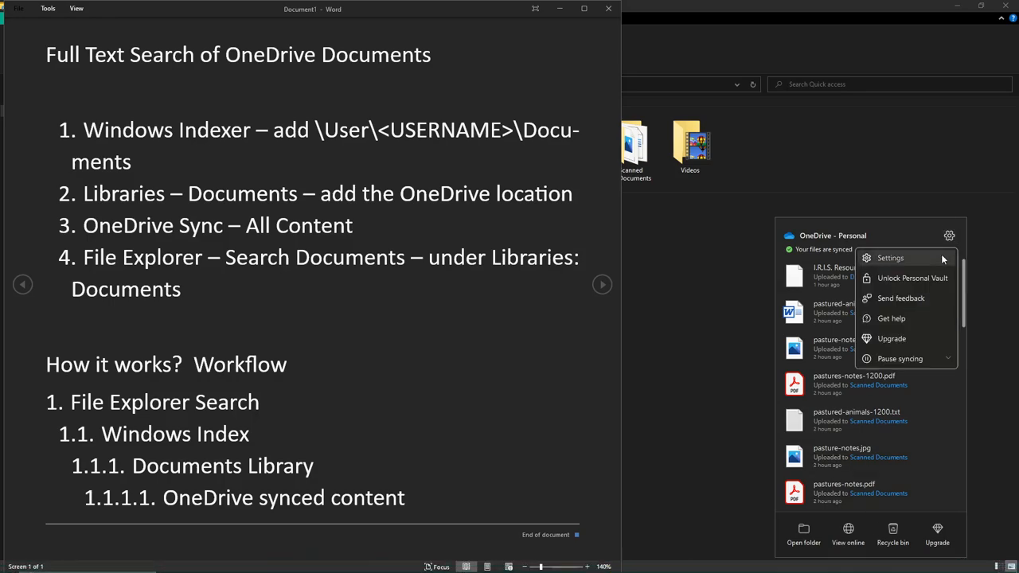
left_click(890, 257)
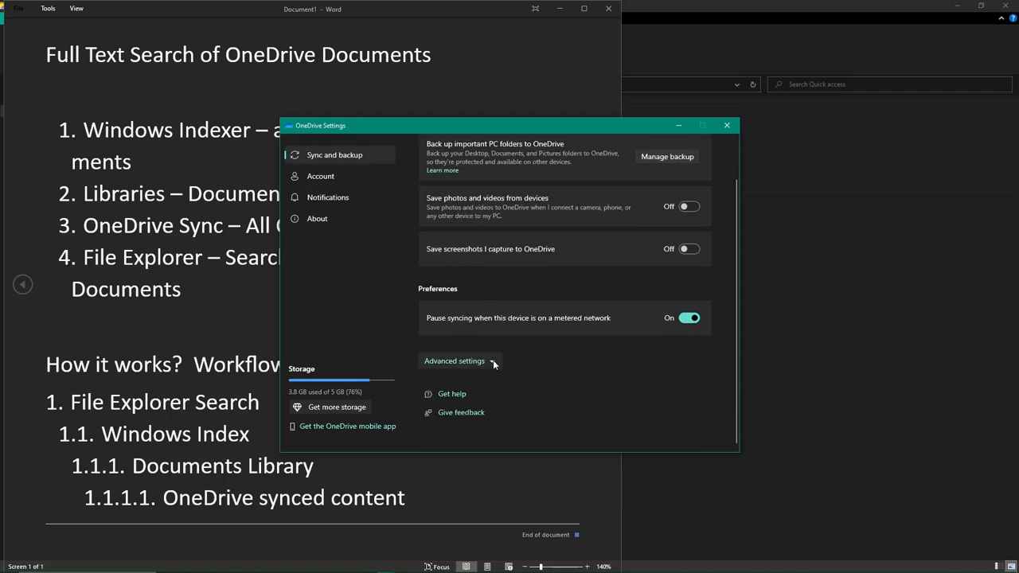
left_click(454, 361)
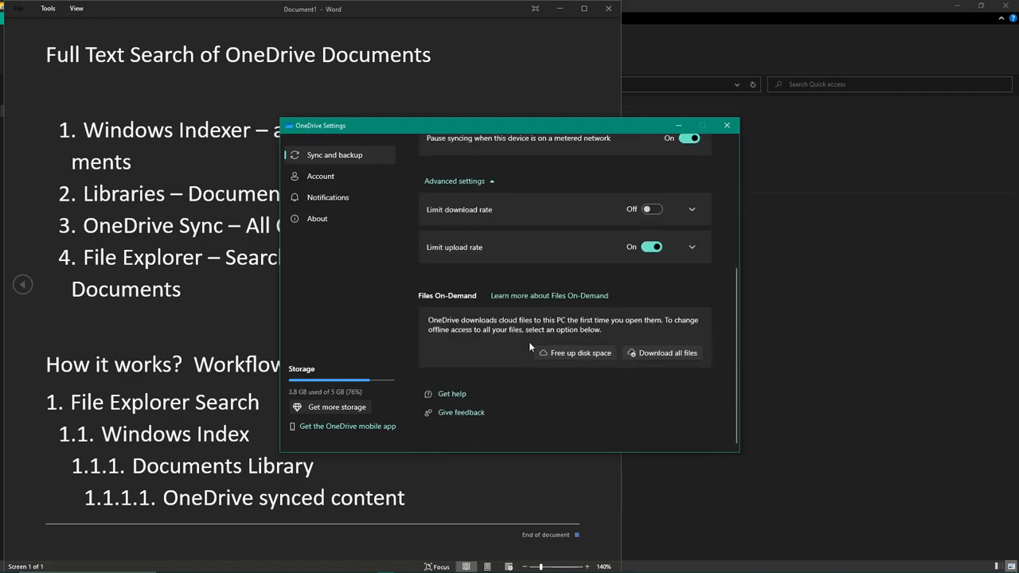
mouse_move(422, 300)
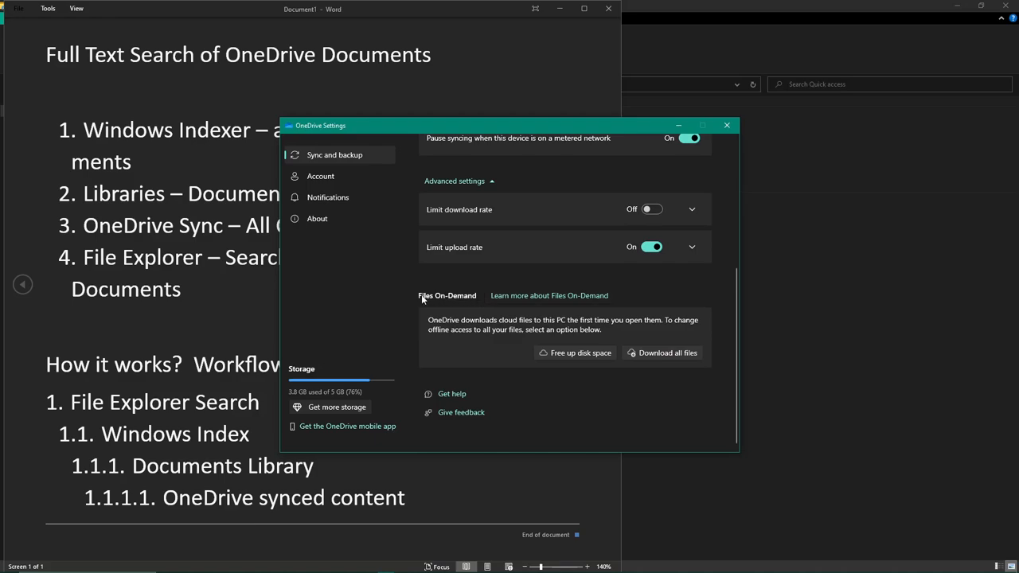
mouse_move(465, 300)
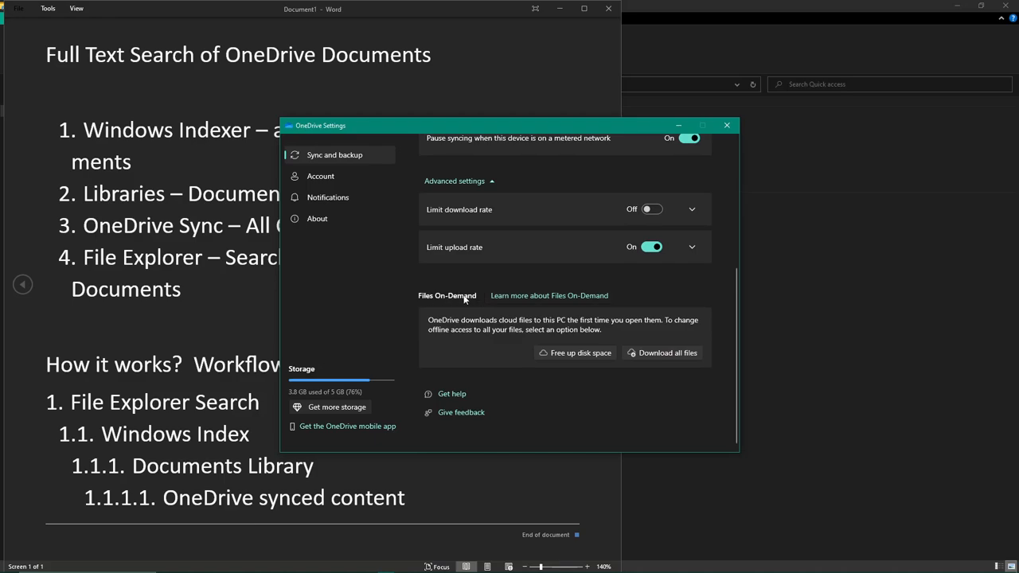
mouse_move(671, 355)
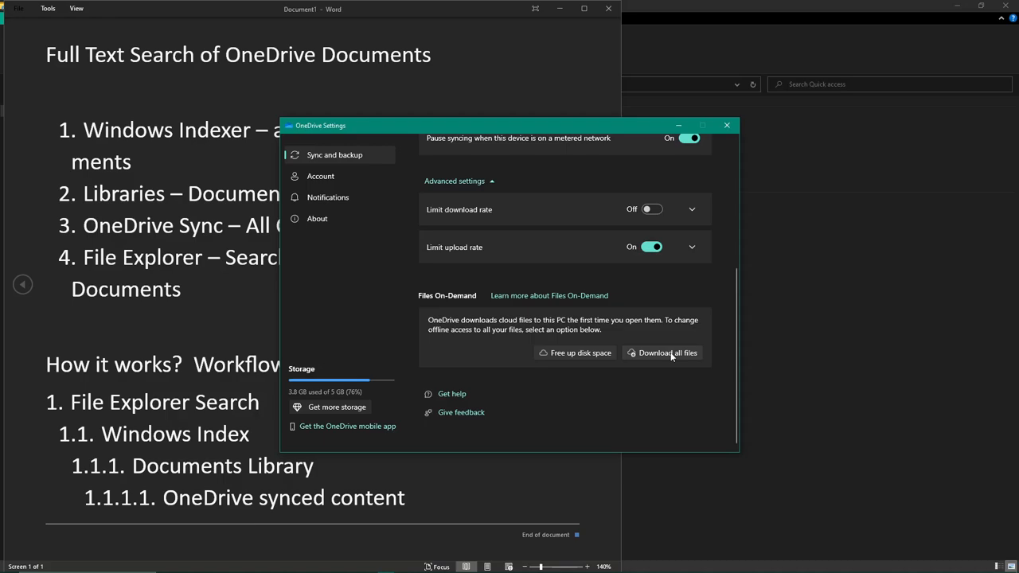
mouse_move(655, 359)
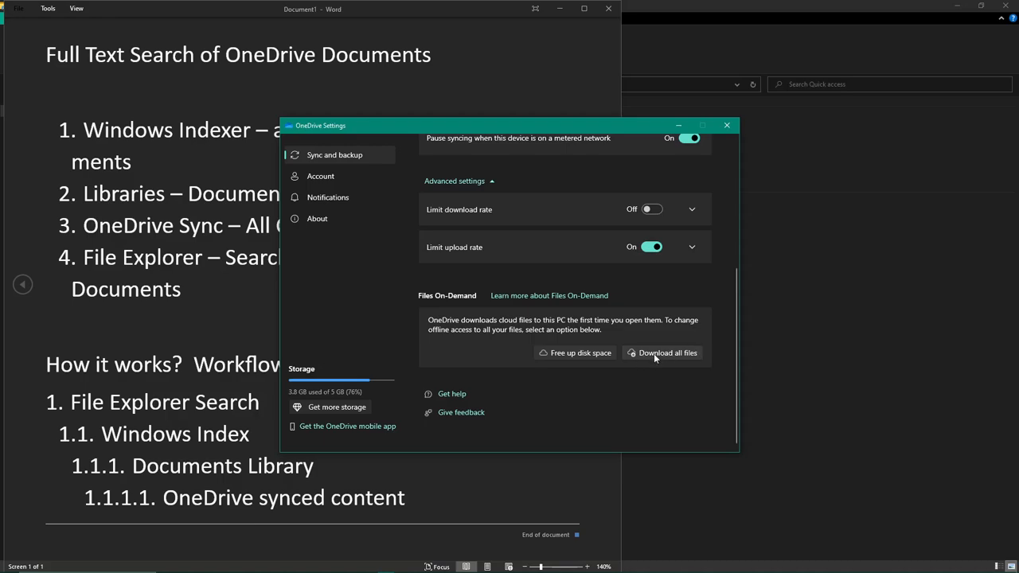
left_click(667, 353)
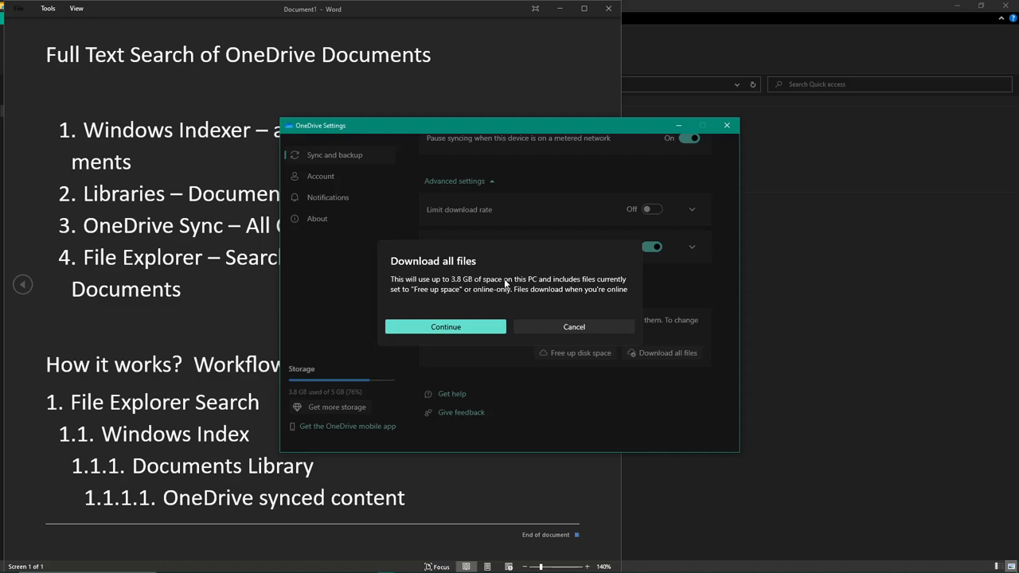
mouse_move(532, 292)
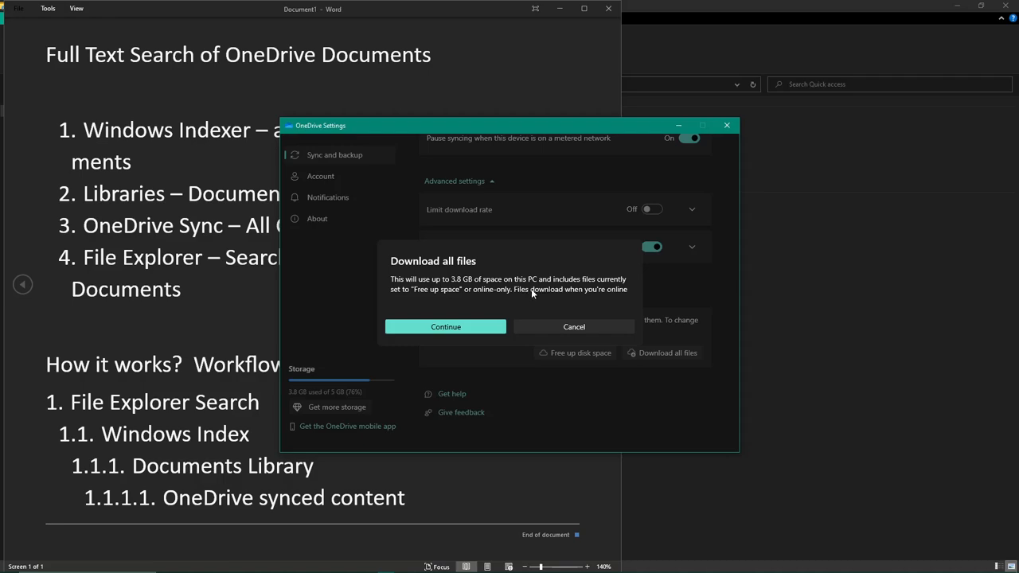
mouse_move(459, 296)
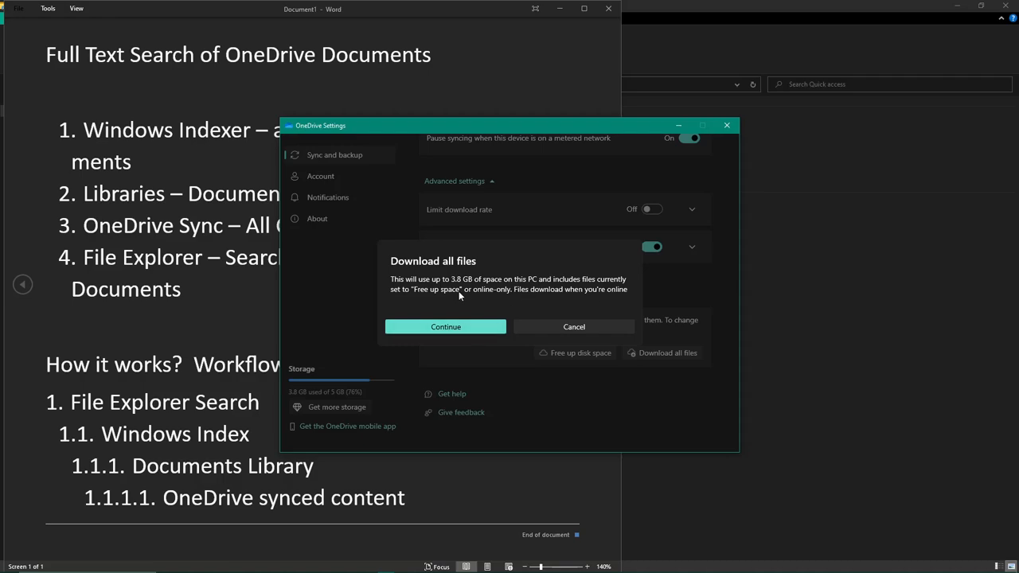
mouse_move(492, 285)
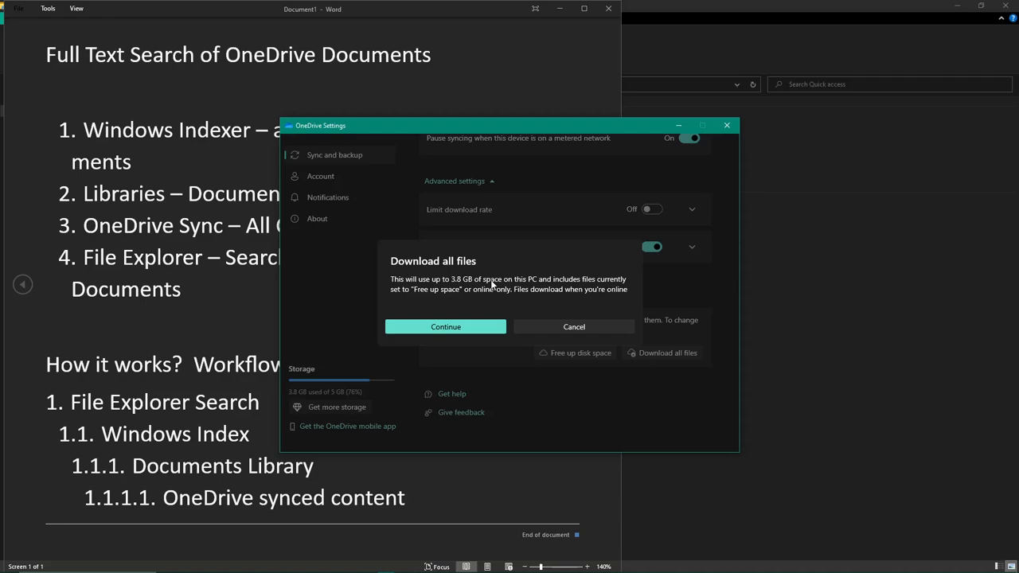
mouse_move(539, 433)
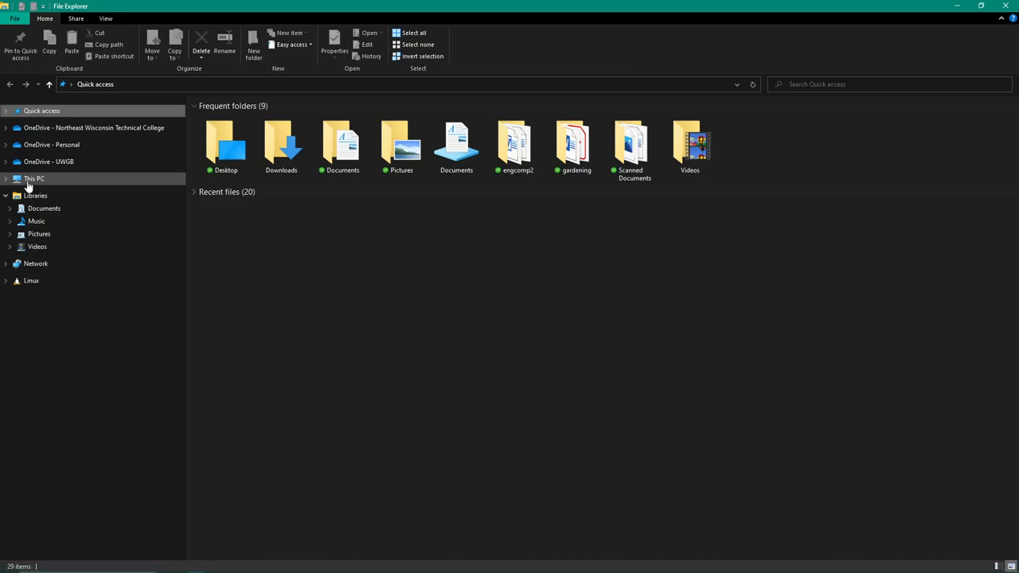
left_click(33, 178)
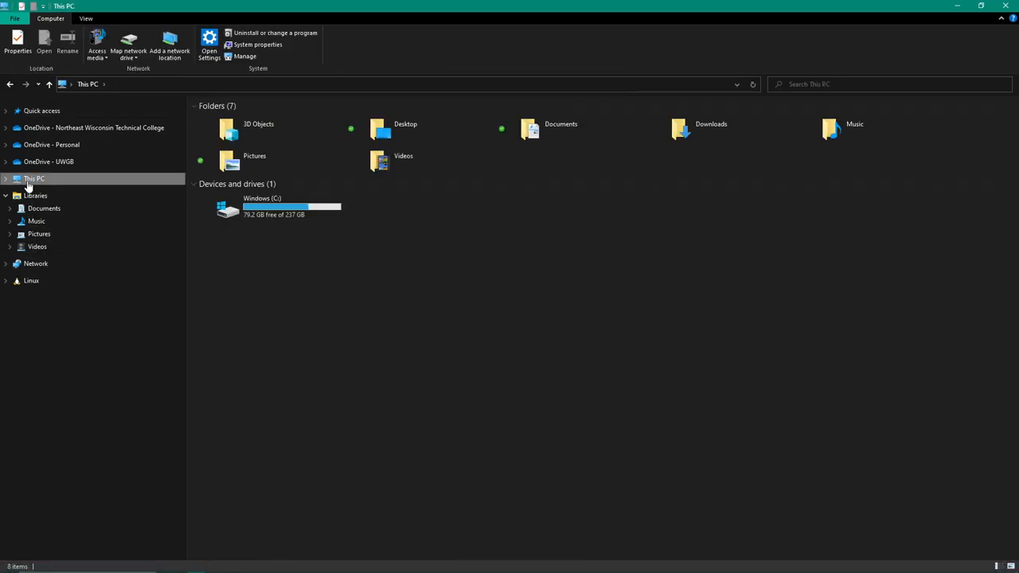
left_click(271, 207)
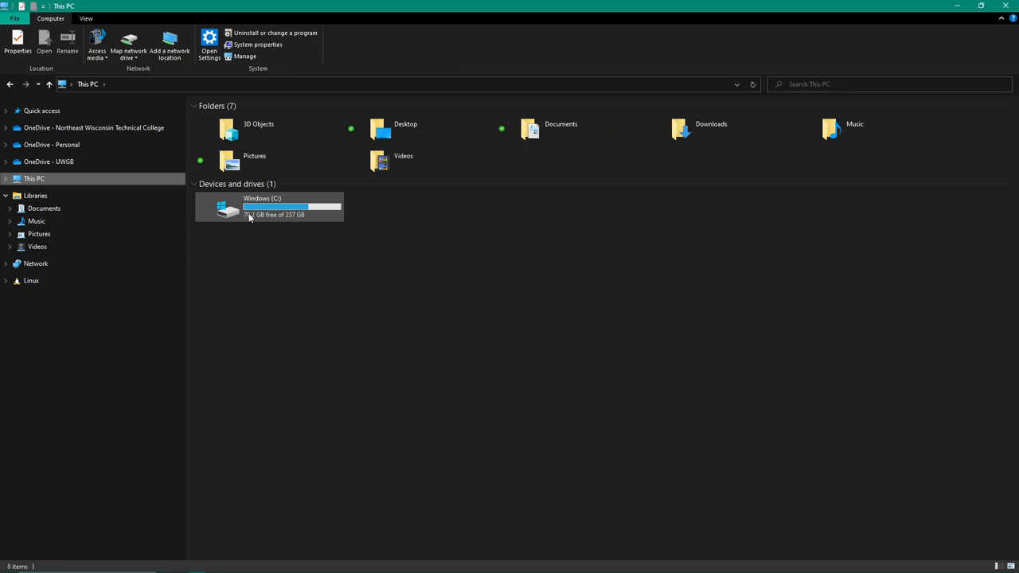
mouse_move(290, 217)
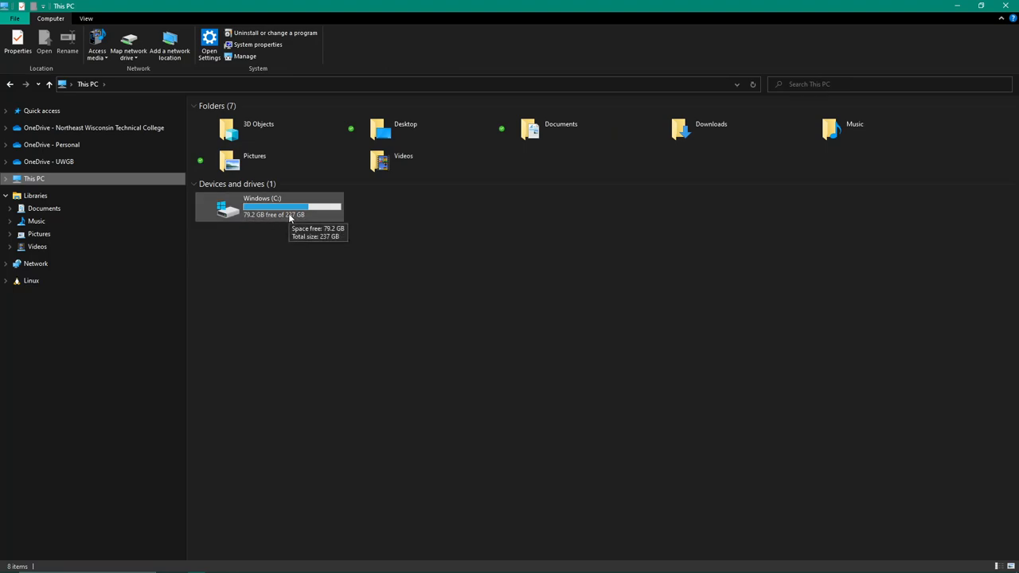
mouse_move(249, 221)
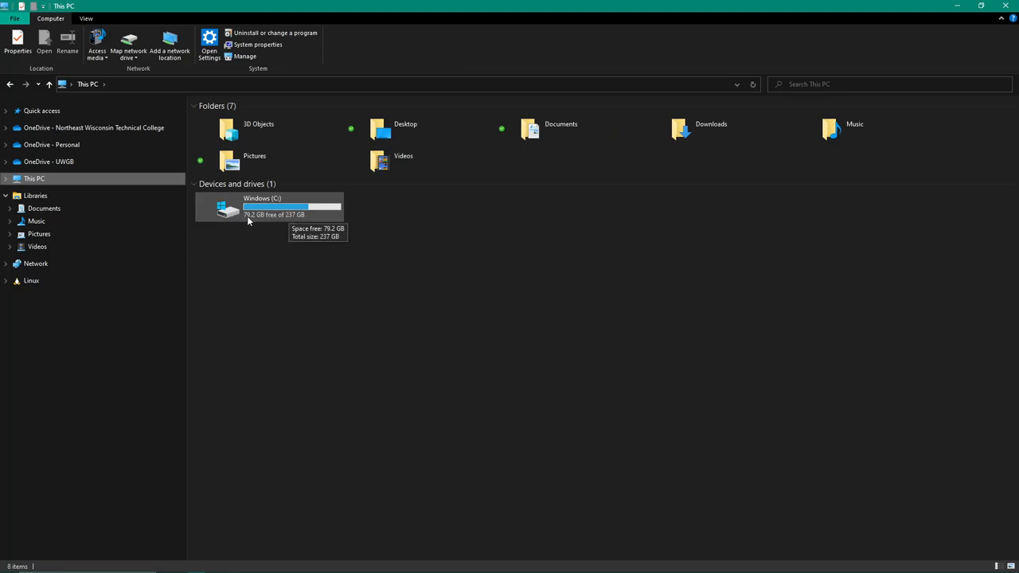
mouse_move(841, 48)
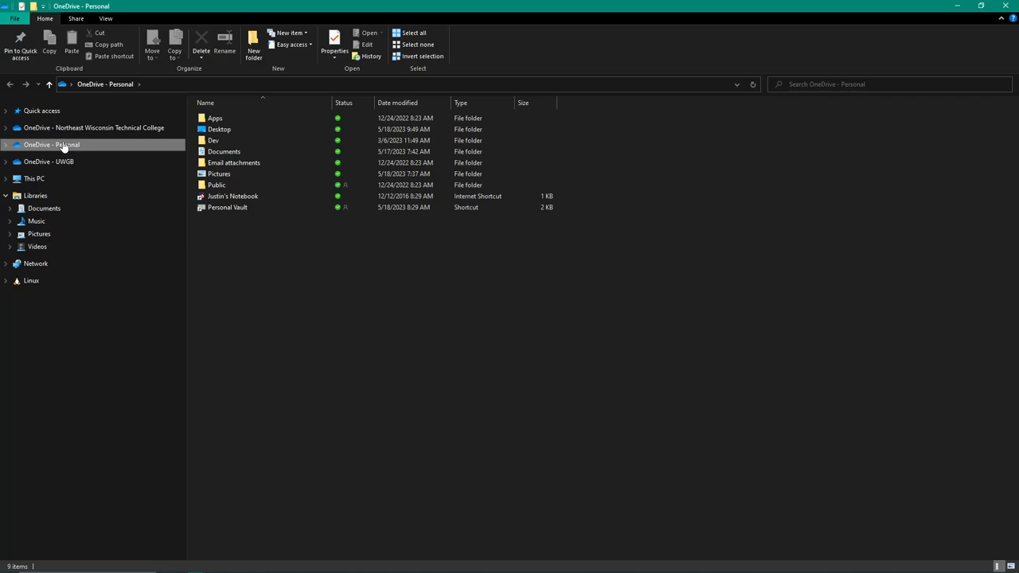
Open OneDrive - Personal, try Extra large and Small icons, and settle on Medium icons
left_click(219, 173)
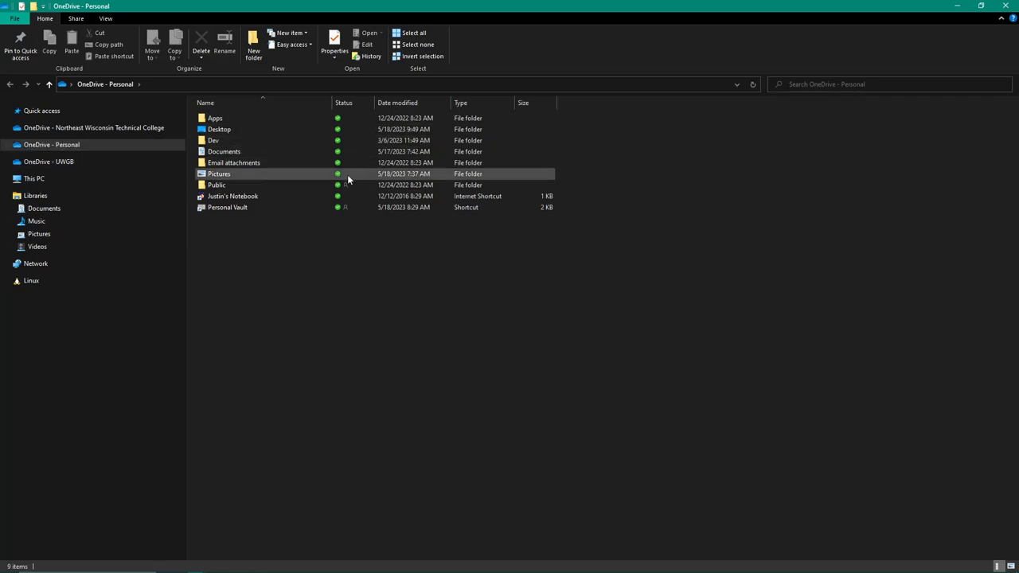
left_click(215, 118)
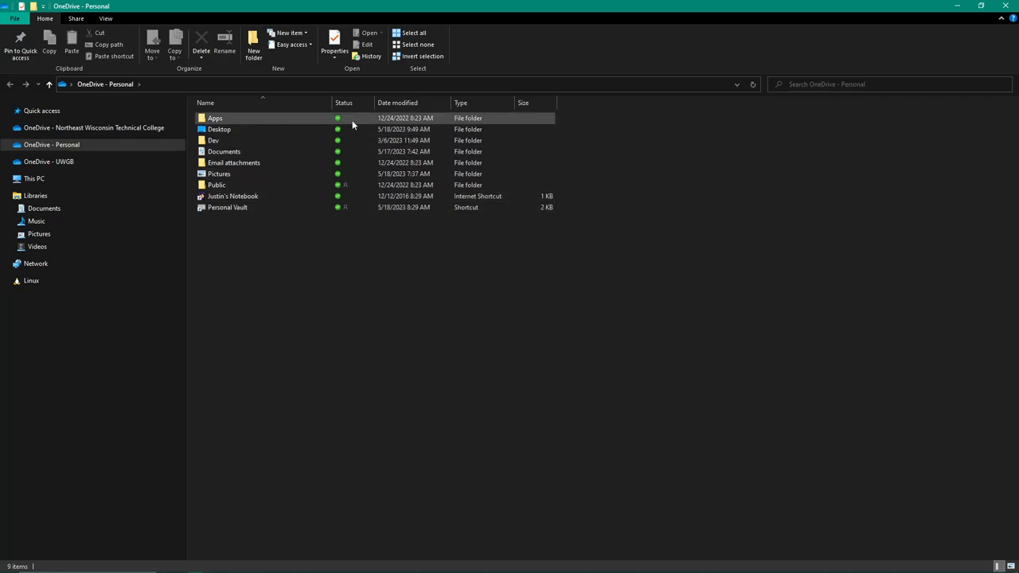
left_click(218, 129)
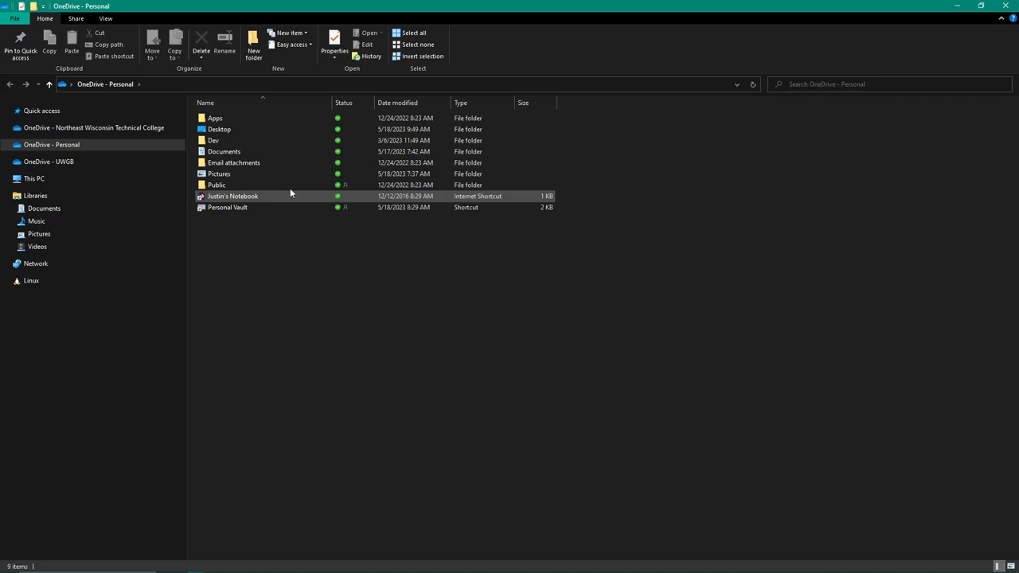
left_click(105, 18)
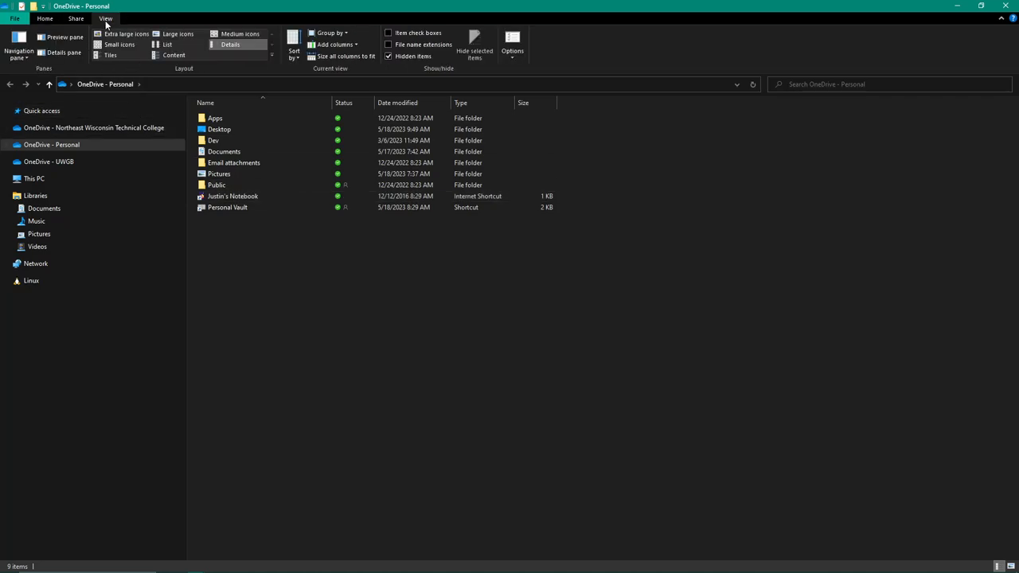
left_click(125, 33)
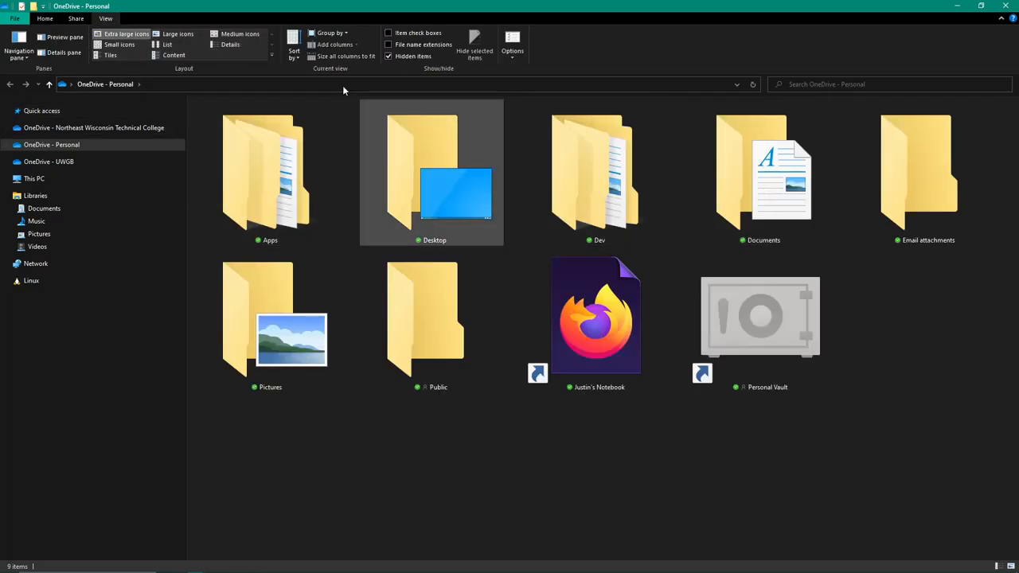
left_click(119, 44)
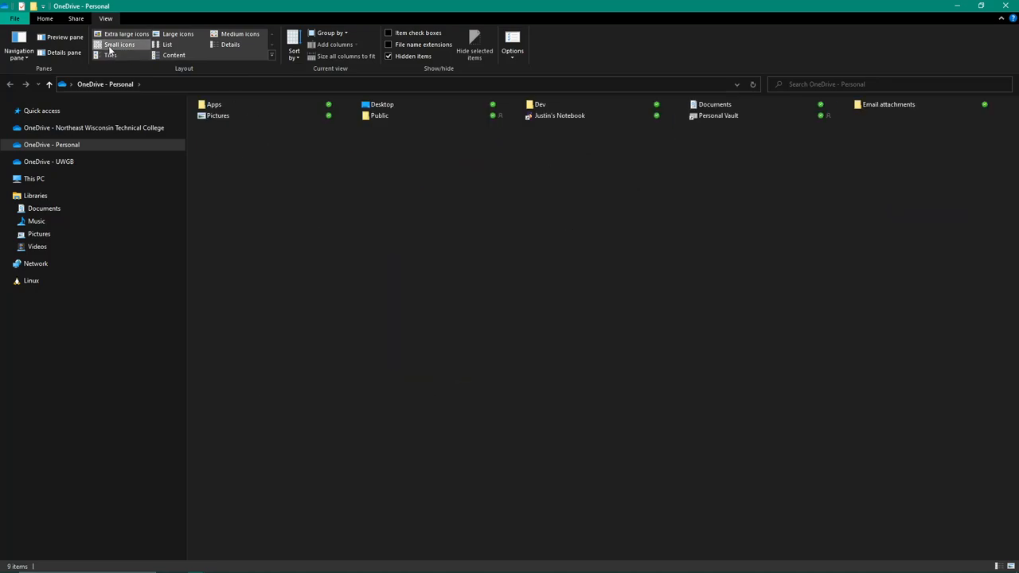
left_click(240, 33)
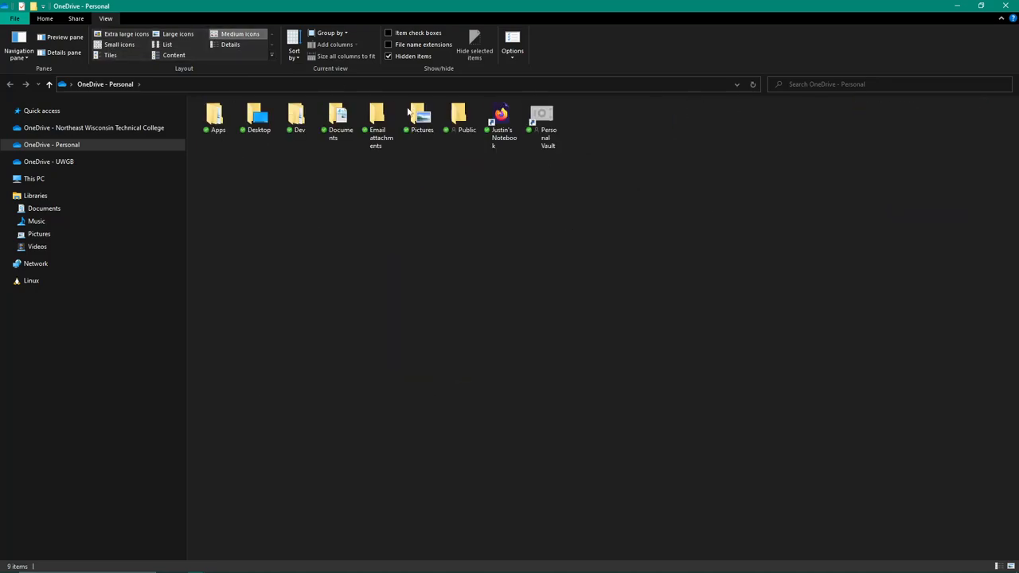
left_click(215, 117)
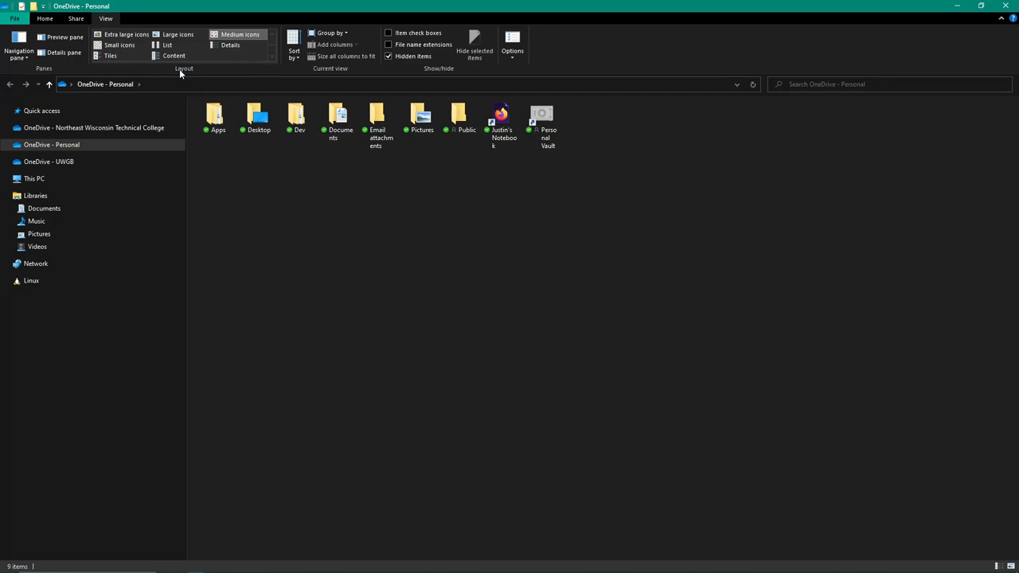
mouse_move(293, 50)
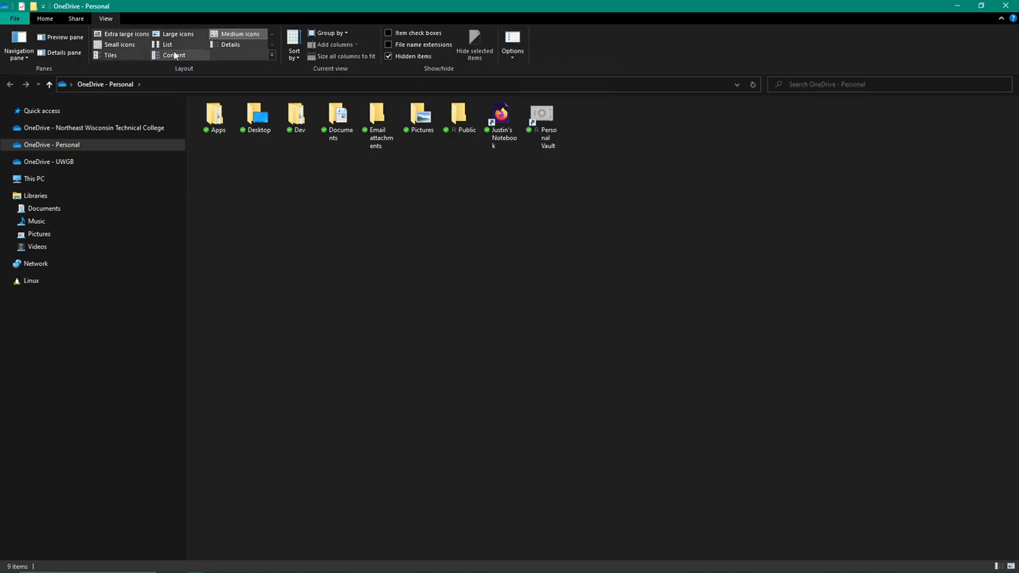
mouse_move(239, 34)
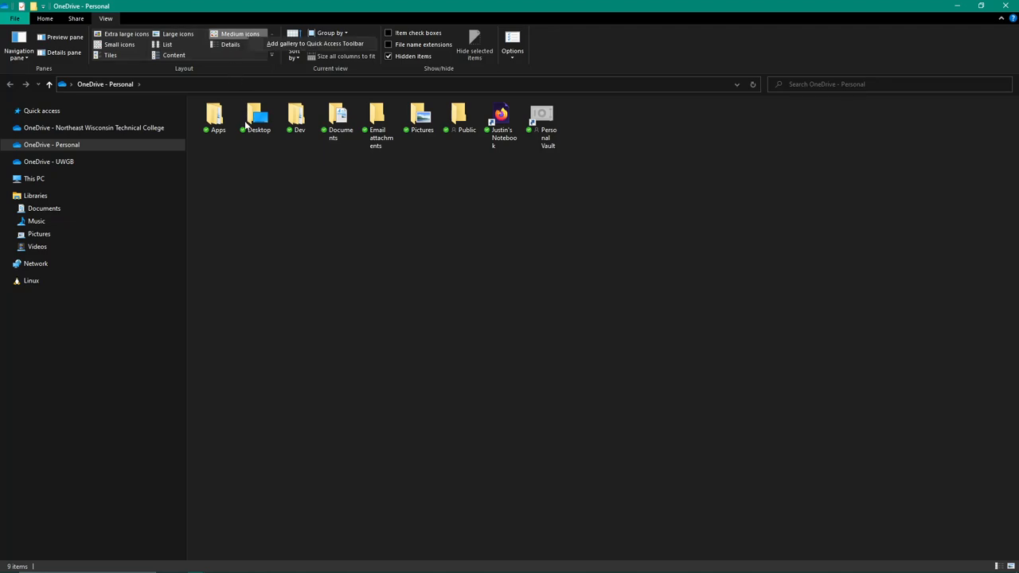
right_click(214, 117)
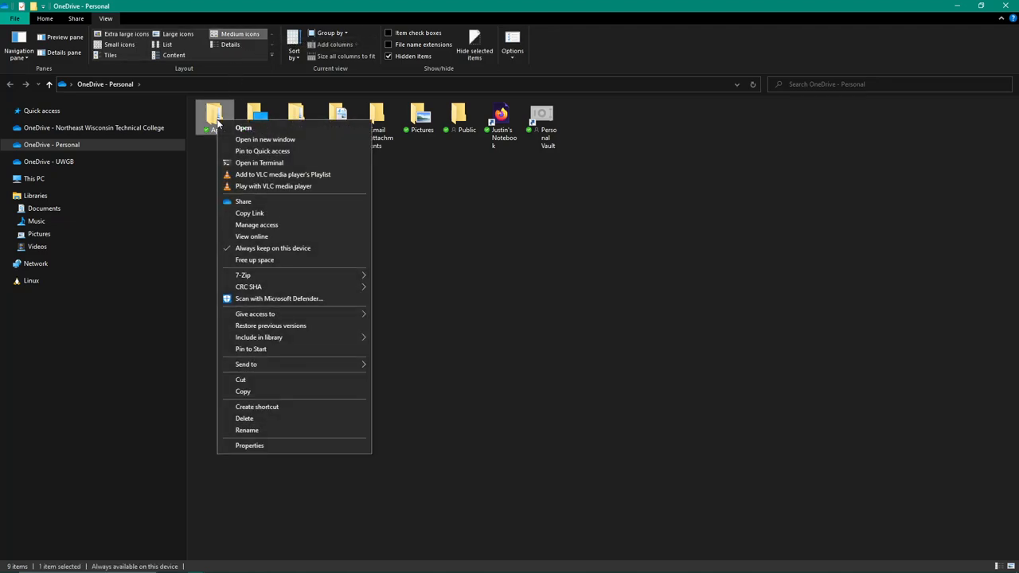
mouse_move(249, 445)
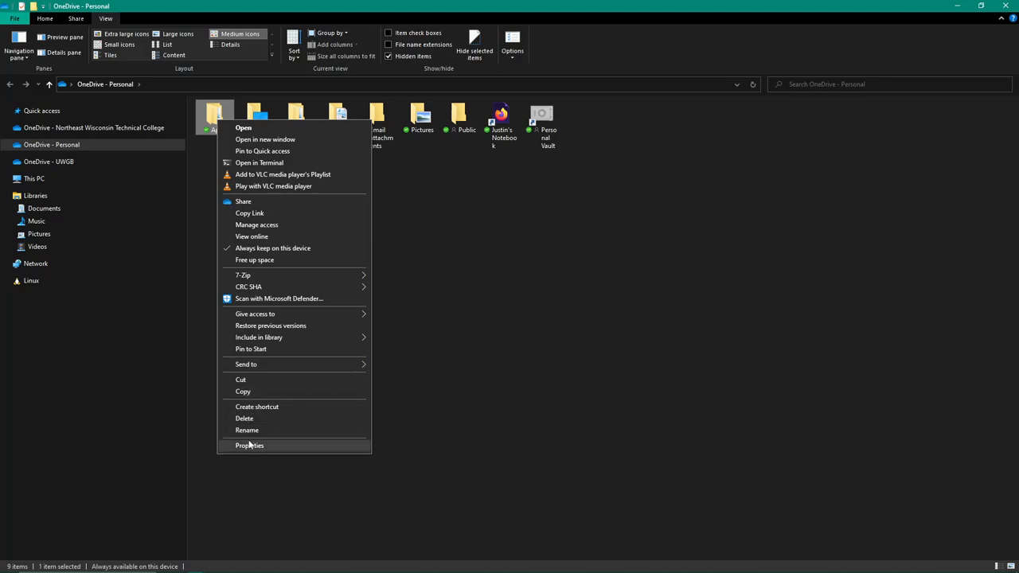
mouse_move(272, 247)
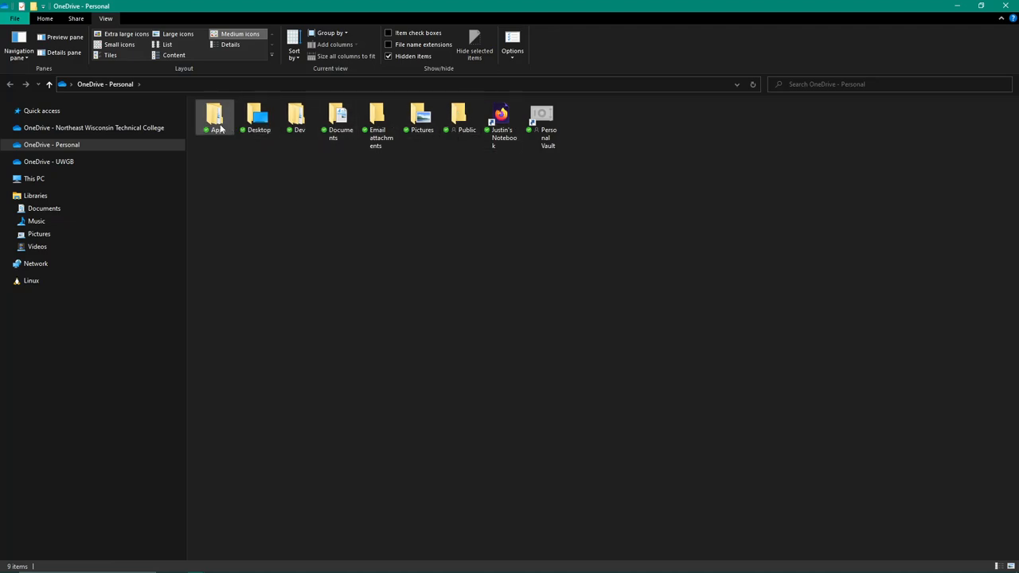
right_click(215, 117)
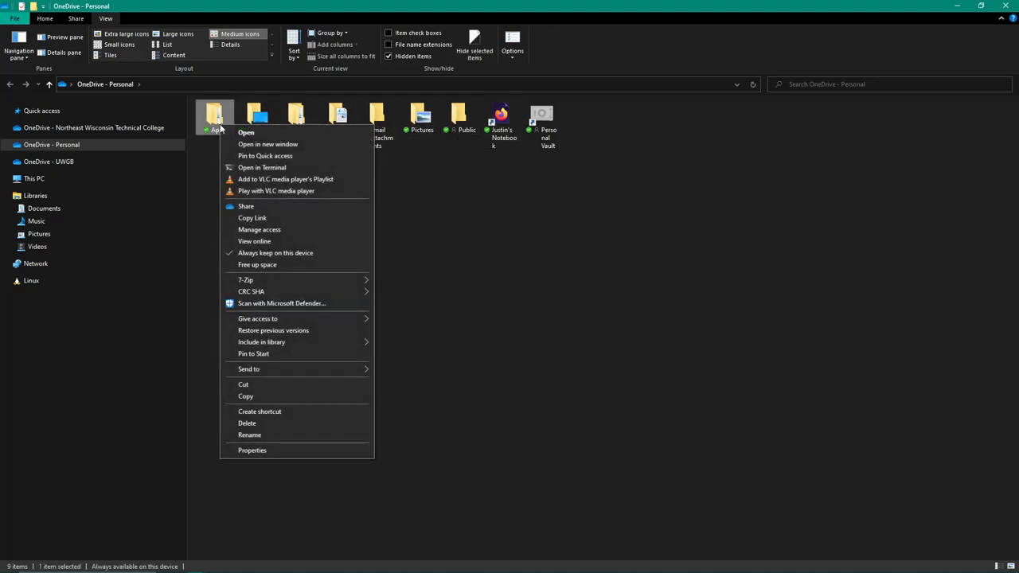
mouse_move(262, 167)
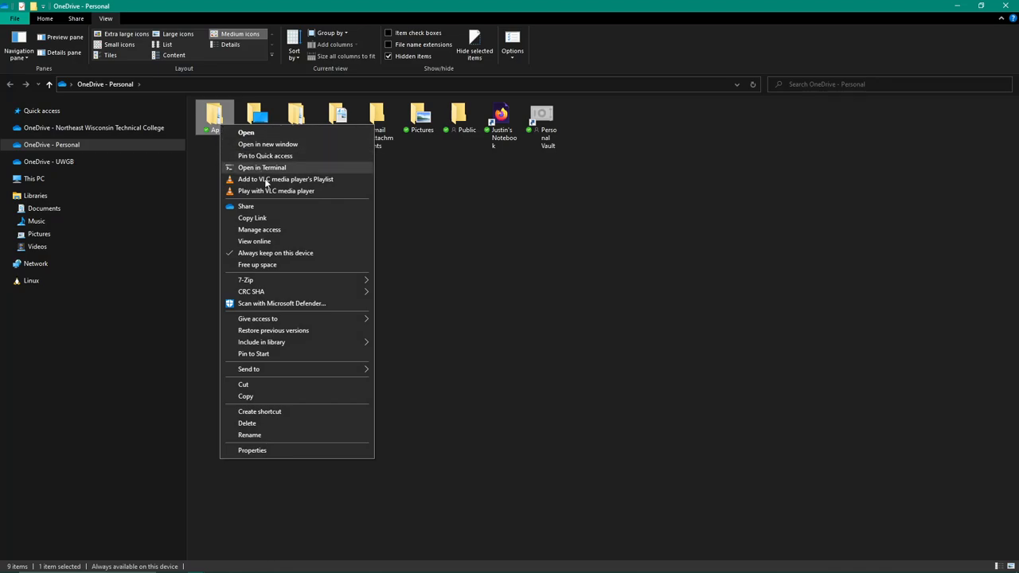
mouse_move(276, 252)
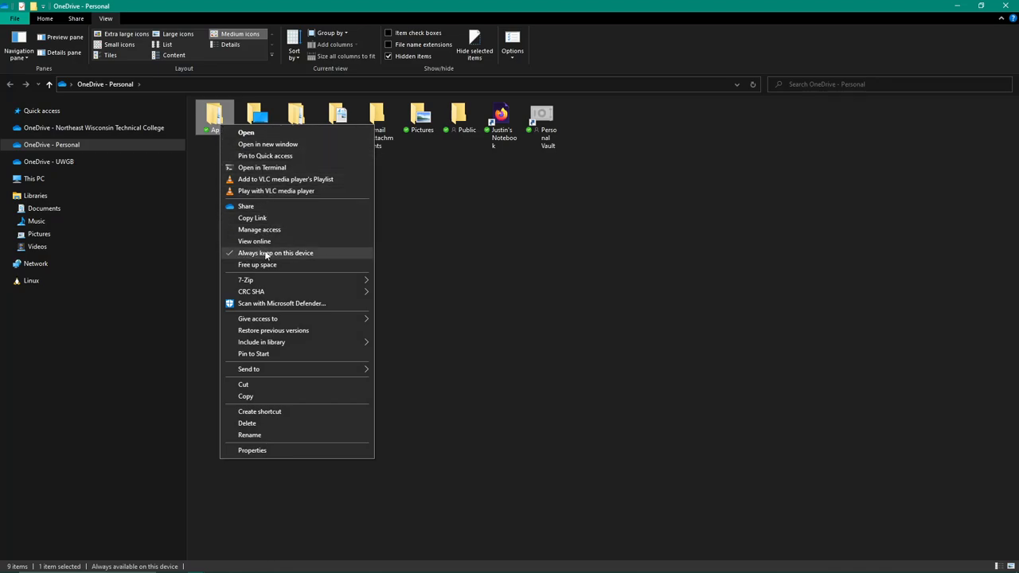
mouse_move(296, 259)
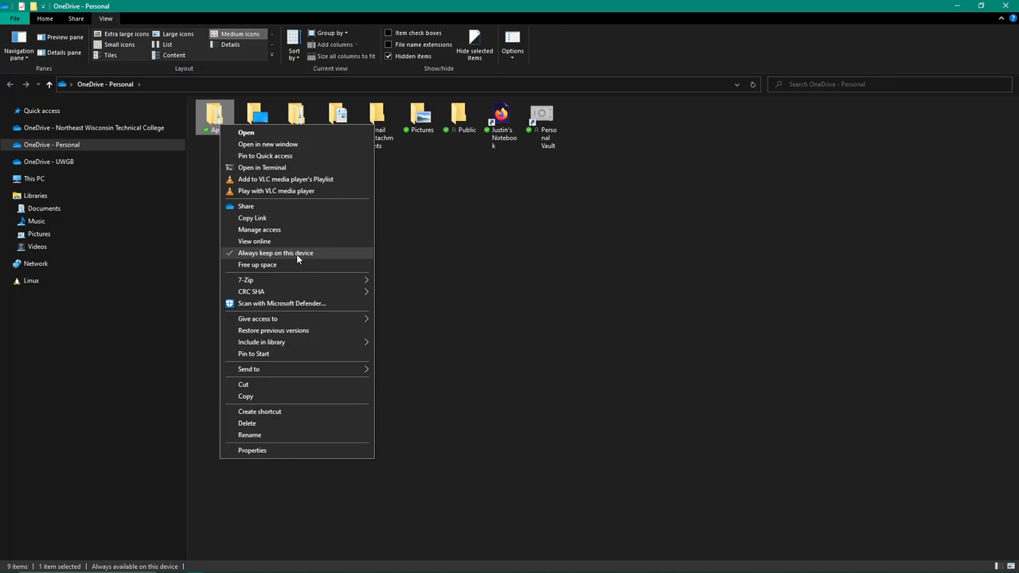
mouse_move(422, 260)
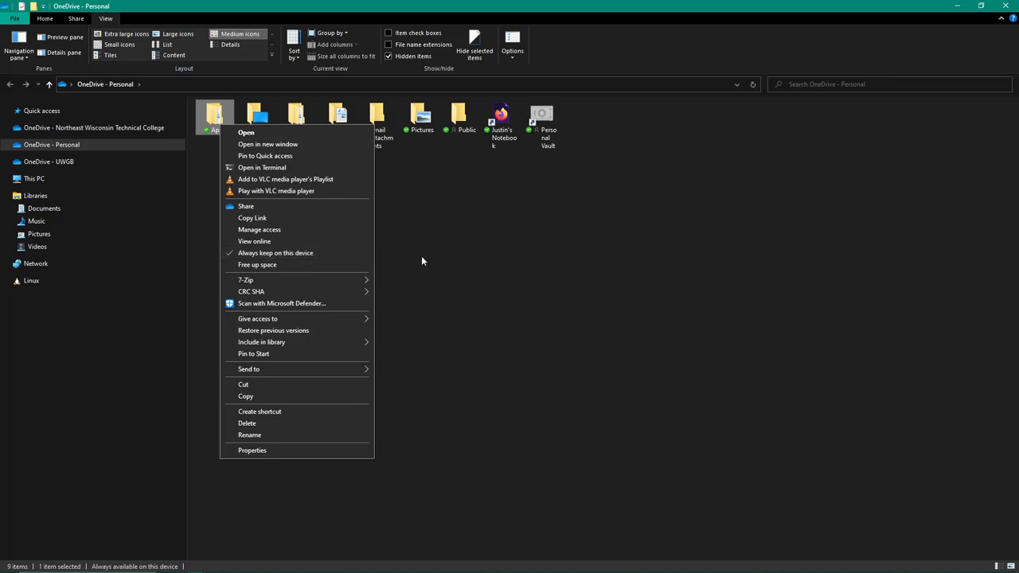
left_click(452, 249)
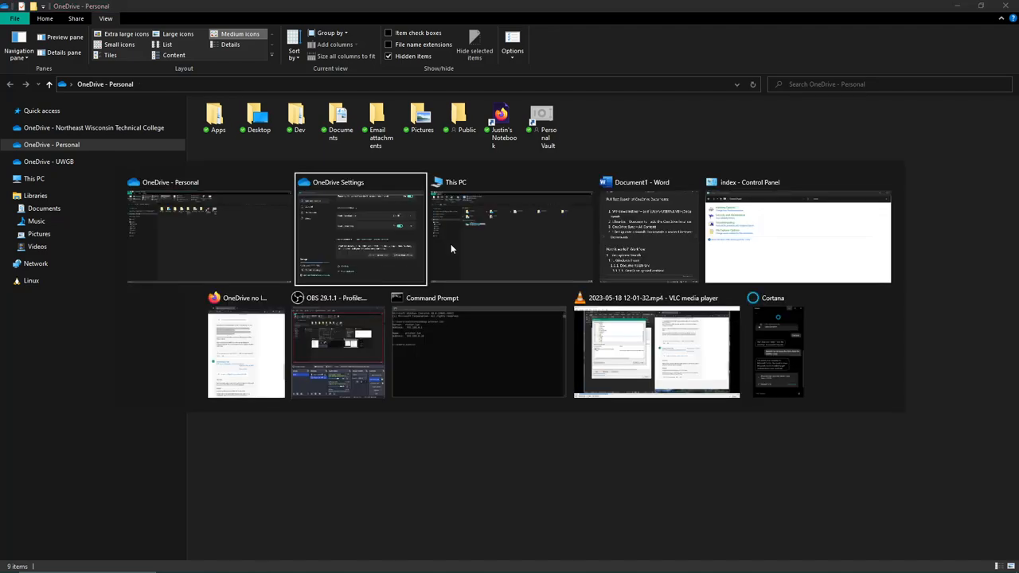
left_click(642, 231)
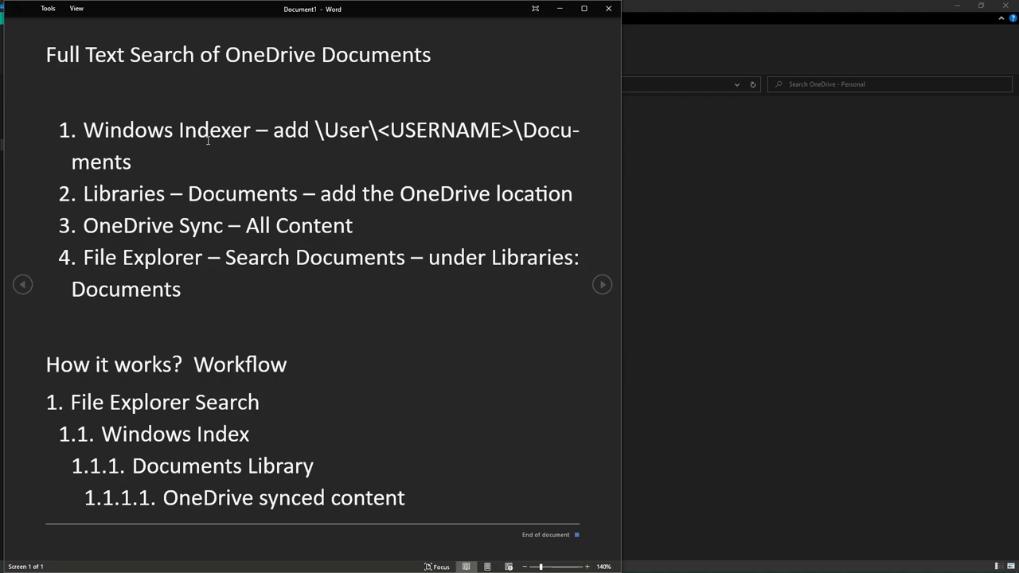
mouse_move(353, 221)
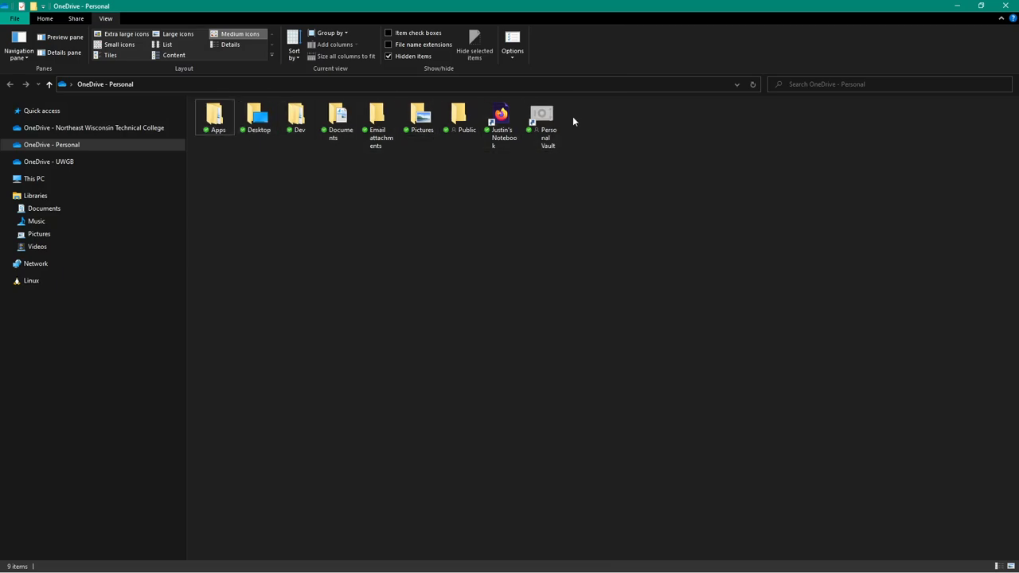
mouse_move(573, 121)
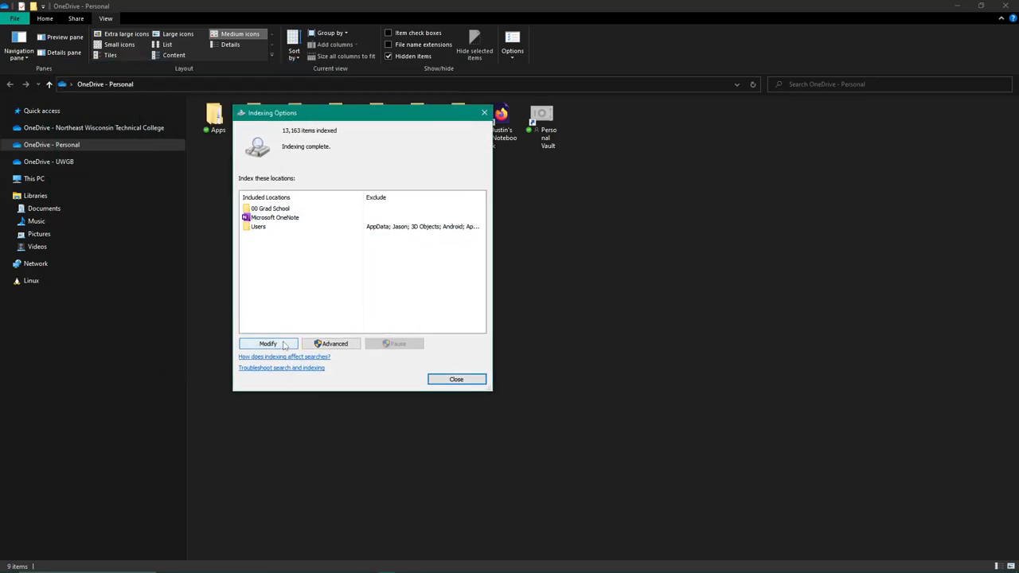
Open Indexing Options' advanced settings and cancel them without changes
left_click(268, 343)
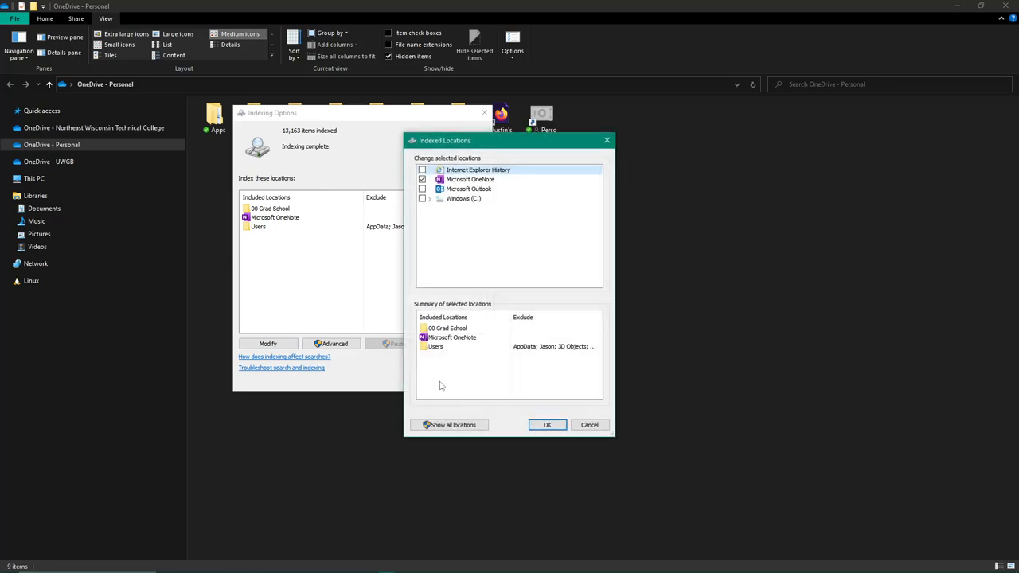
left_click(547, 424)
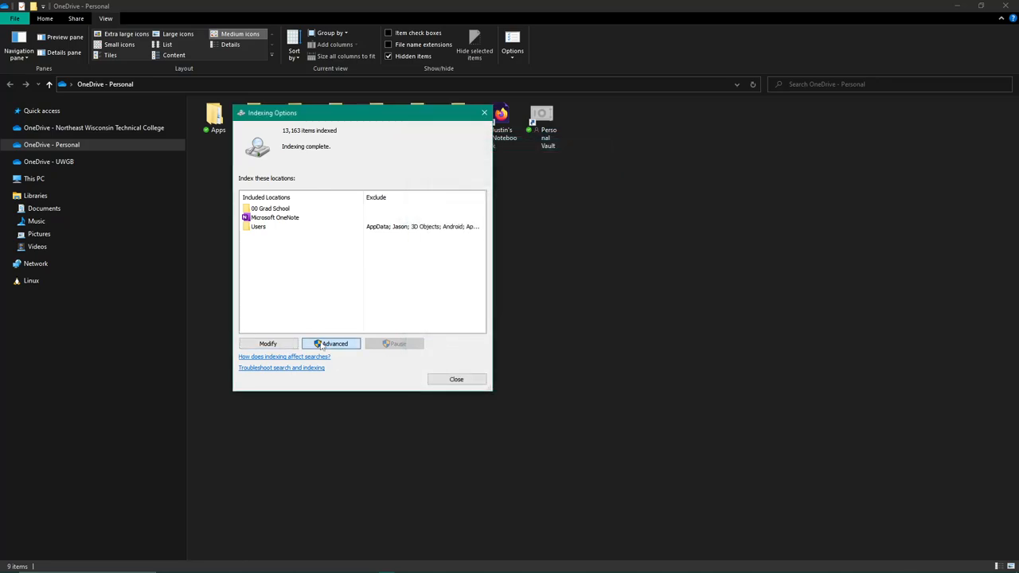
left_click(331, 343)
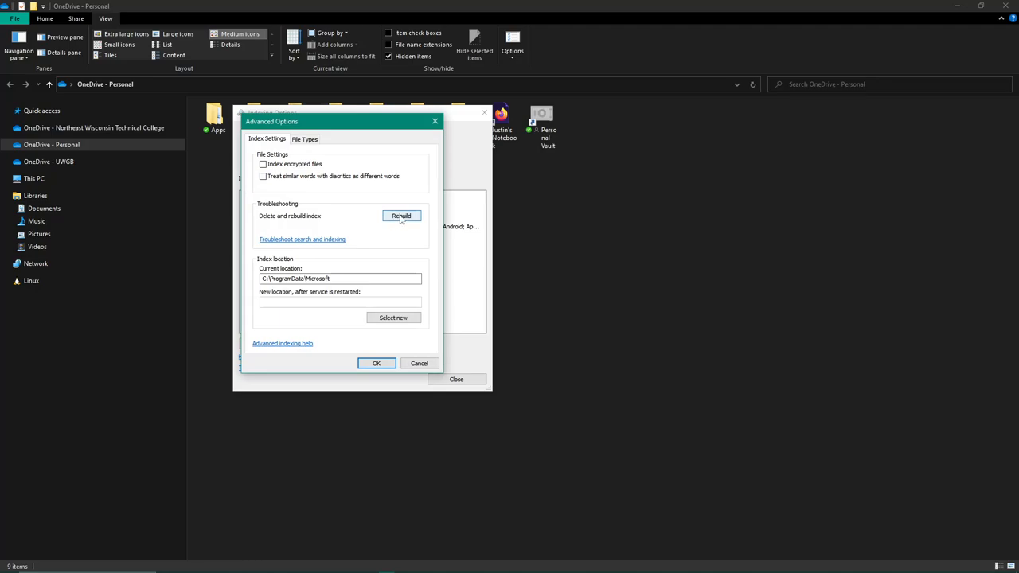
mouse_move(419, 363)
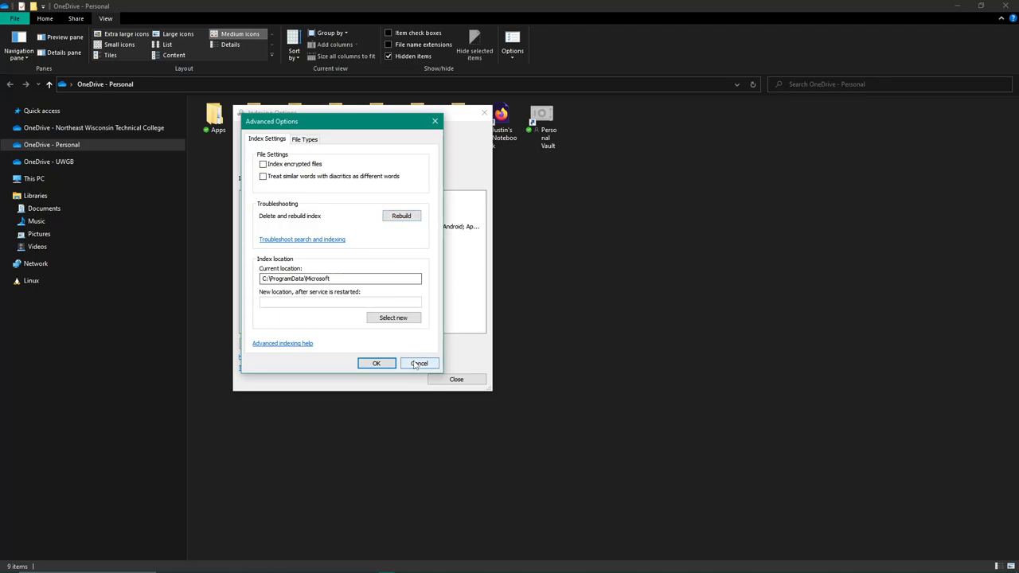
left_click(420, 363)
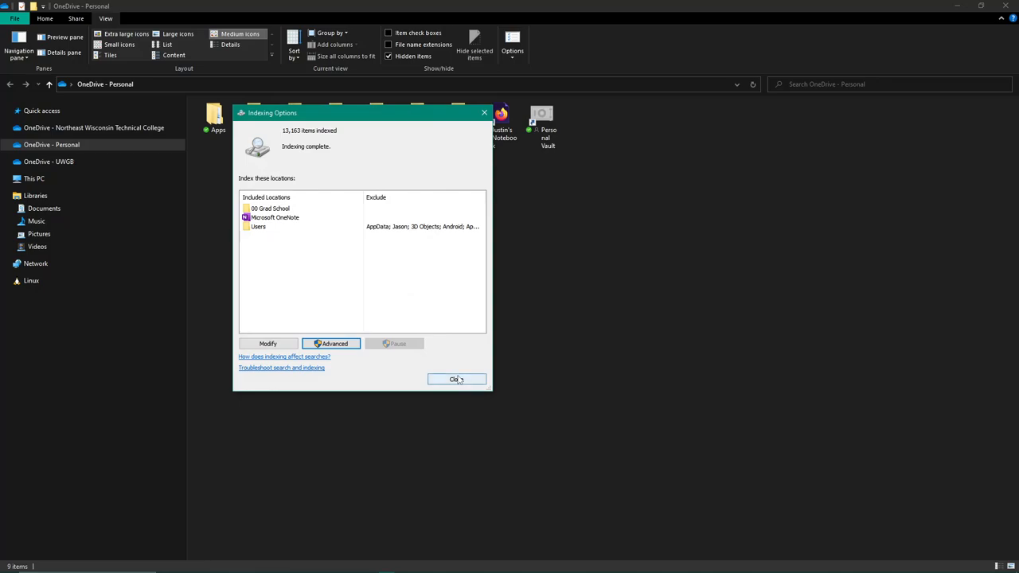
mouse_move(374, 121)
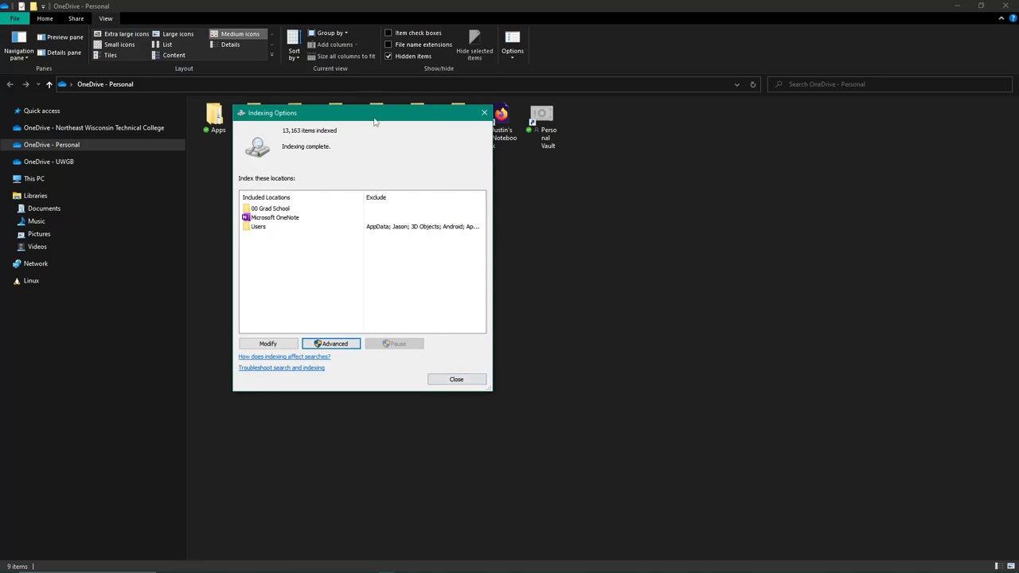
Move the indexing dialog aside, reopen and cancel Advanced, then close Indexing Options
left_click_drag(362, 112, 637, 109)
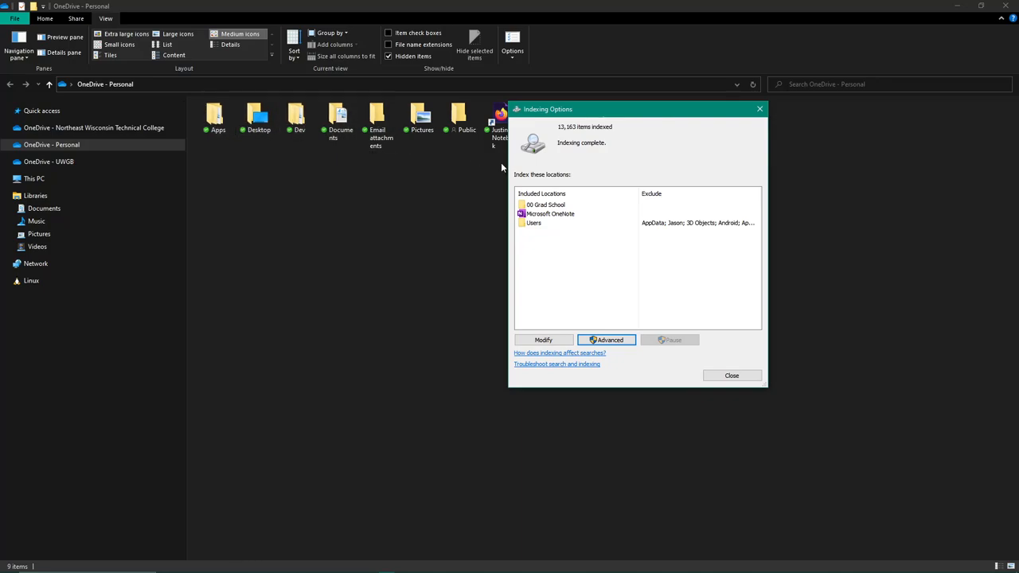
mouse_move(585, 332)
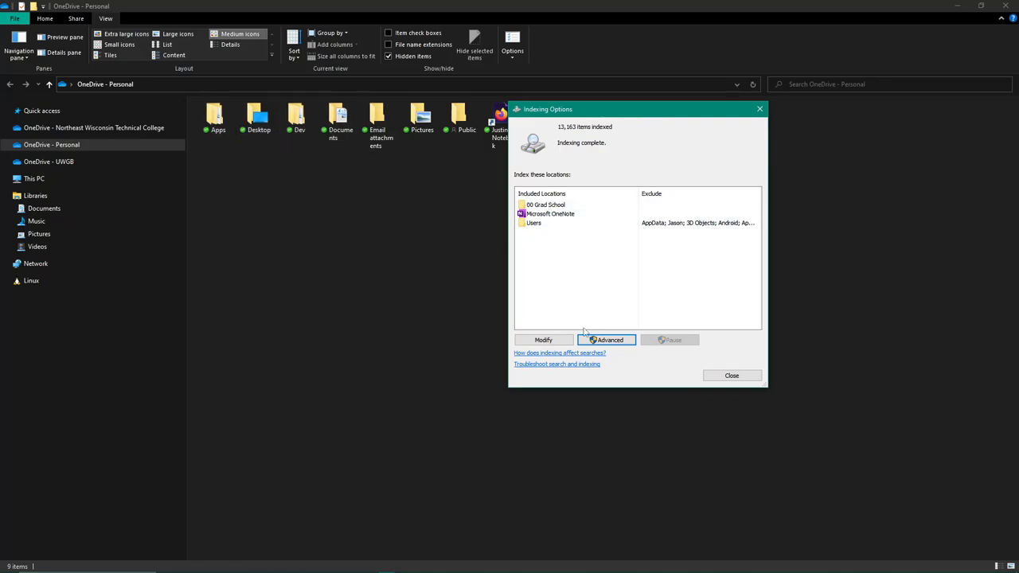
left_click(609, 340)
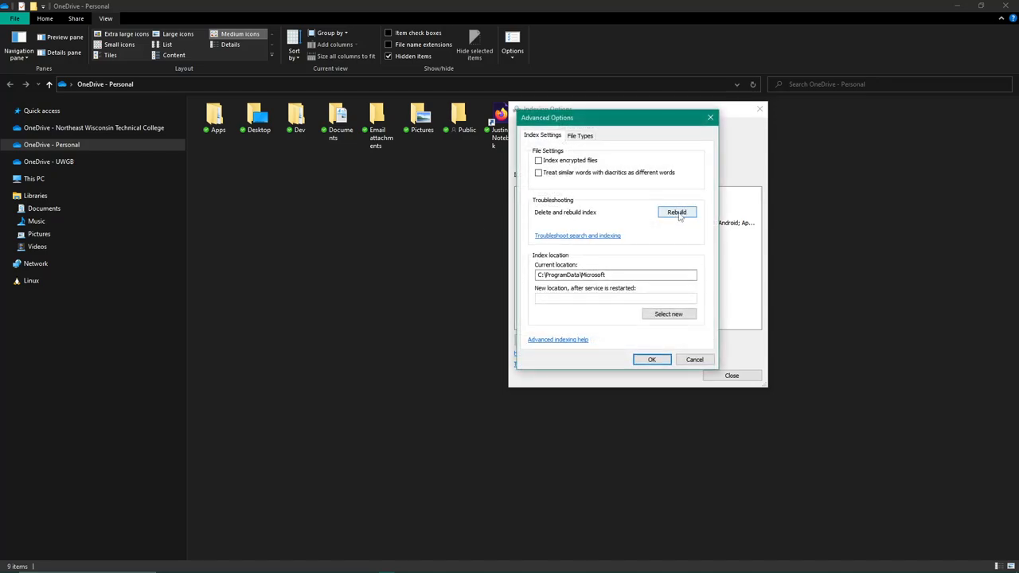
left_click(651, 359)
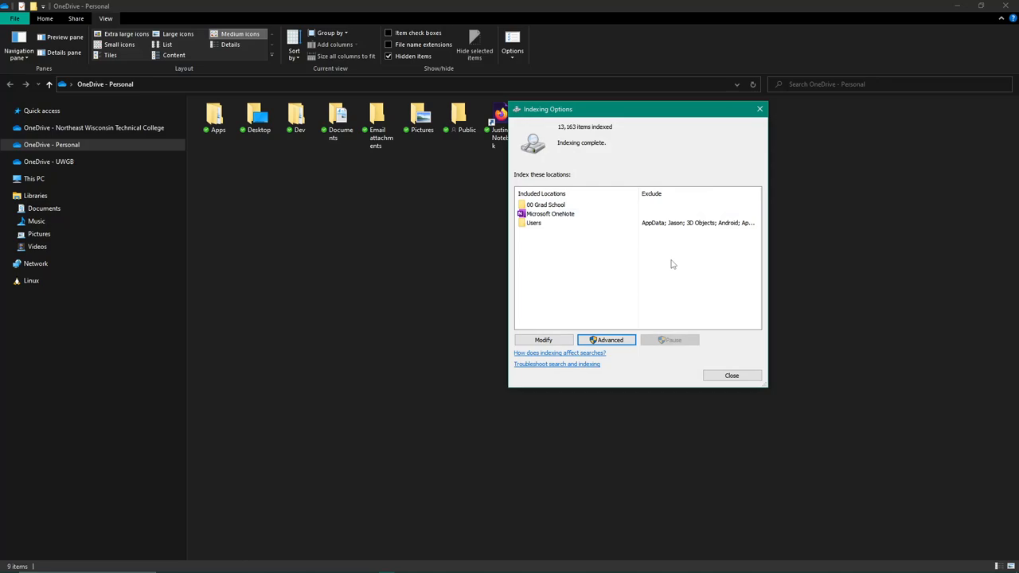
mouse_move(478, 225)
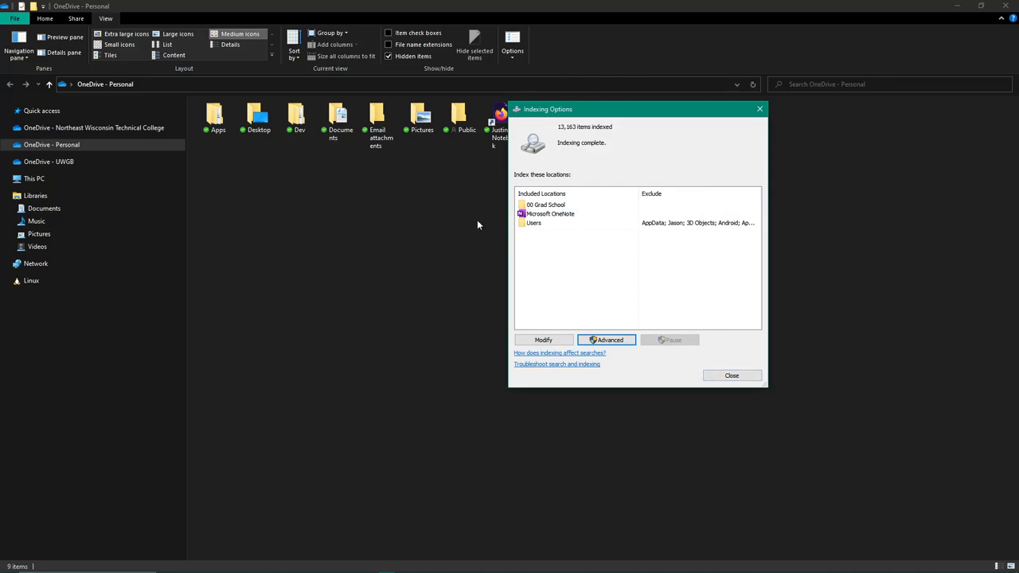
mouse_move(731, 374)
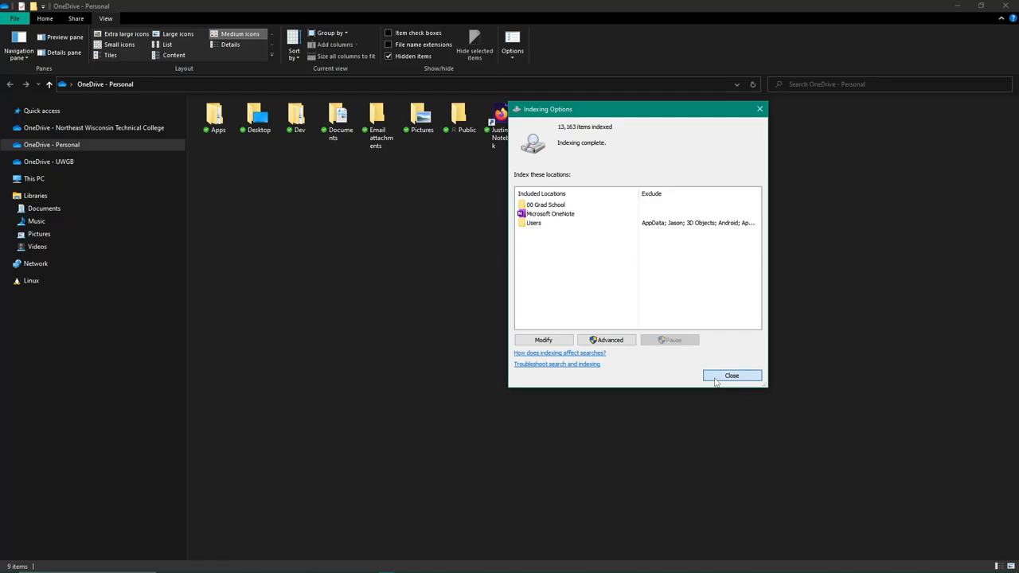
left_click(732, 375)
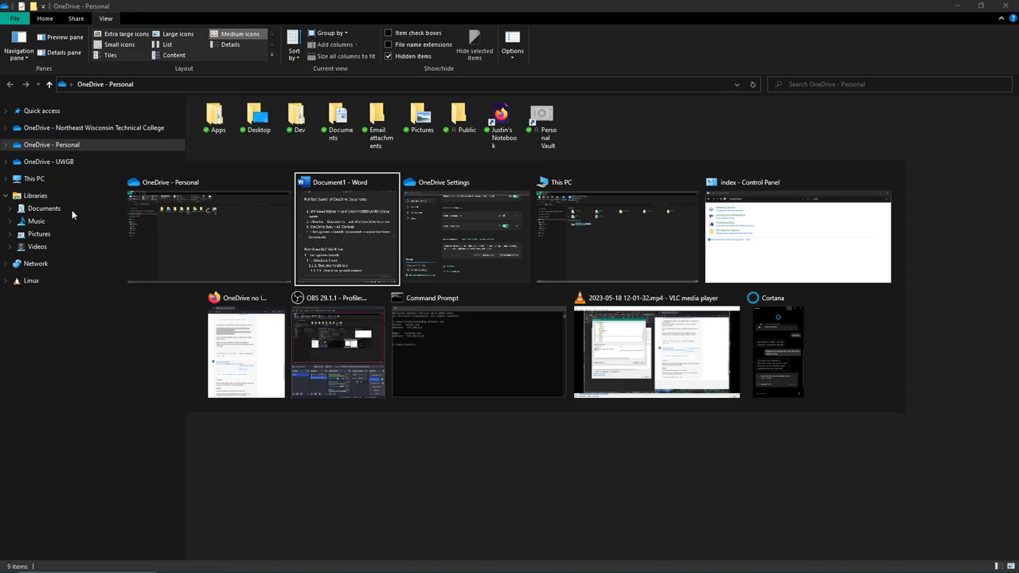
Search Libraries > Documents for "bull thistle" and select a result among the 12 matches
left_click(346, 230)
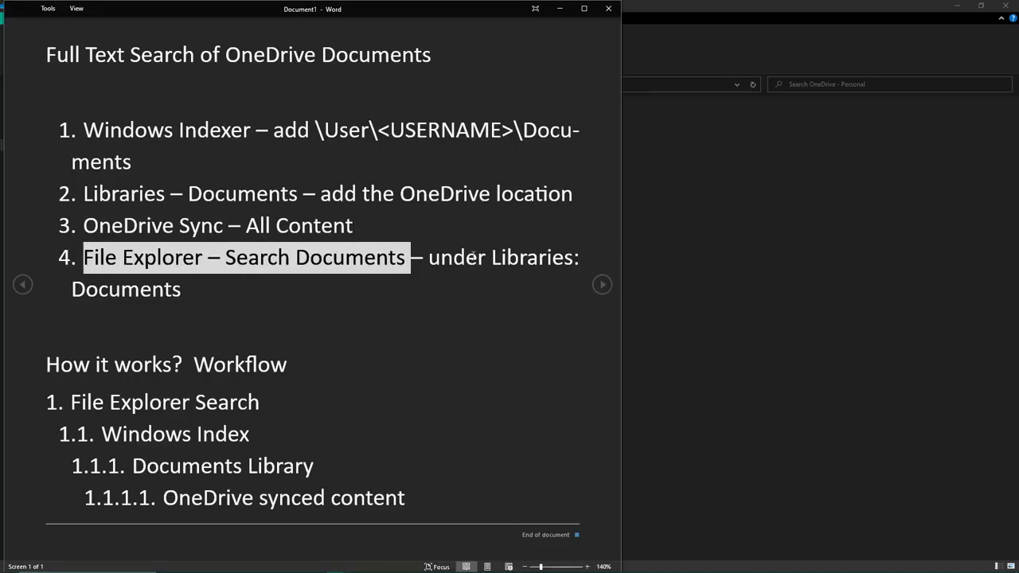
left_click(745, 261)
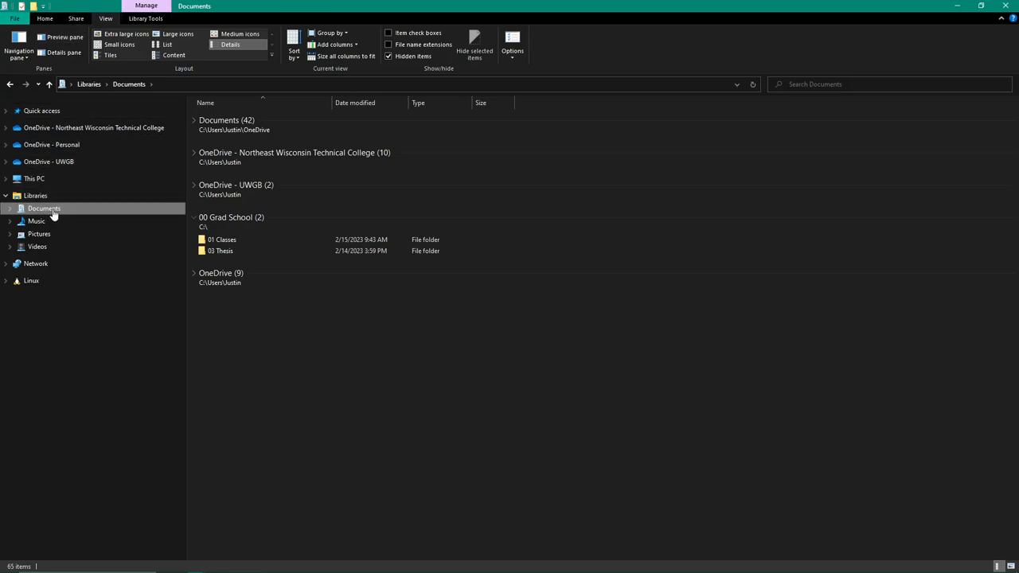
left_click(875, 84)
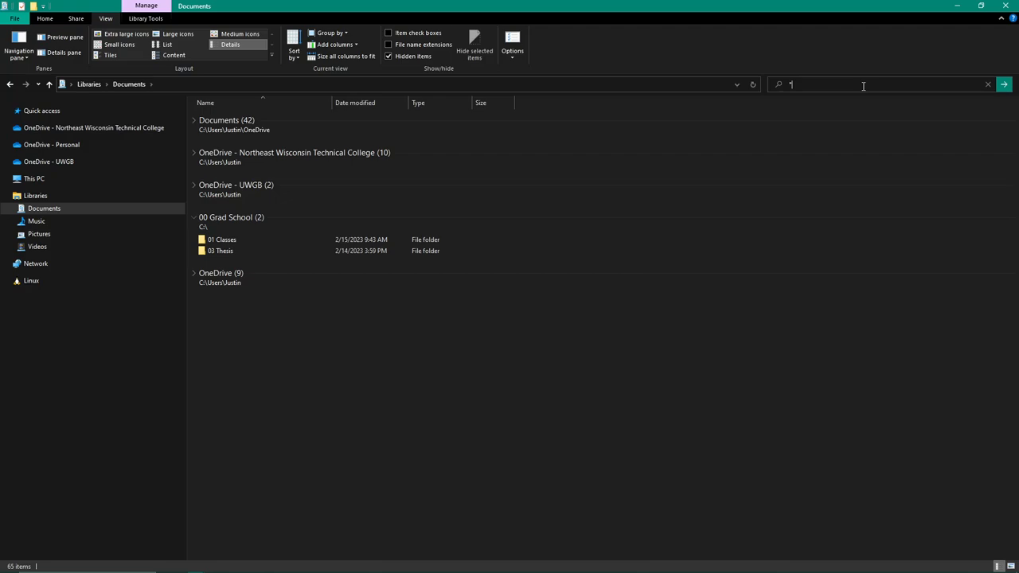
type("w")
type("bull thistle")
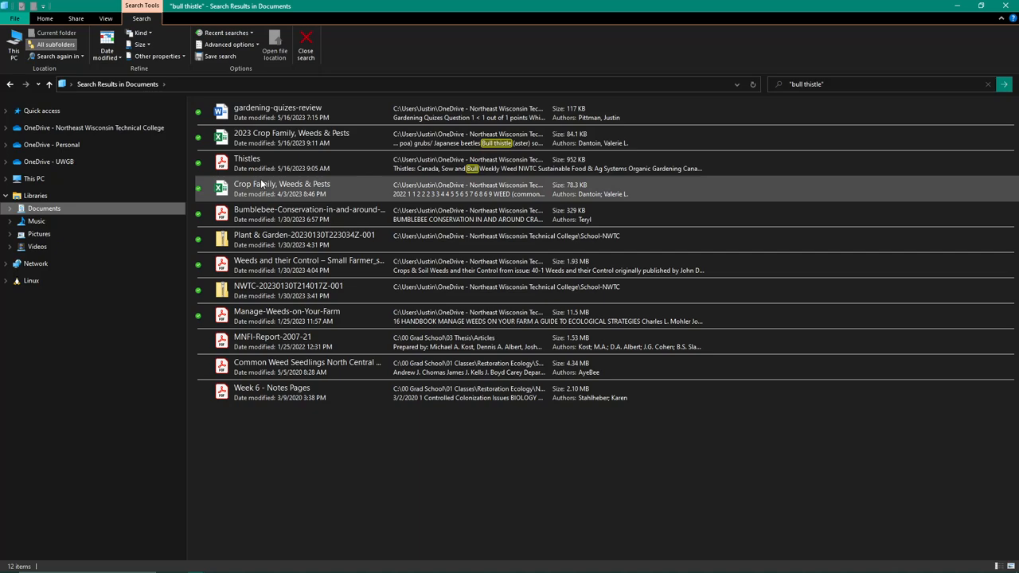
left_click(247, 163)
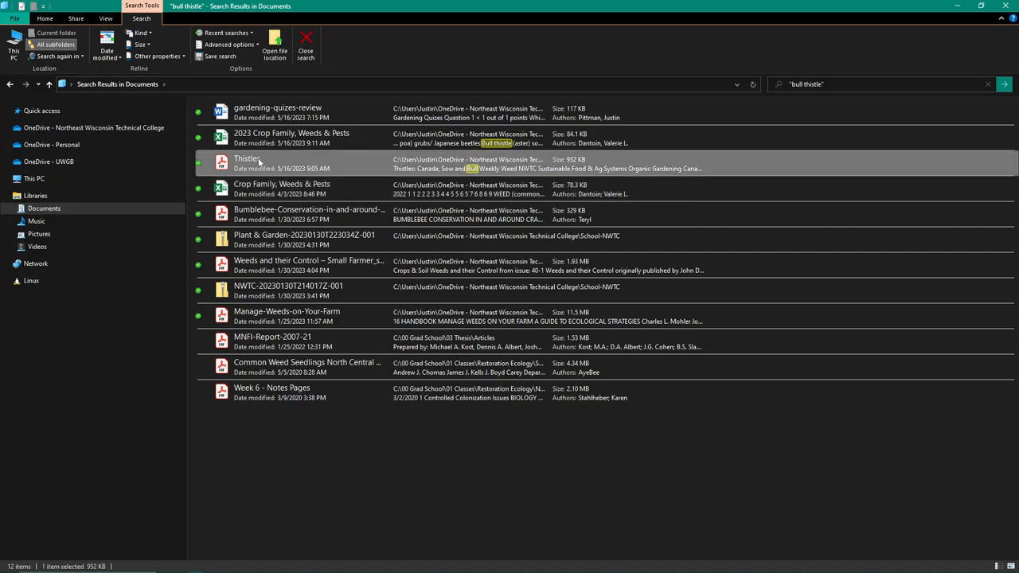
mouse_move(836, 83)
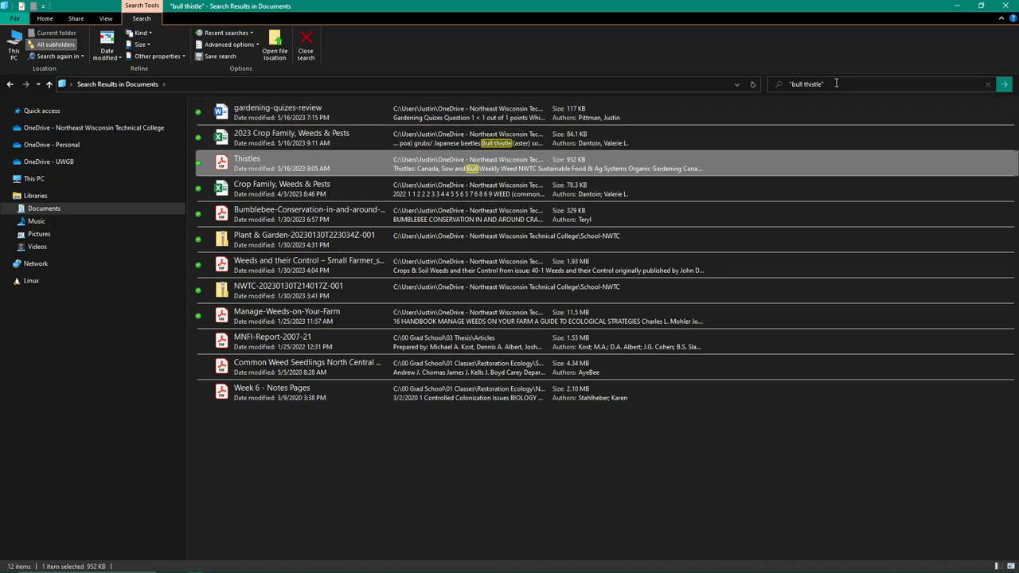
mouse_move(534, 85)
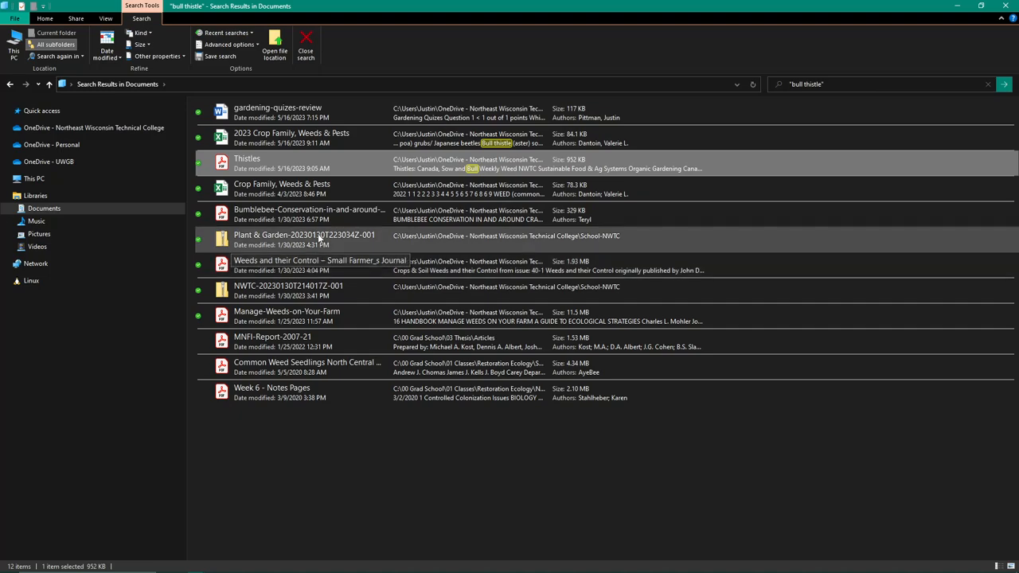
mouse_move(360, 223)
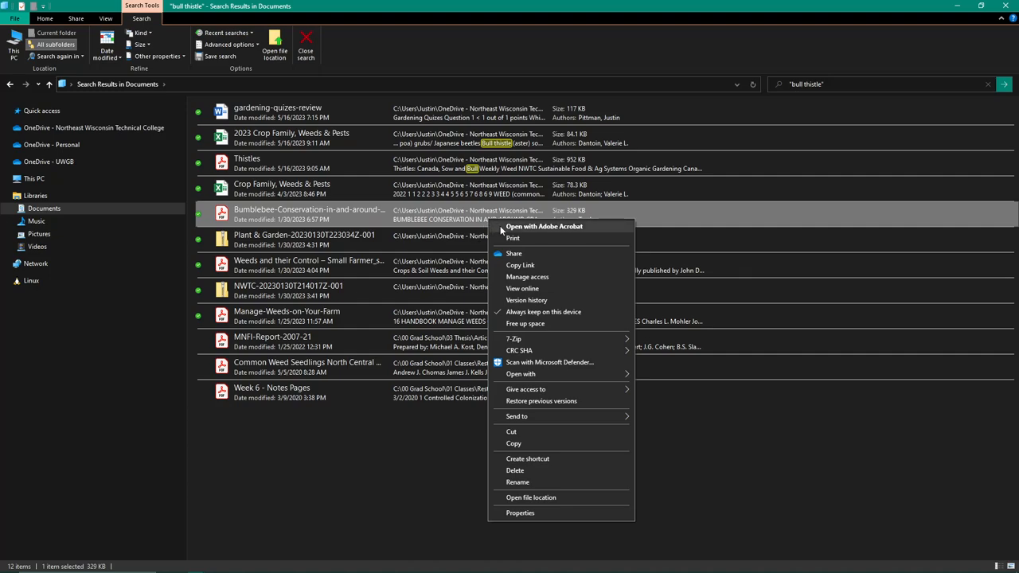
mouse_move(549, 232)
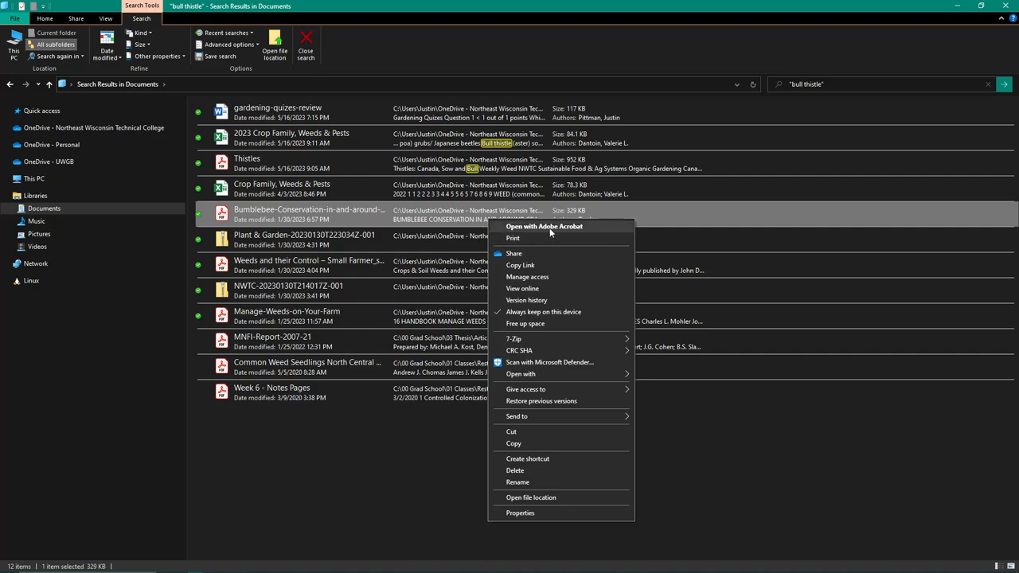
mouse_move(522, 502)
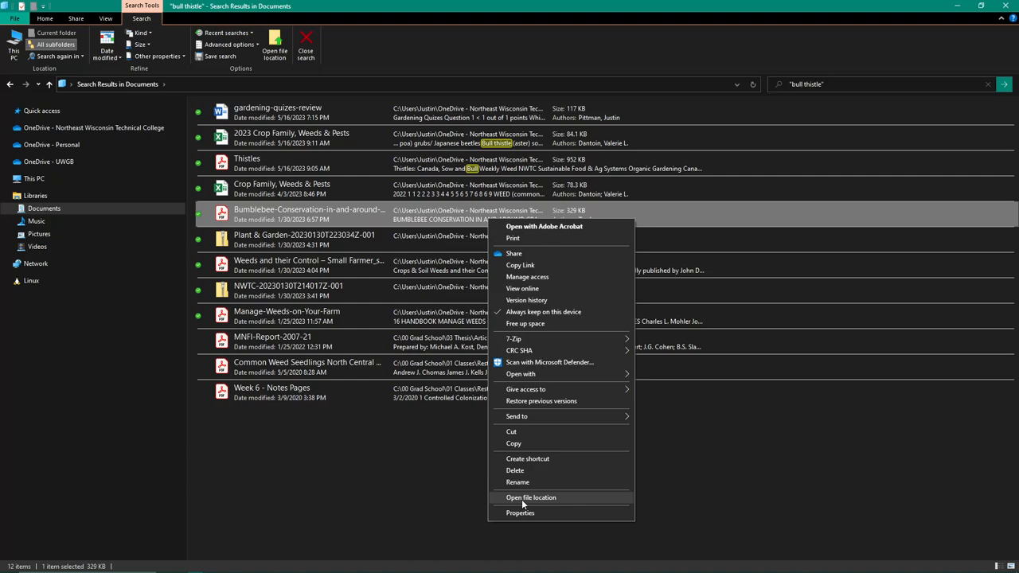
Open the bees-natives folder from the result and open Bumblebee-Conservation PDF in Acrobat
left_click(531, 497)
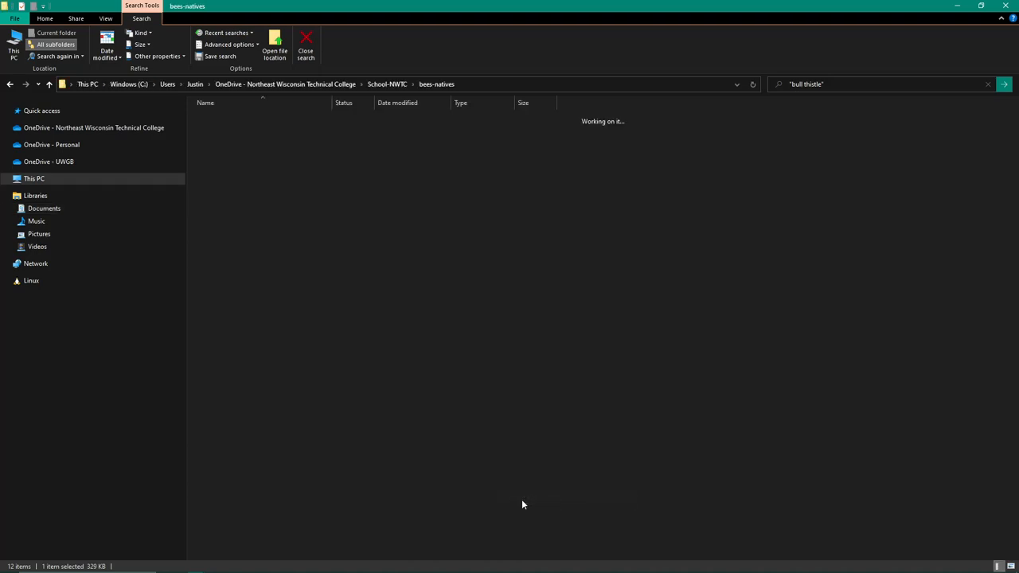
left_click(305, 53)
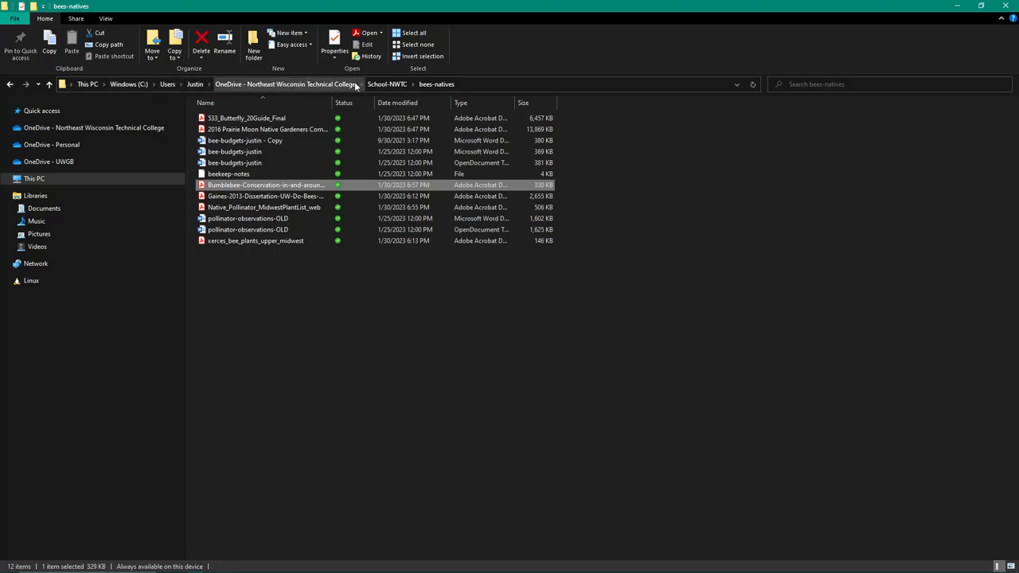
mouse_move(266, 184)
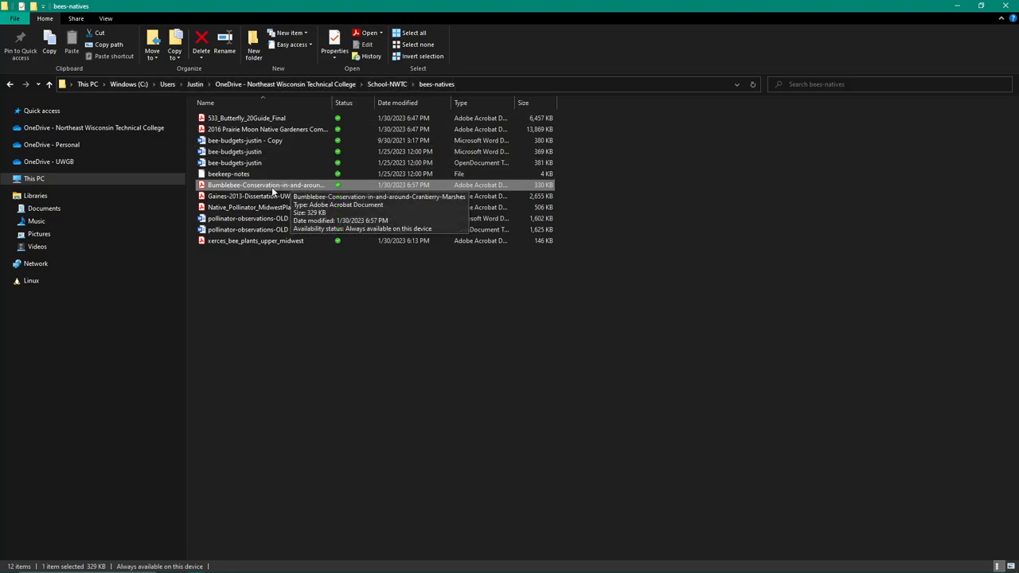
mouse_move(474, 191)
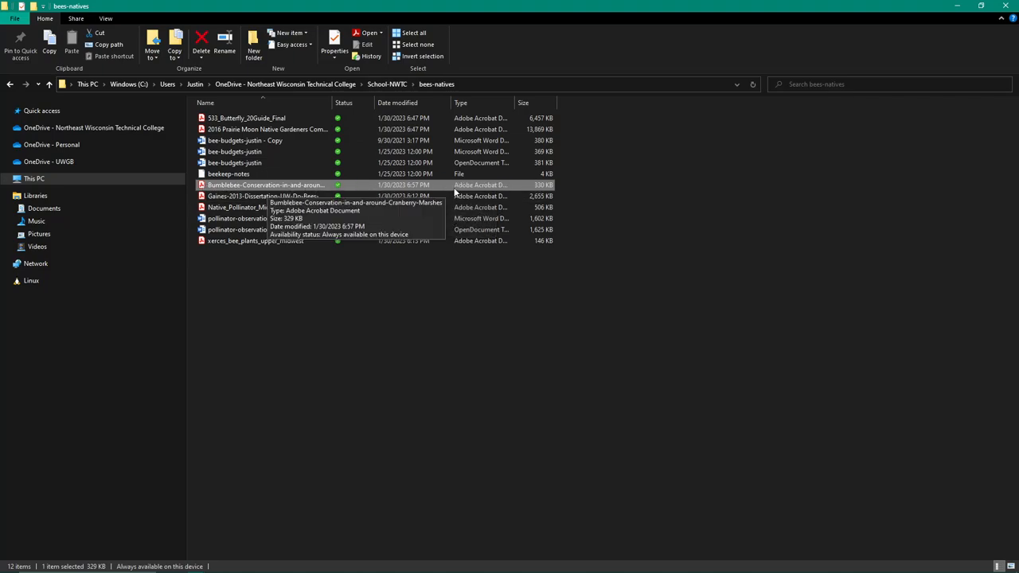
mouse_move(445, 362)
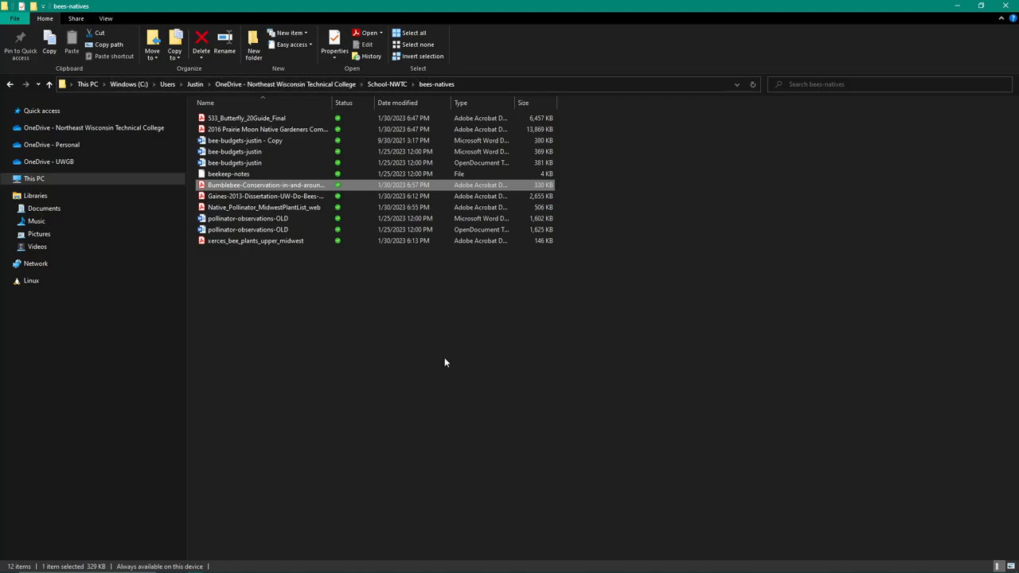
mouse_move(369, 247)
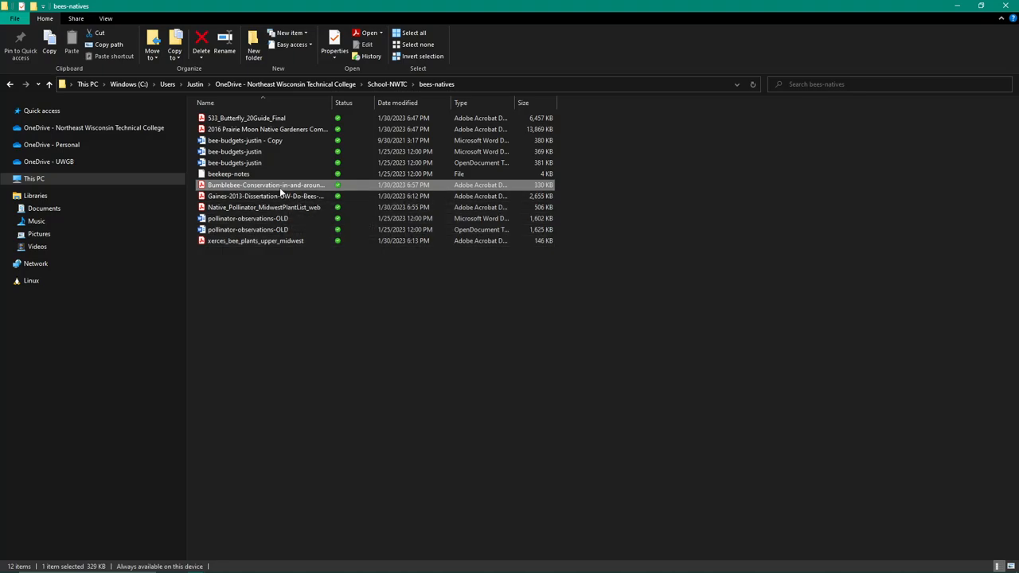
double_click(265, 184)
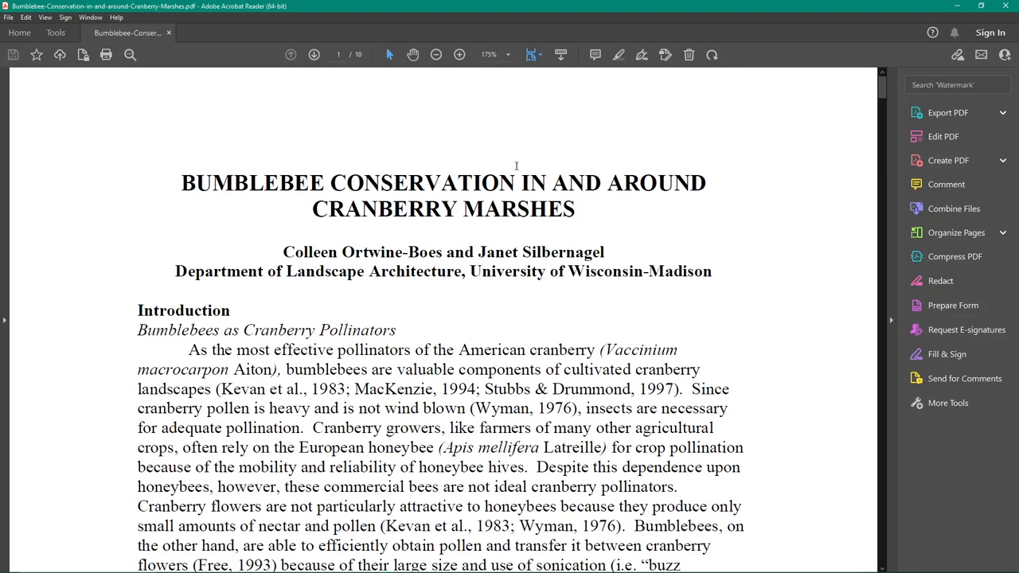
Find 'bull thistle' on page 3 of the Bumblebee PDF, then return to bees-natives
left_click(128, 54)
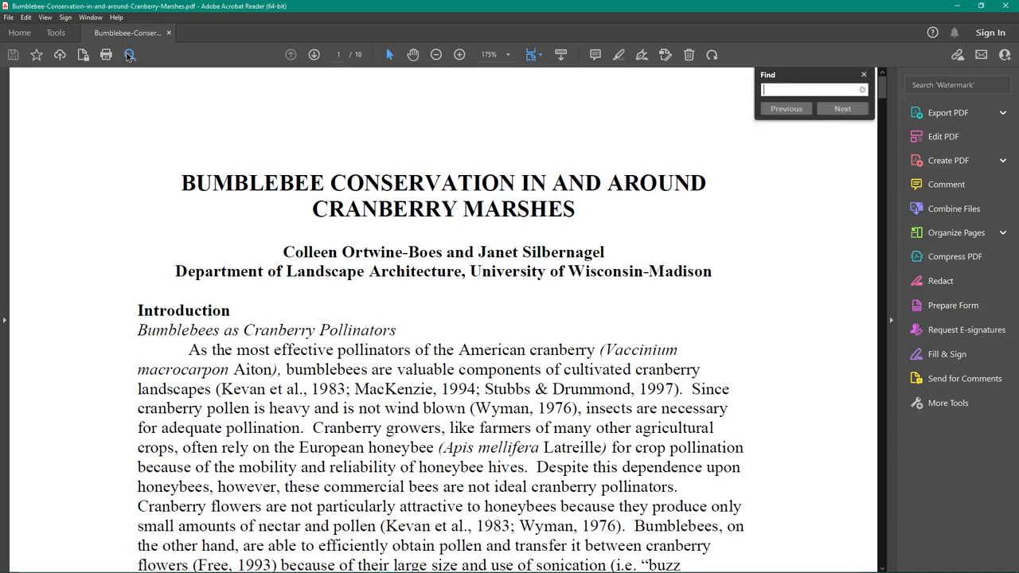
type("bull thistle")
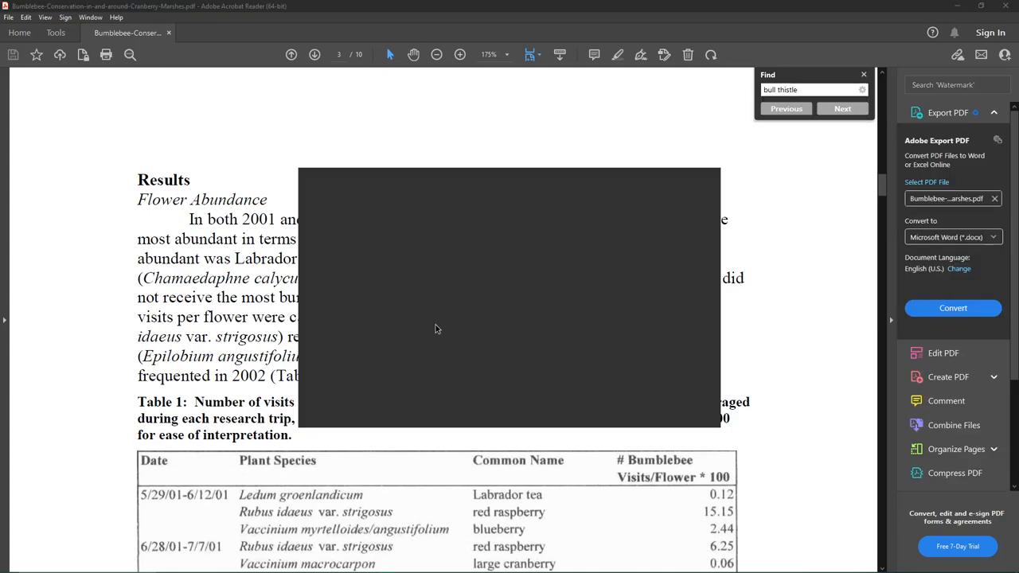
left_click(842, 109)
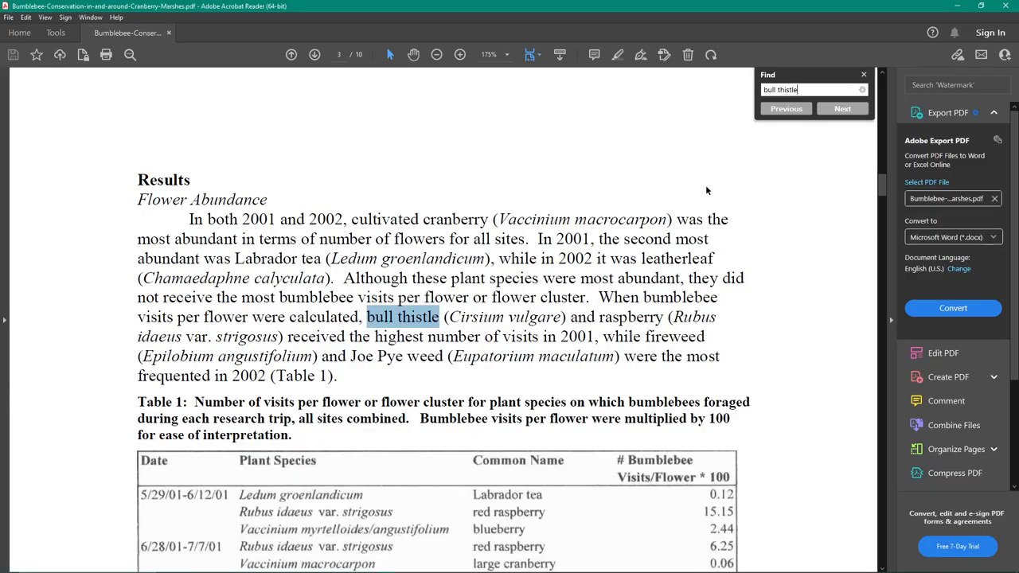
left_click(993, 113)
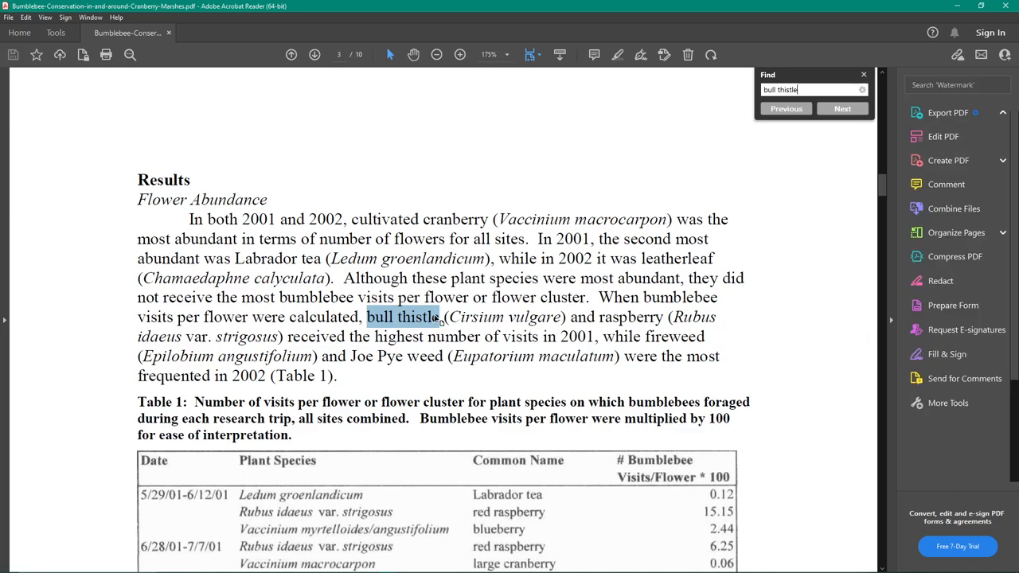
key("alt+tab")
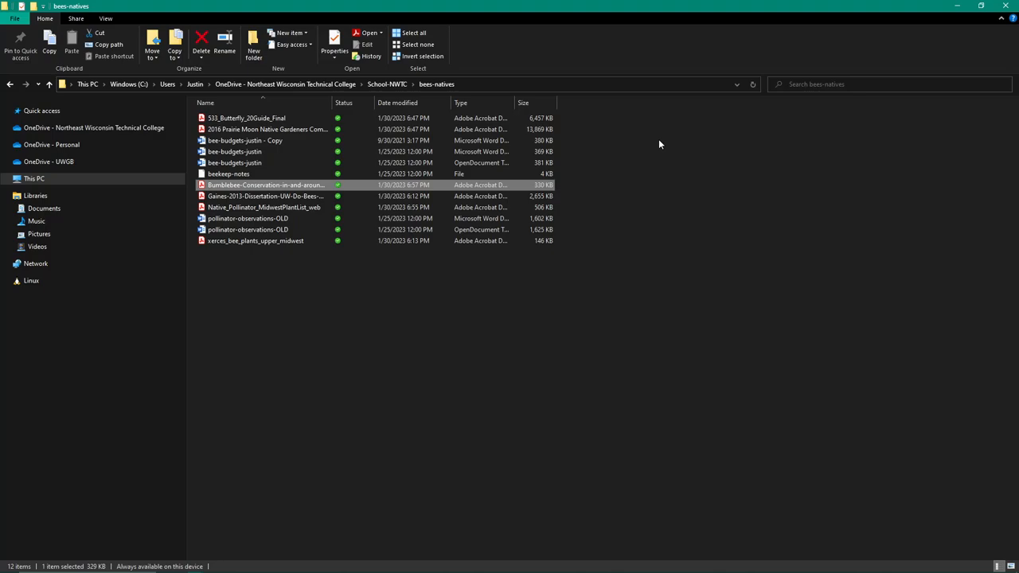
mouse_move(637, 142)
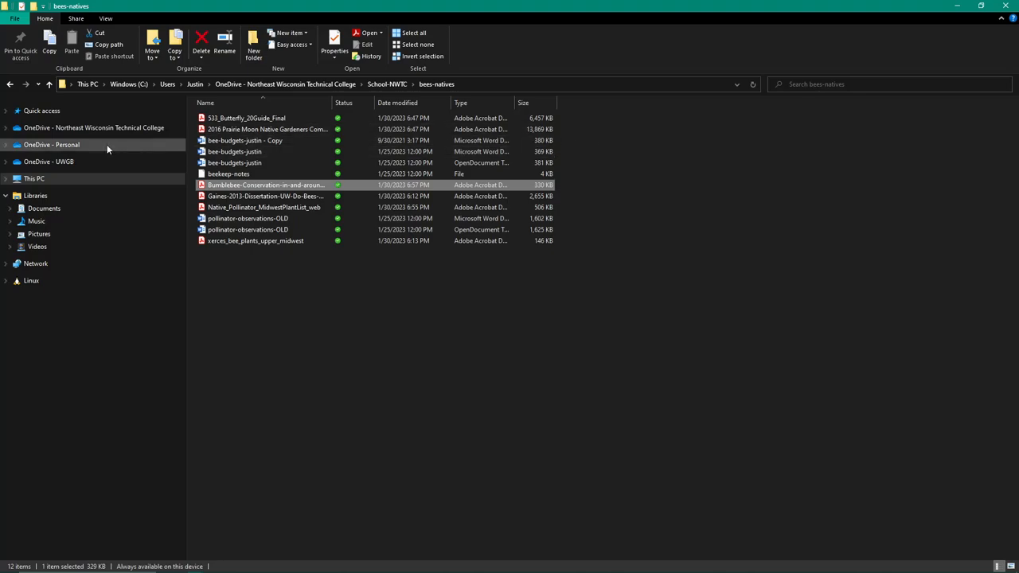
Run a contents:"bull thistle" search in the Northeast Wisconsin Technical College OneDrive
left_click(94, 127)
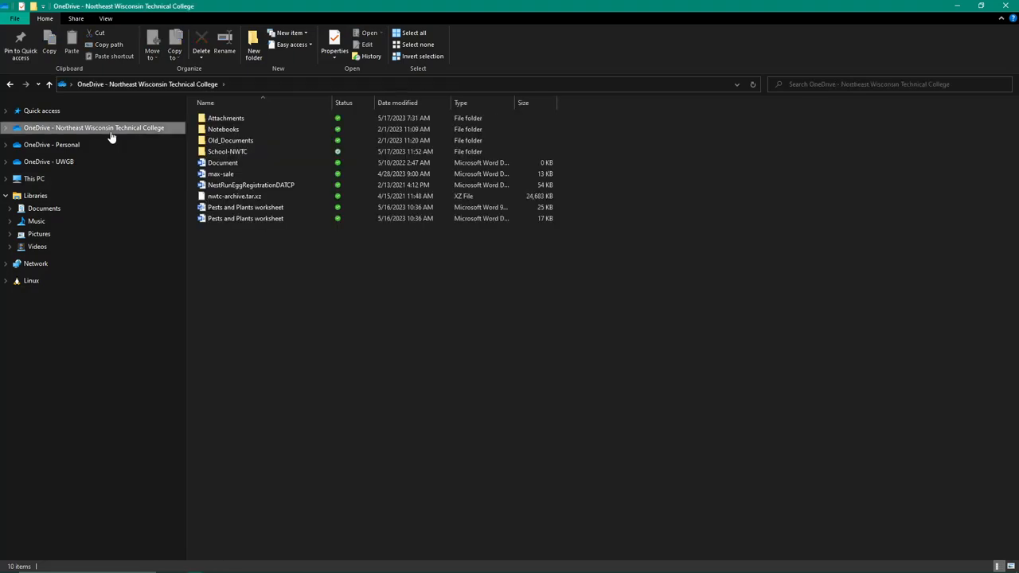
left_click(225, 117)
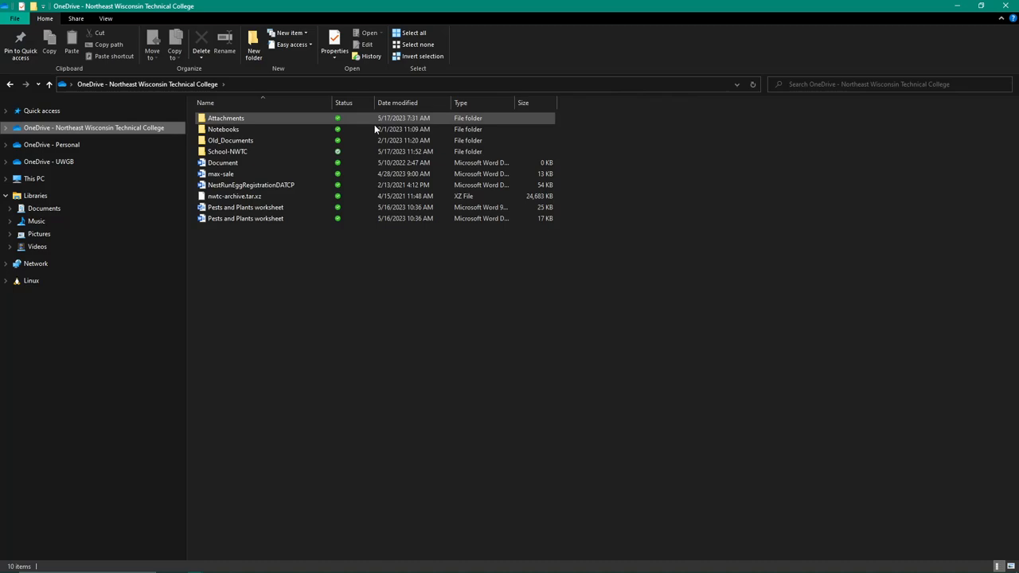
mouse_move(228, 151)
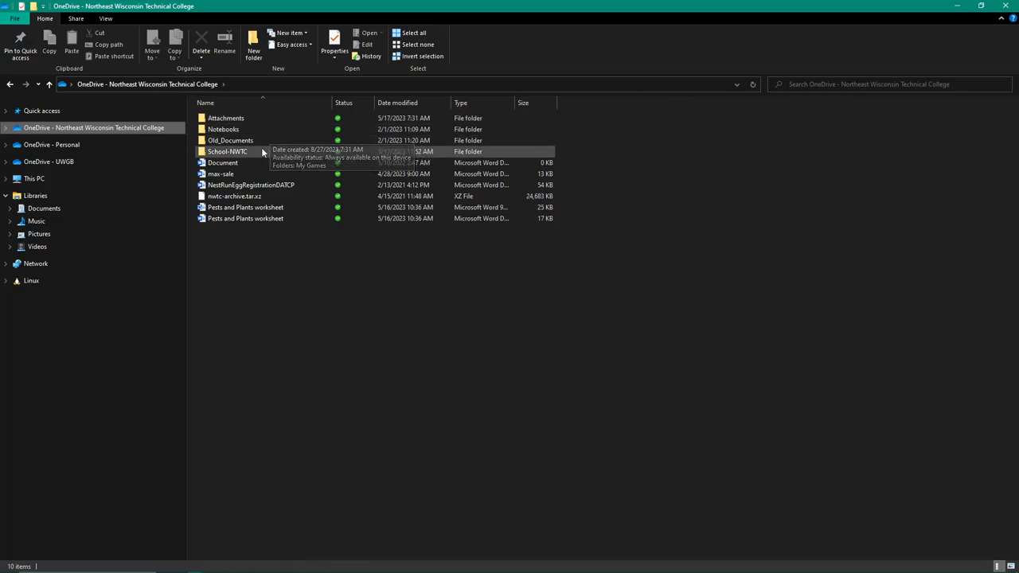
mouse_move(67, 131)
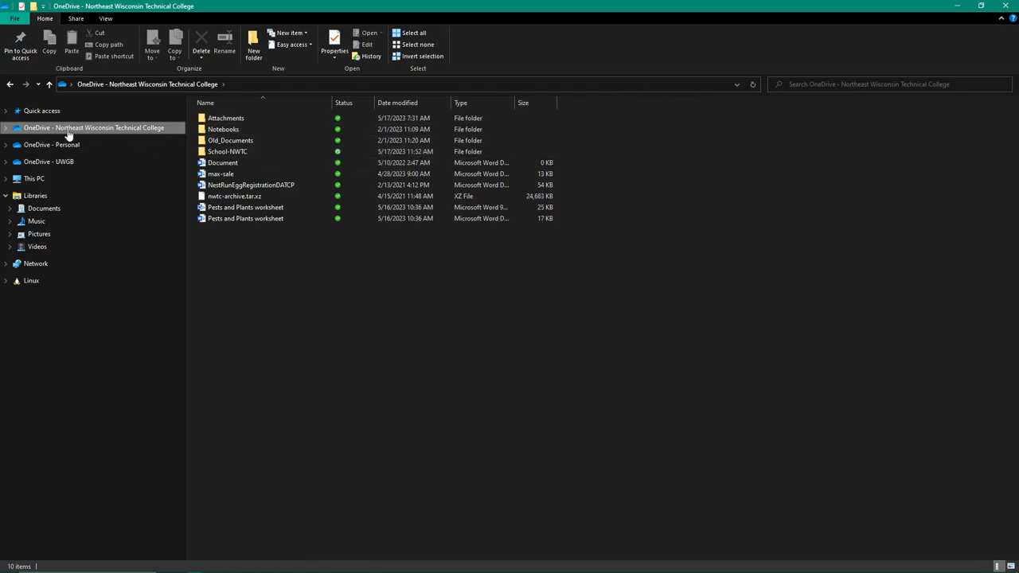
left_click(875, 86)
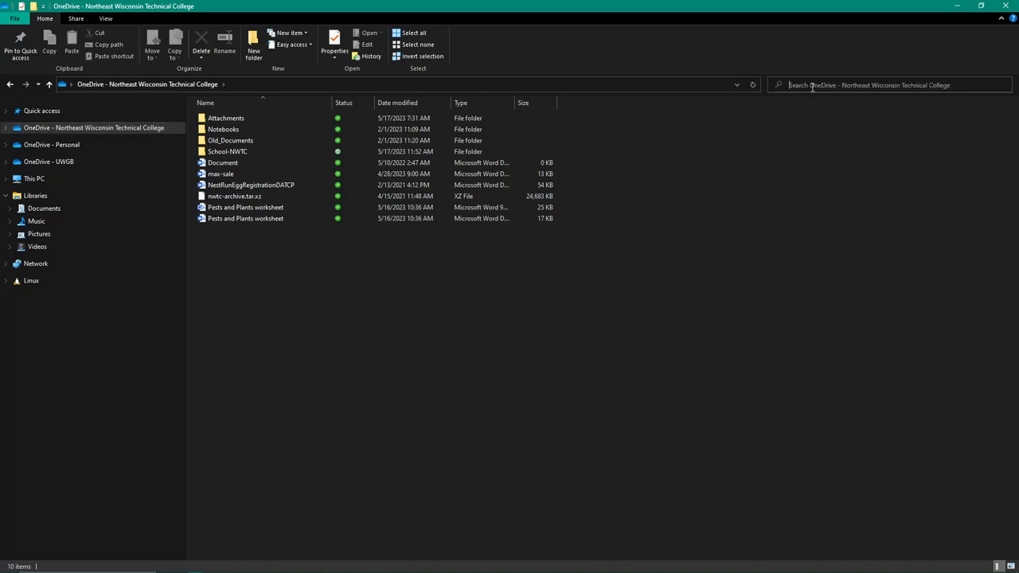
type("content:\"bull")
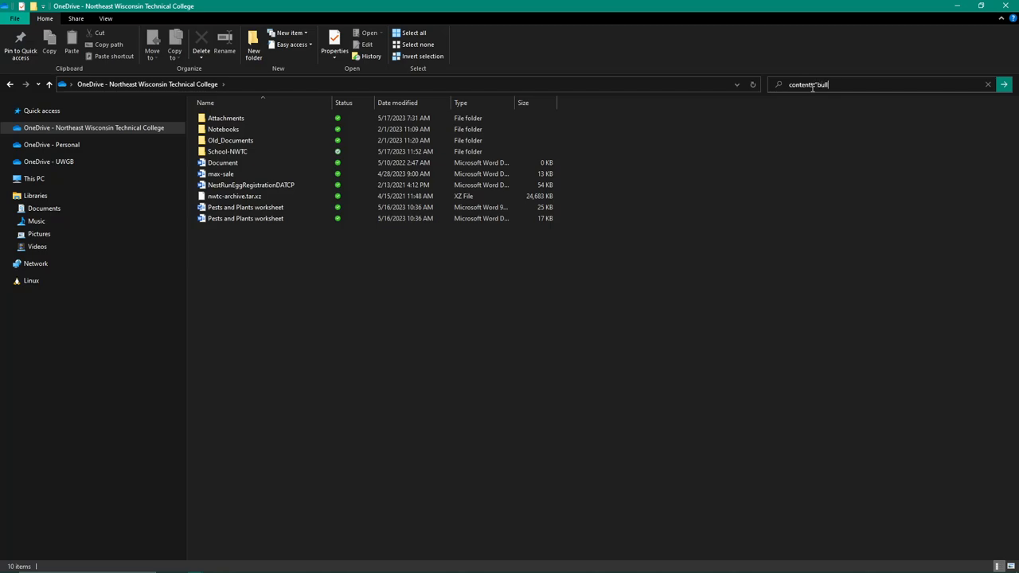
type("thistle\"")
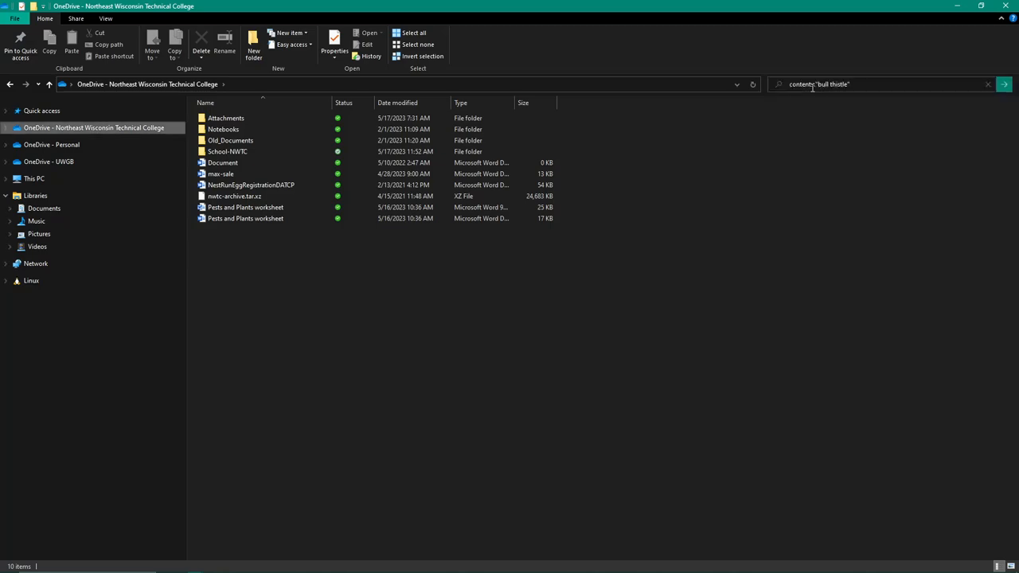
left_click(1003, 84)
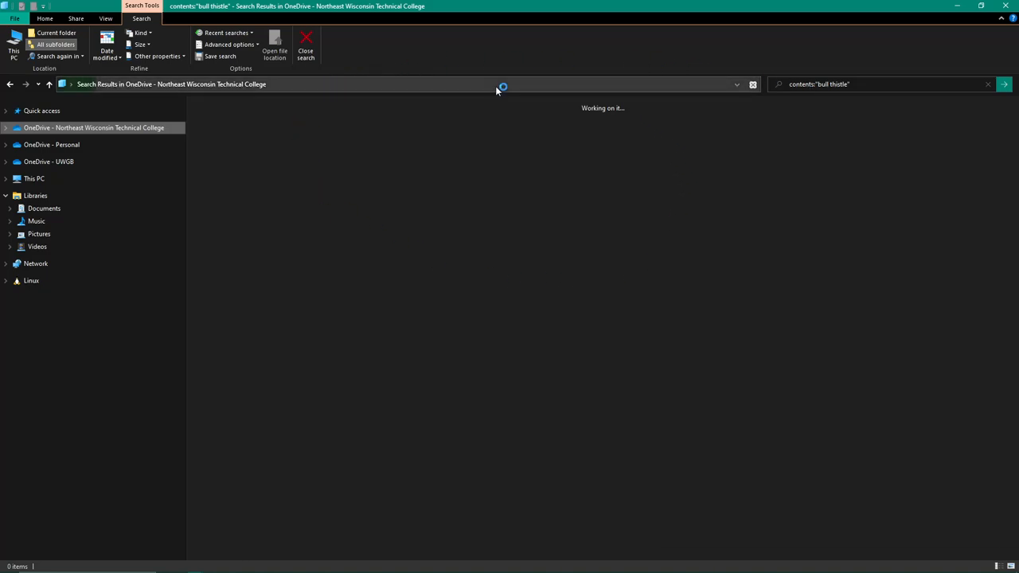
mouse_move(582, 194)
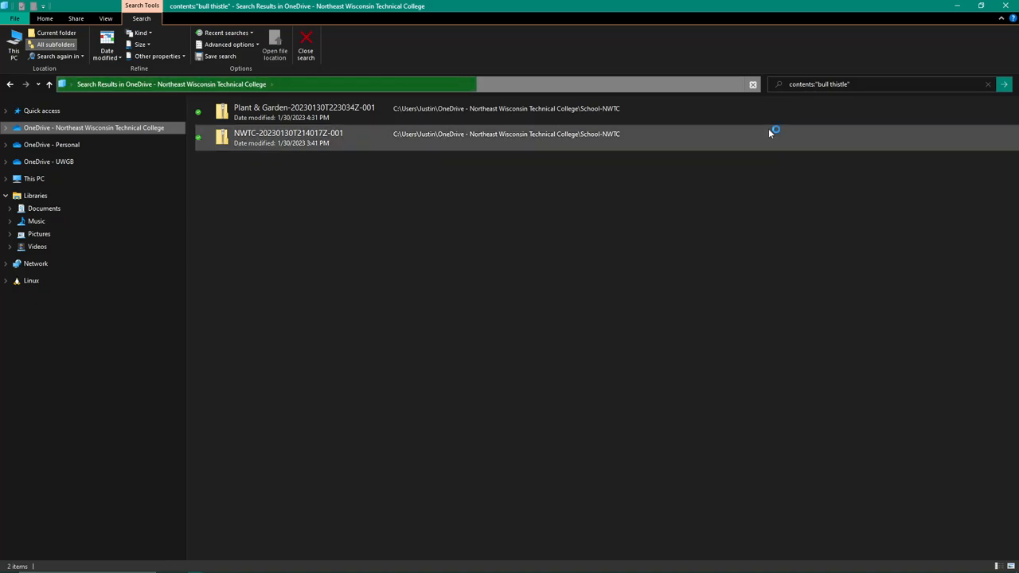
mouse_move(904, 53)
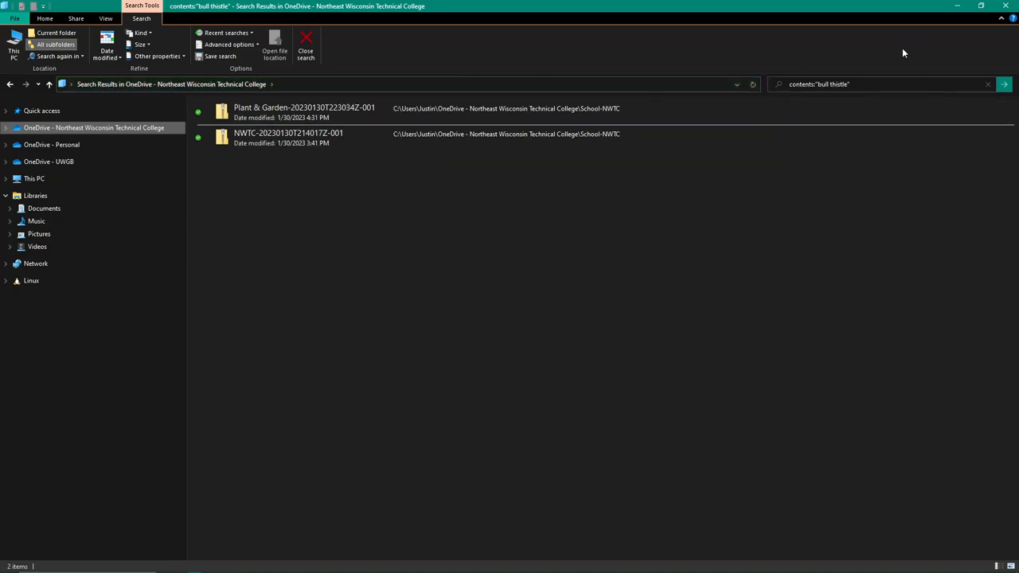
mouse_move(990, 84)
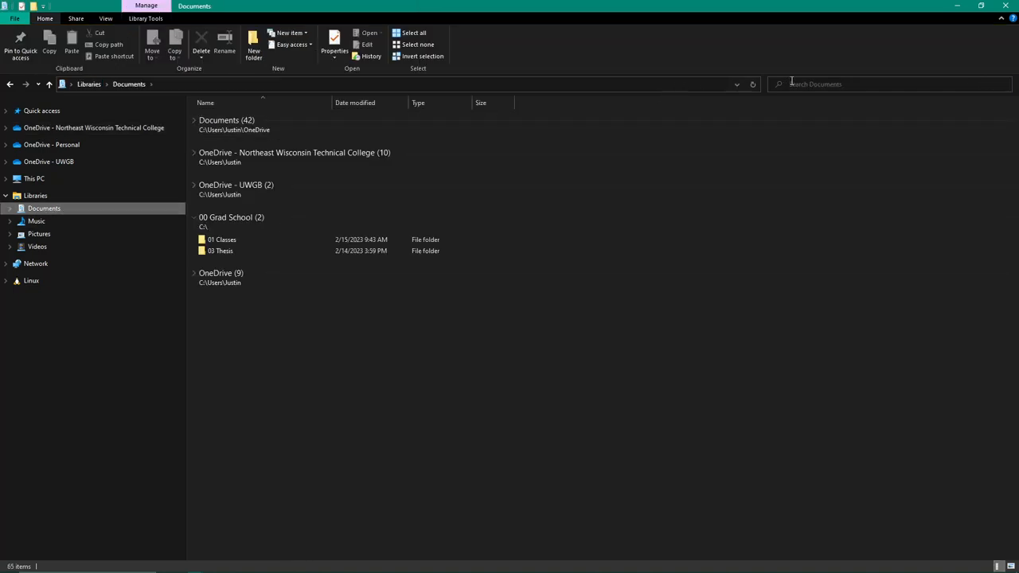
Rerun the recent "bull thistle" search in Documents, then switch to the Word notes
left_click(875, 83)
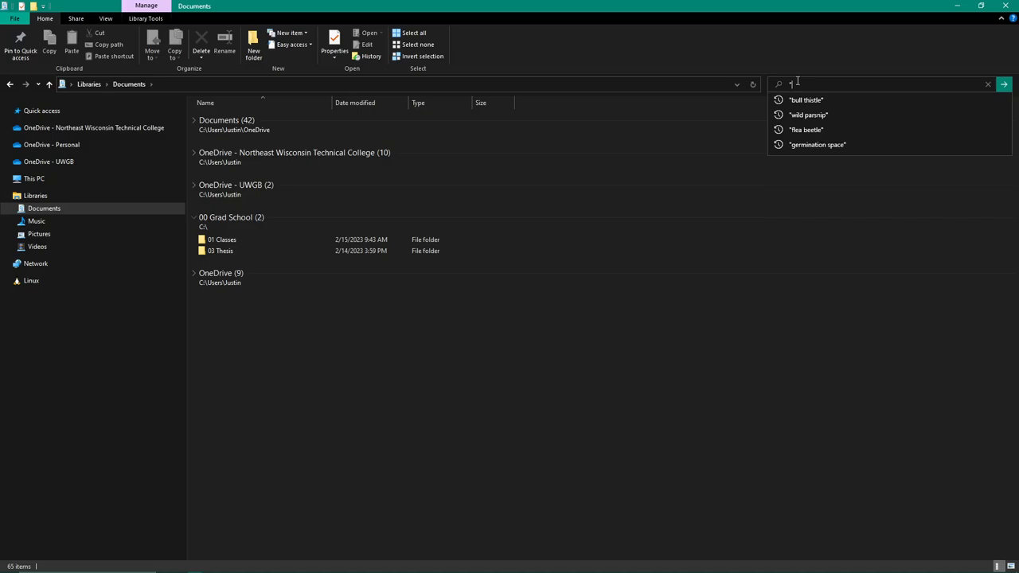
left_click(806, 99)
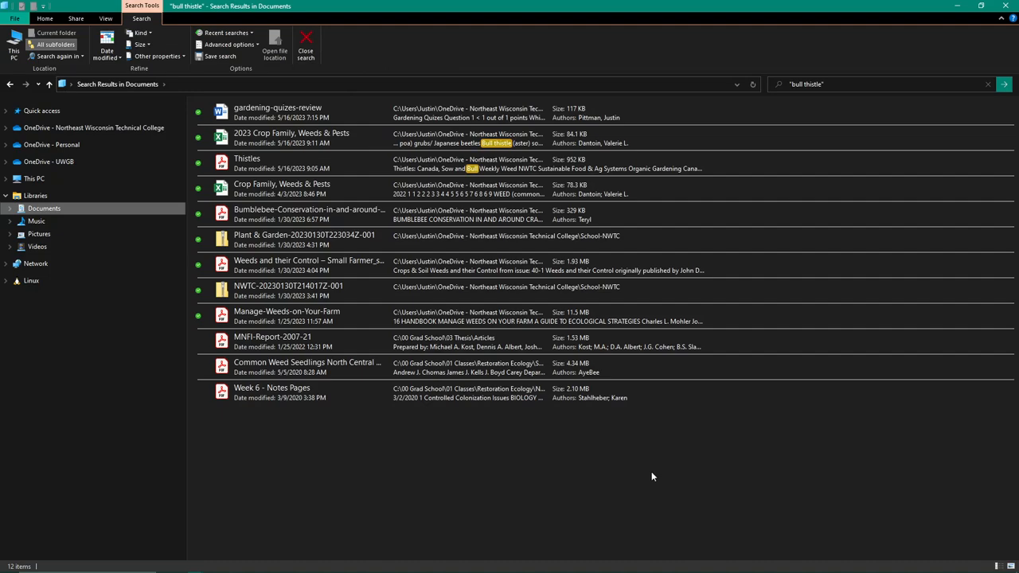
key("alt+tab")
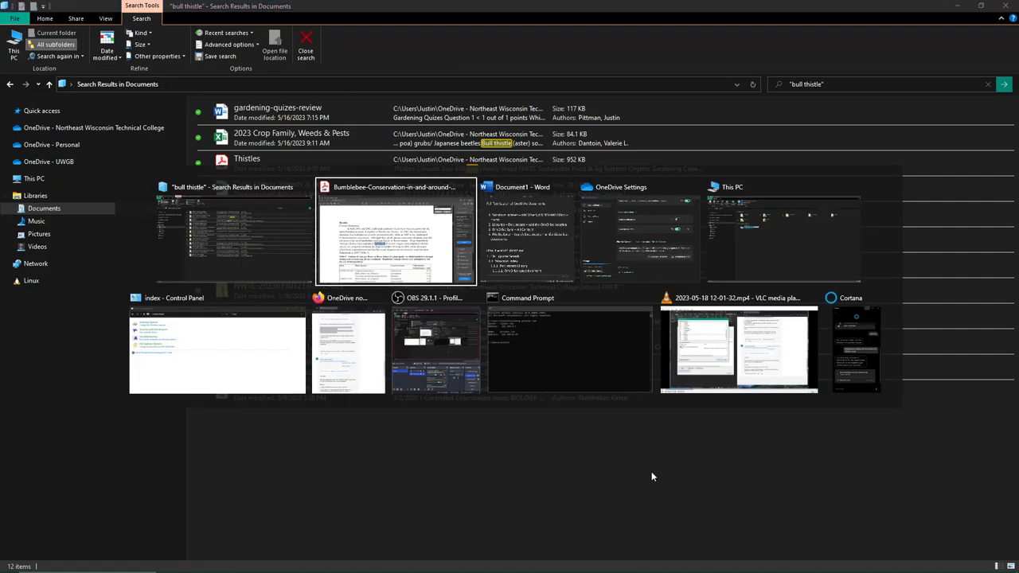
left_click(522, 231)
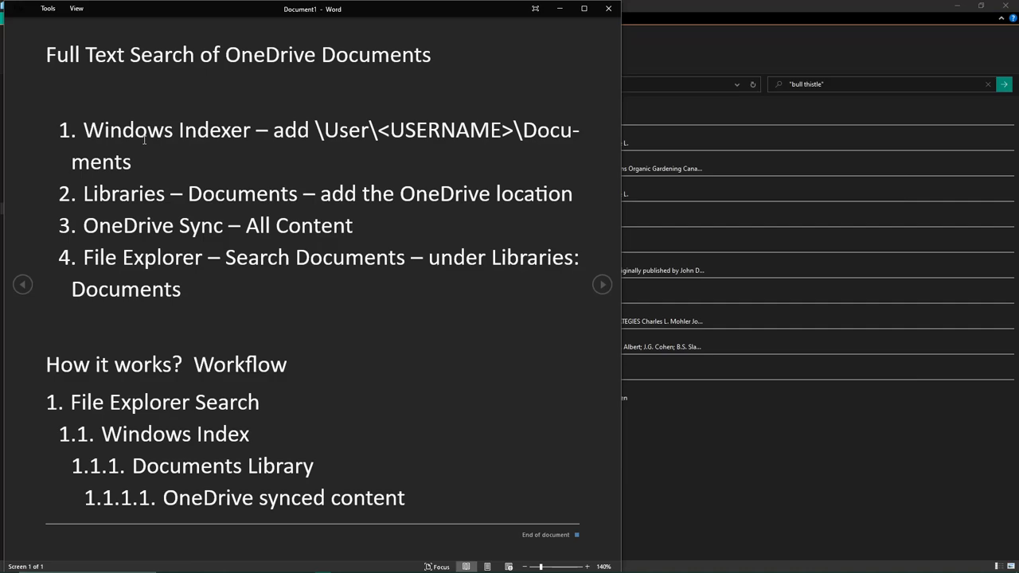
mouse_move(290, 261)
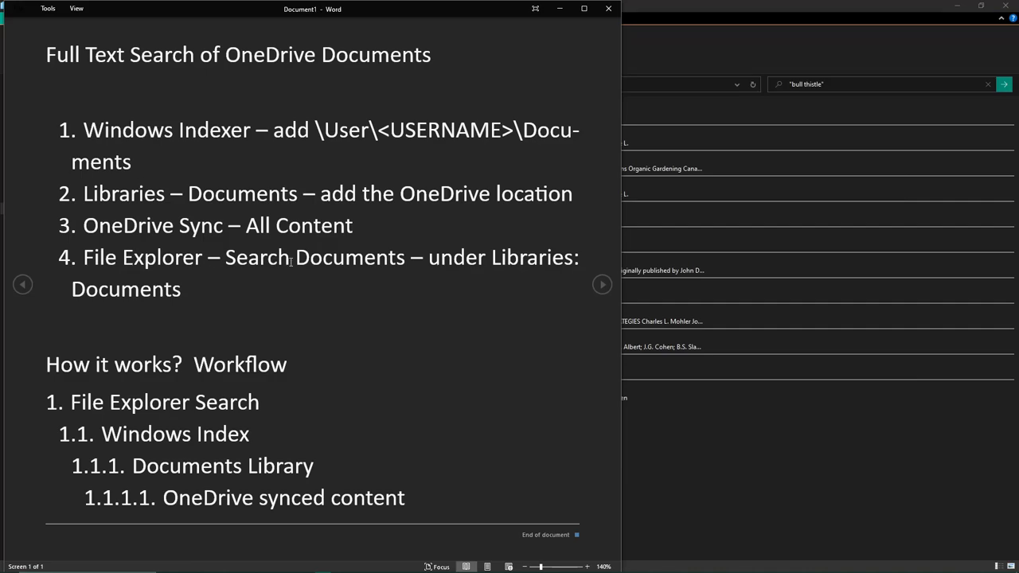
mouse_move(444, 266)
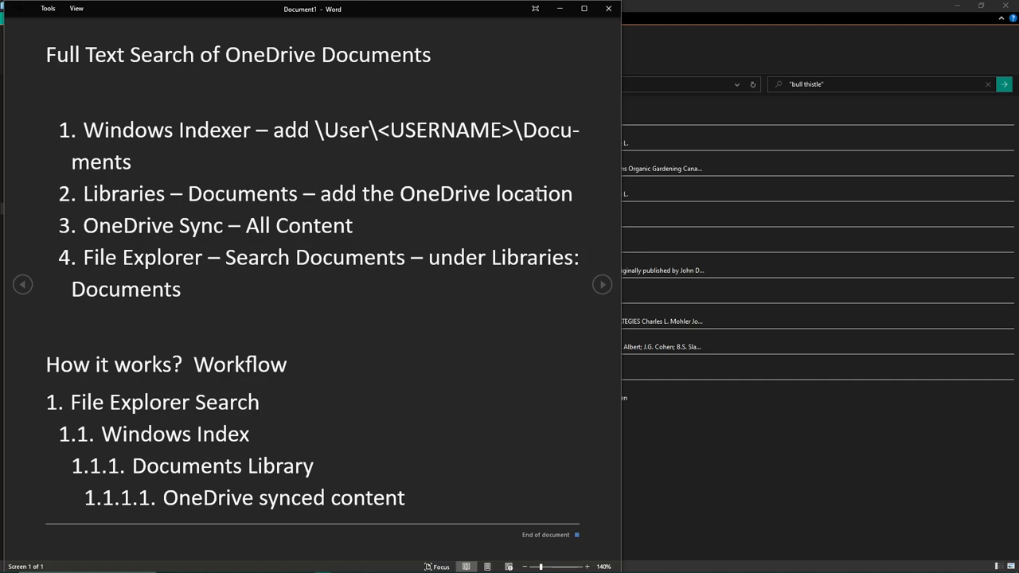
Highlight step 2 about adding the OneDrive location, then deselect it
triple_click(318, 193)
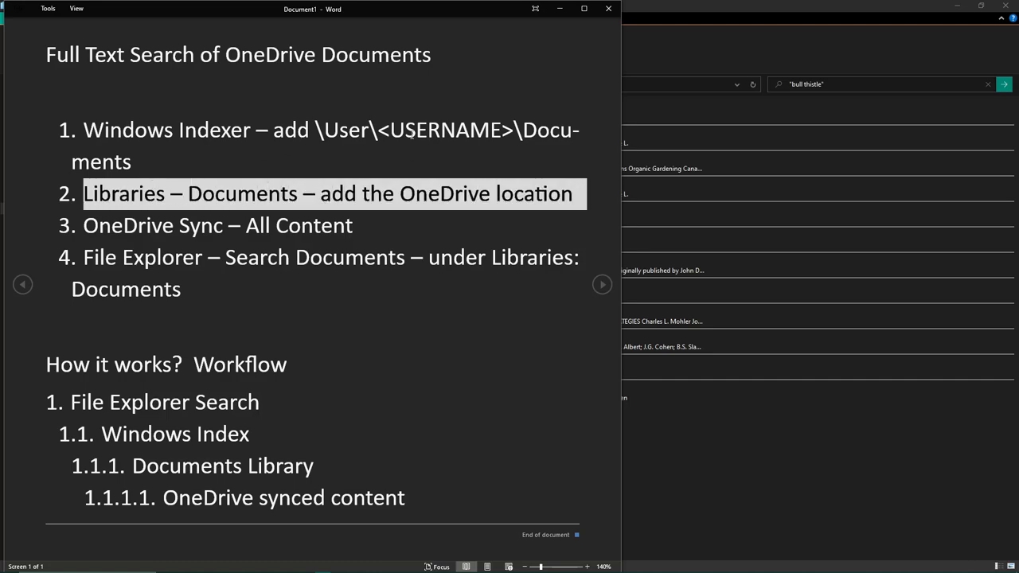
left_click(187, 148)
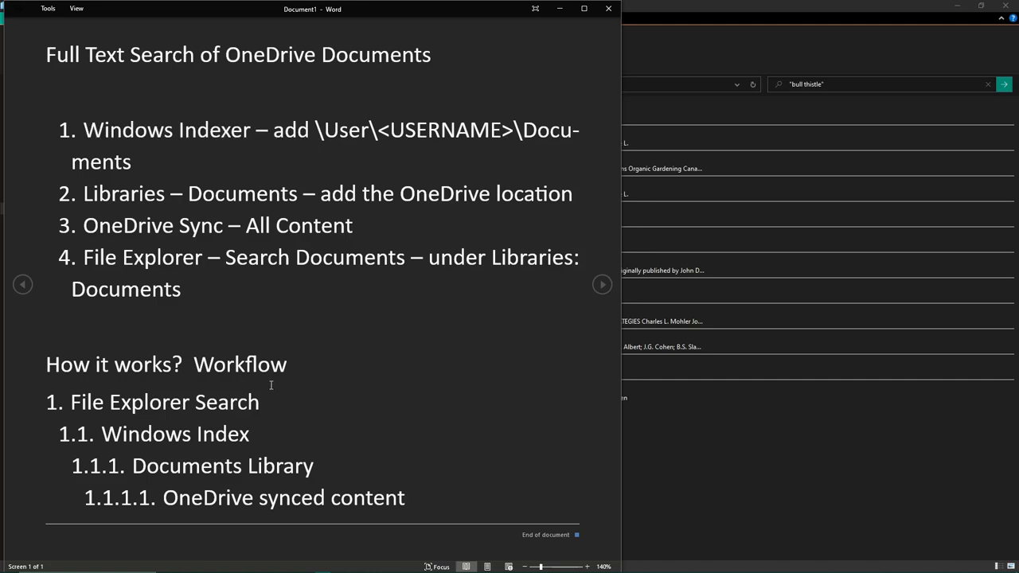
mouse_move(388, 474)
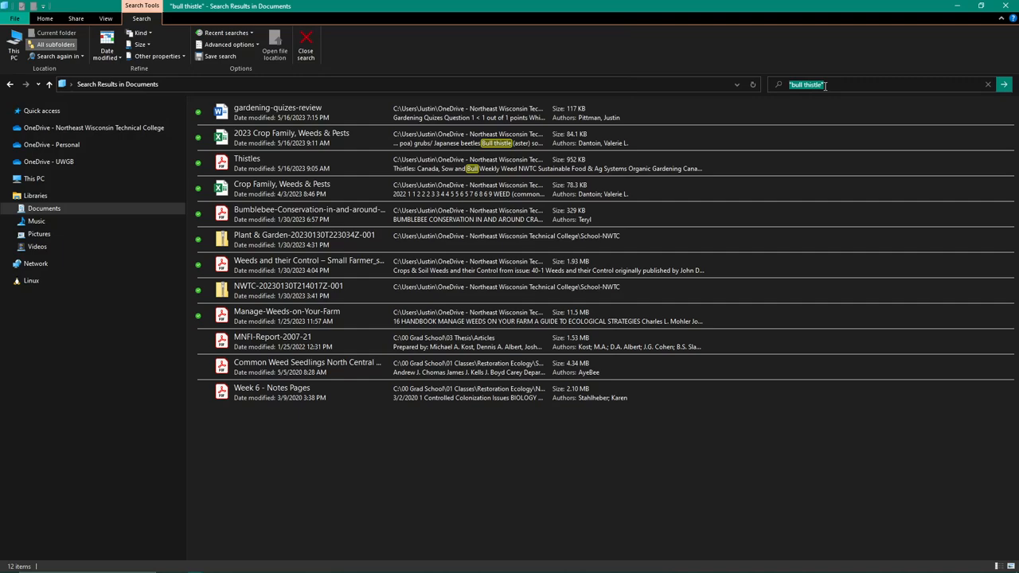
Replace the Documents search query with 'contents:', then bring OBS Studio to the front
type("contents:\"")
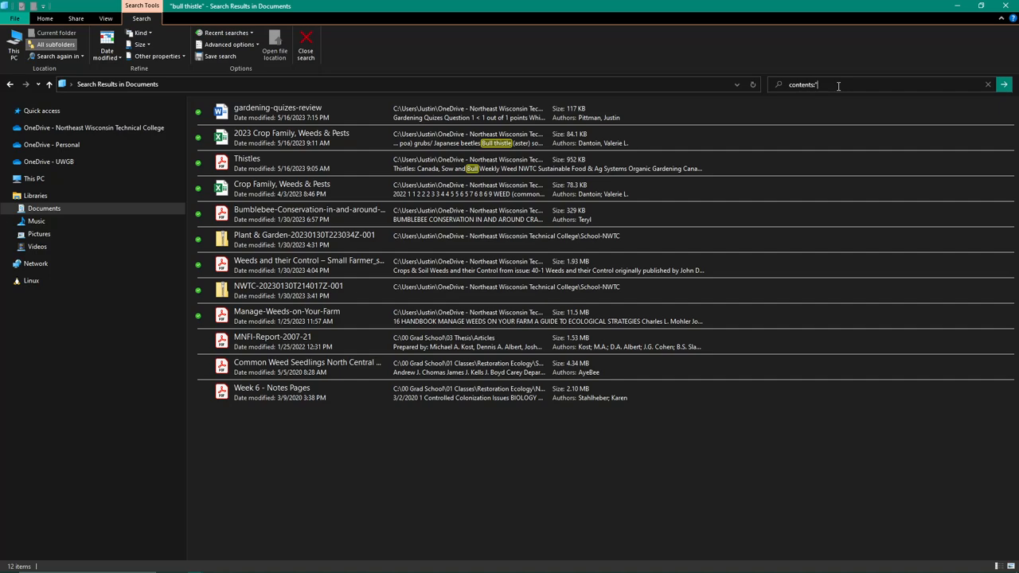
key("alt+tab")
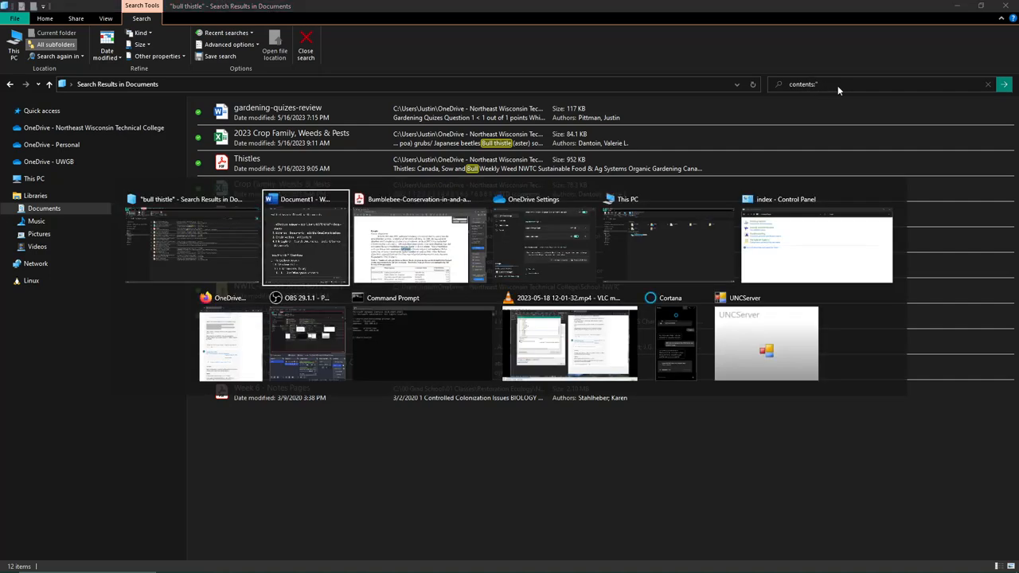
mouse_move(544, 238)
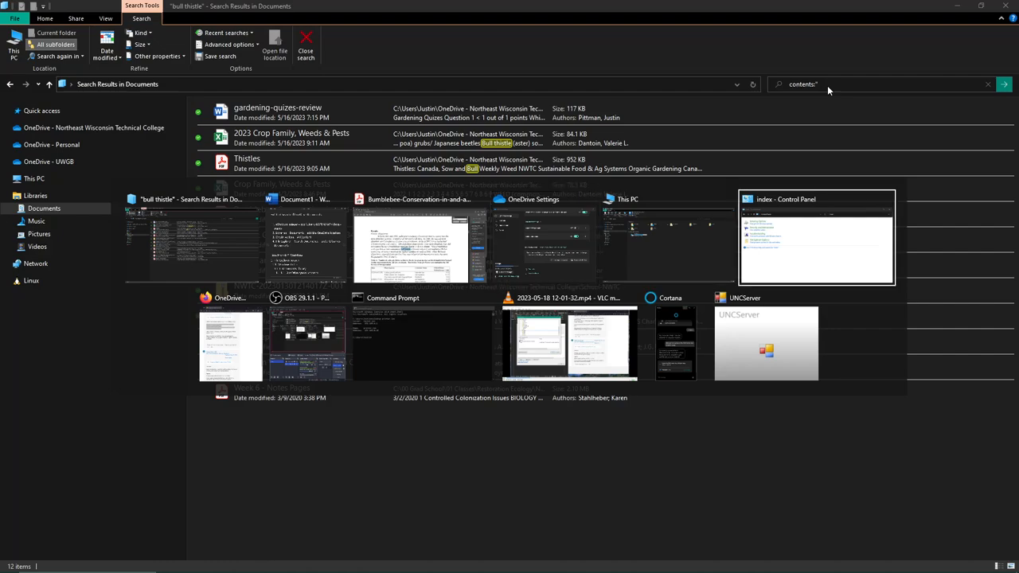
mouse_move(231, 334)
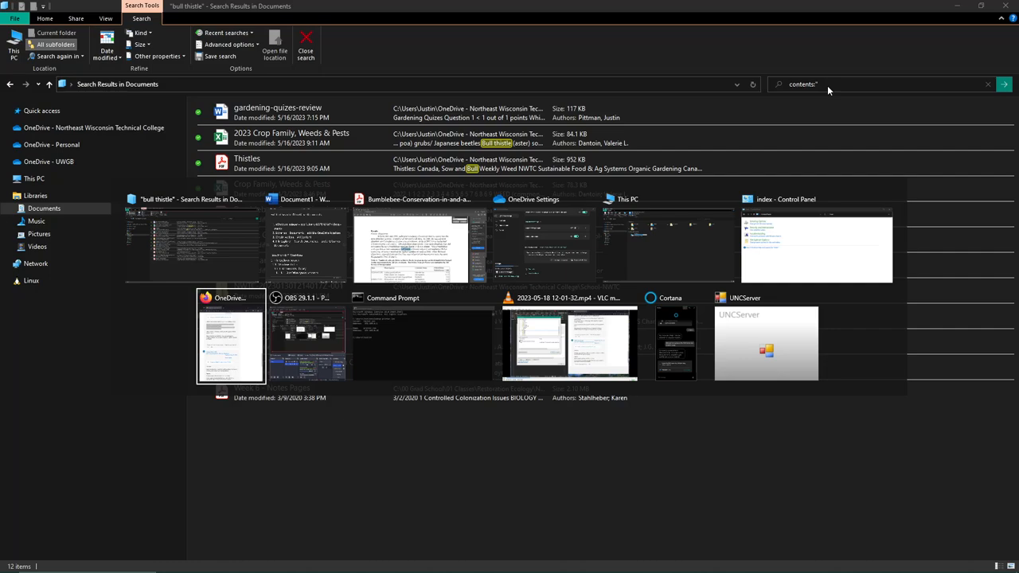
left_click(309, 335)
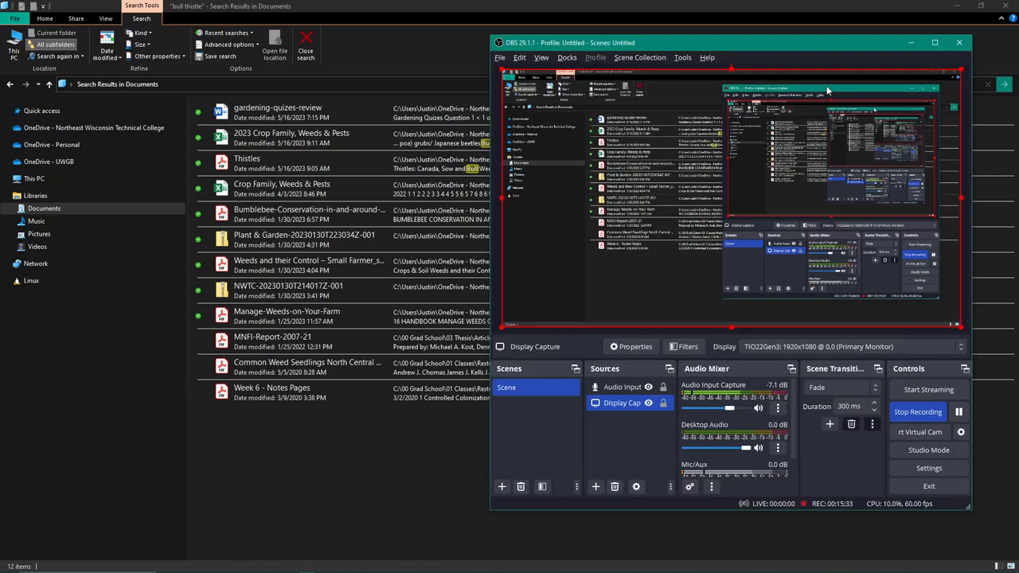